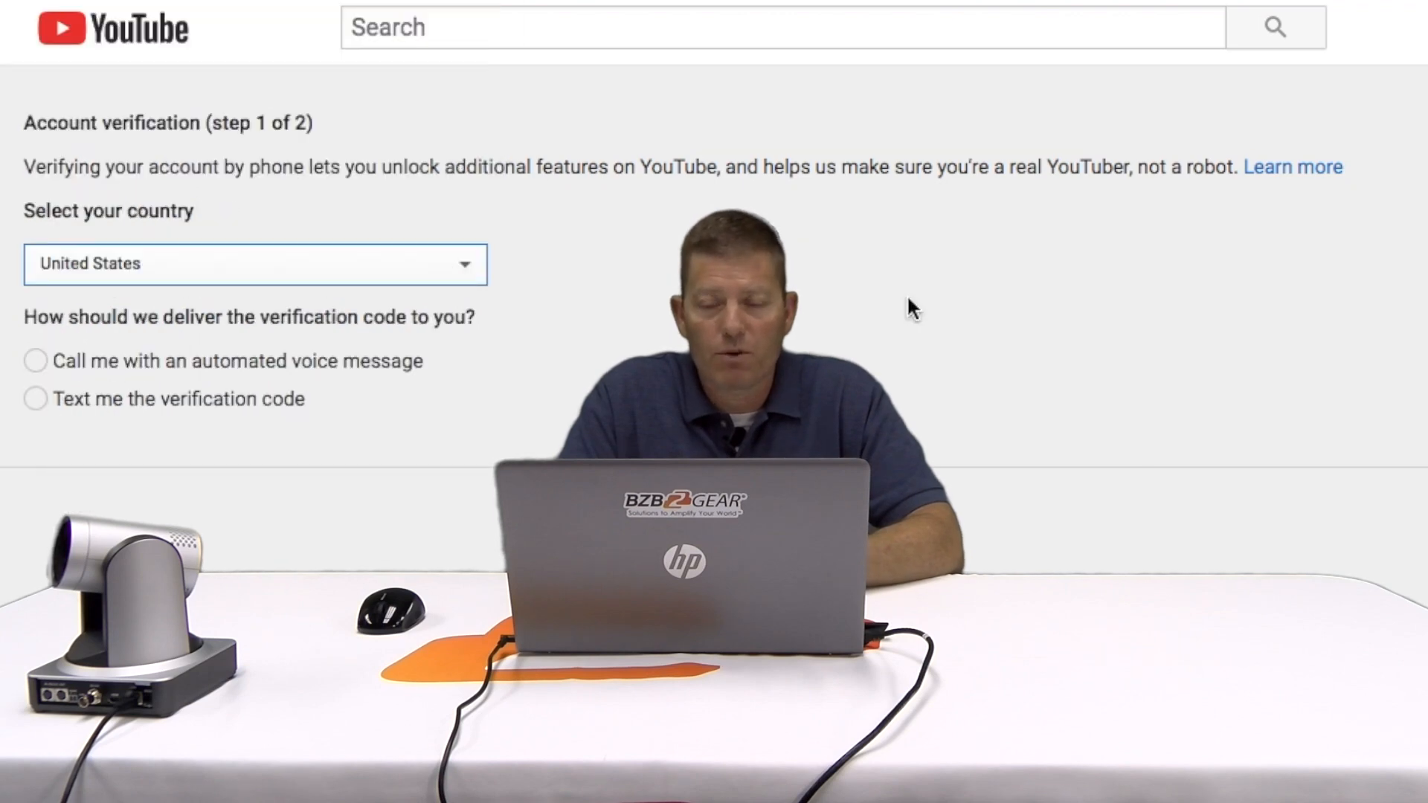
- Choose 'Call me with an automated voice message' verification, then bring up the dashboard's CREATE menu
{"action": "left_click", "coordinate": [36, 360]}
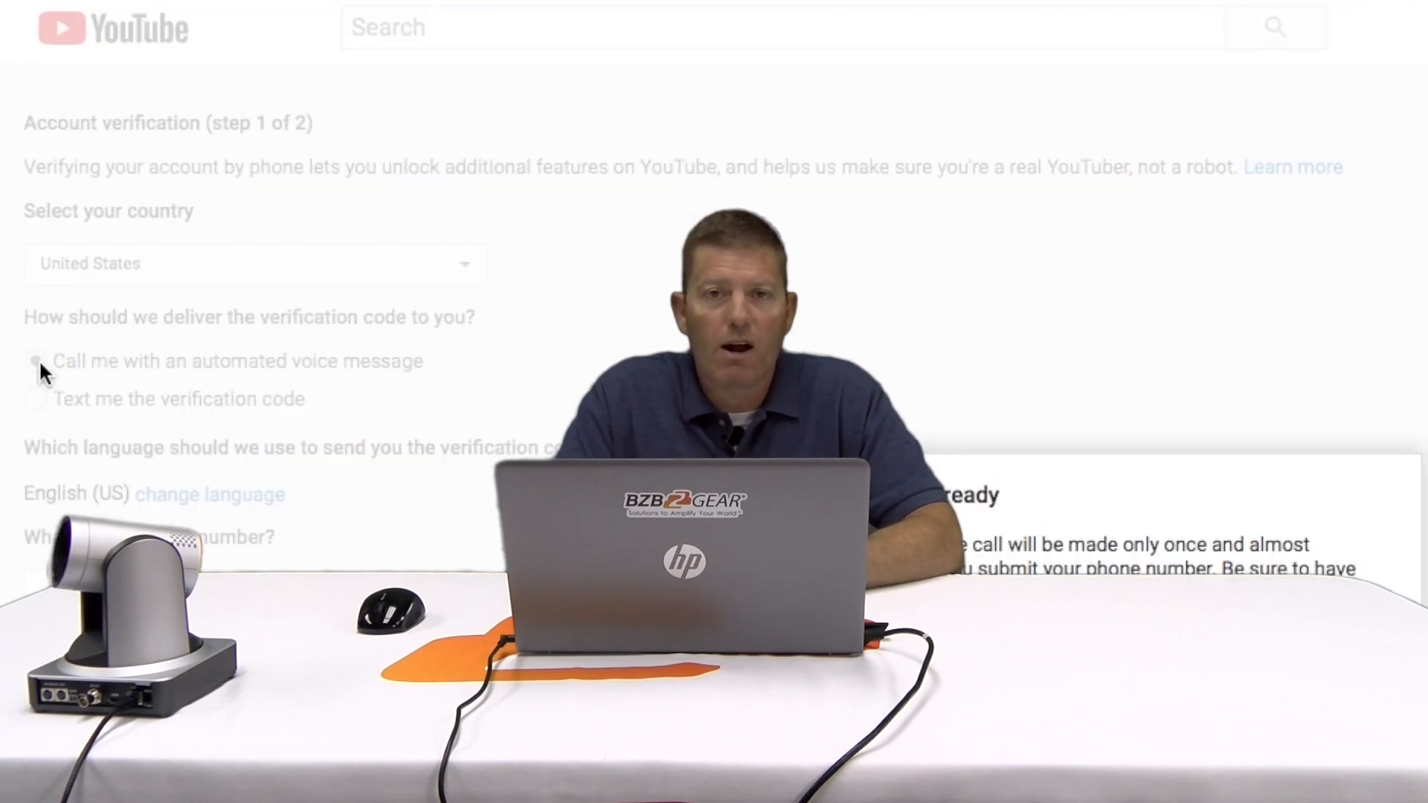
{"action": "left_click", "coordinate": [34, 360]}
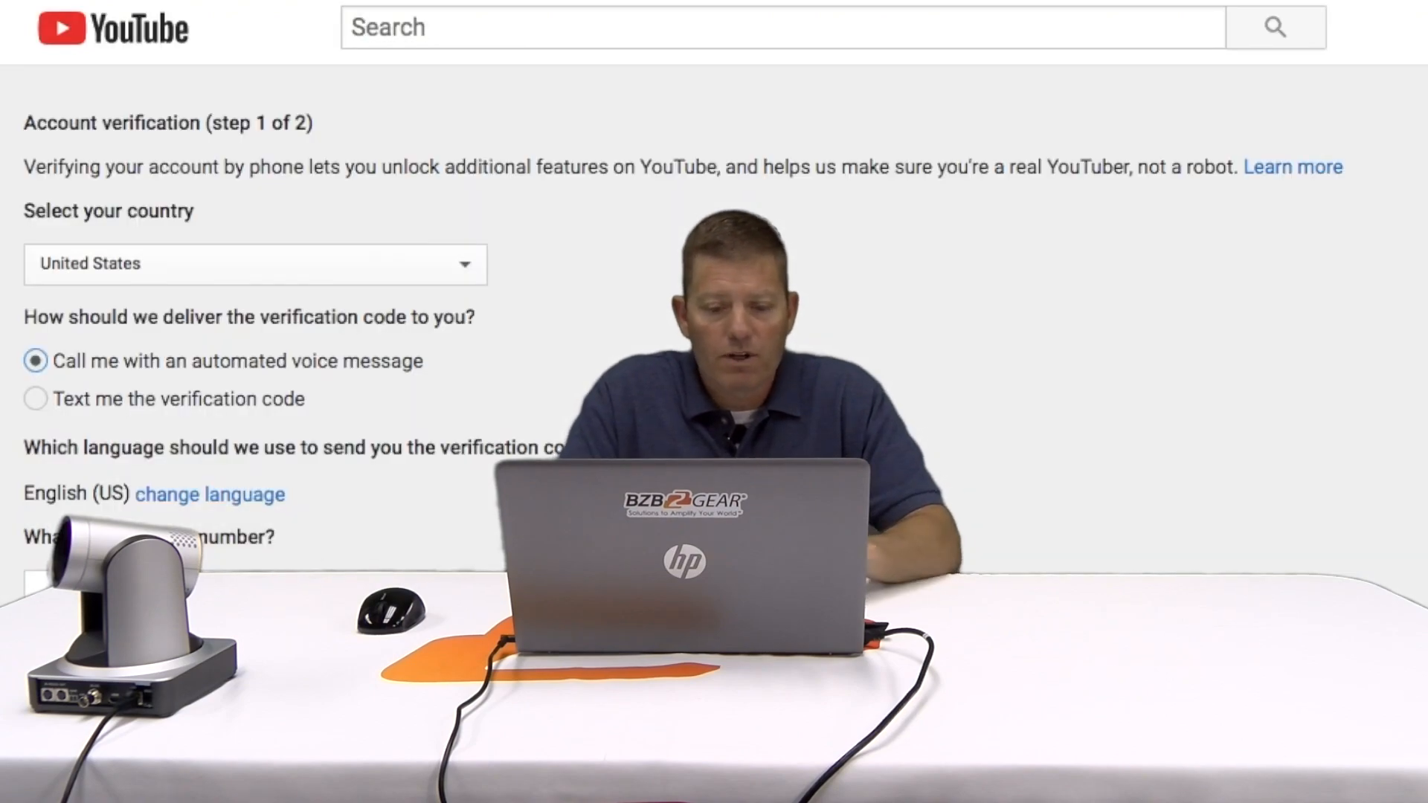
{"action": "left_click", "coordinate": [228, 591]}
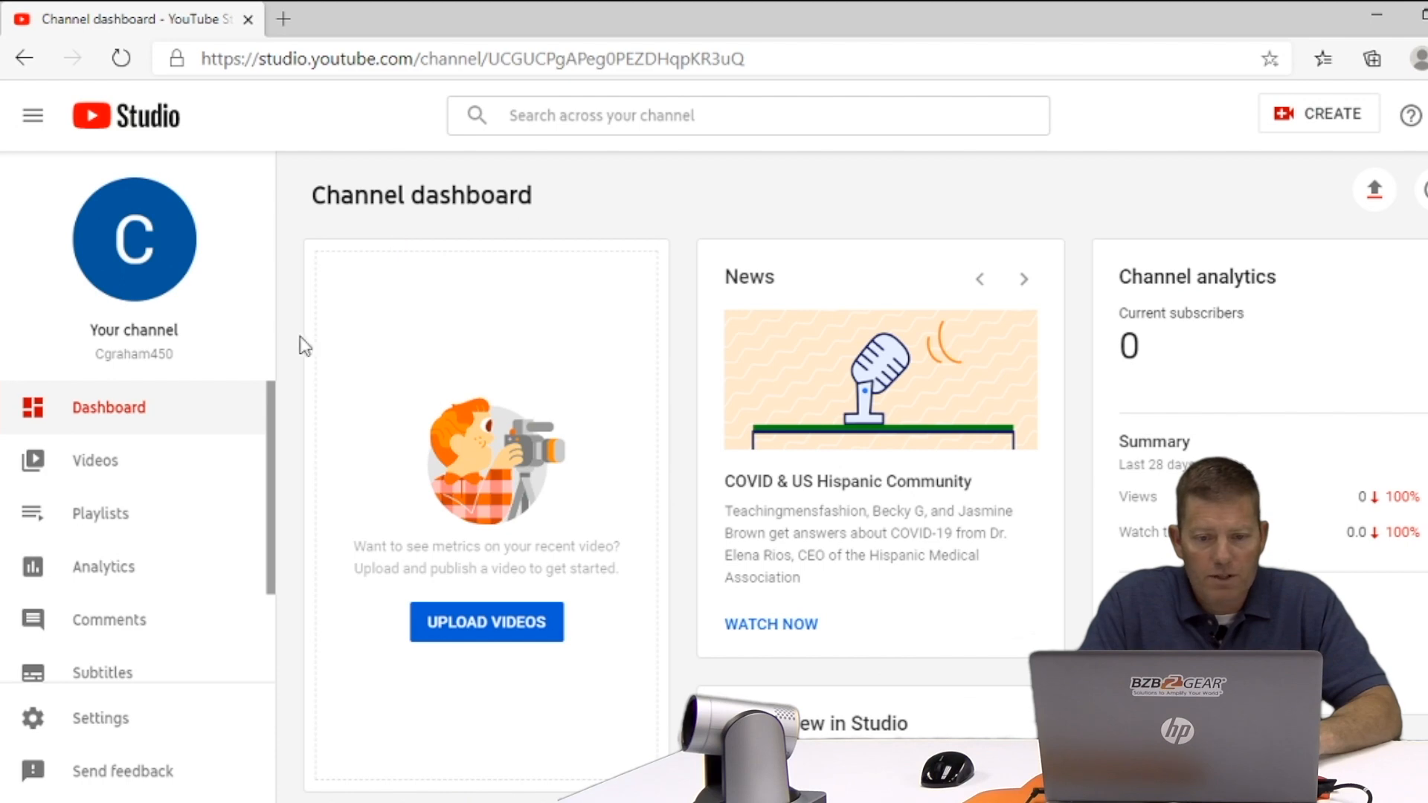
{"action": "mouse_move", "coordinate": [1231, 172]}
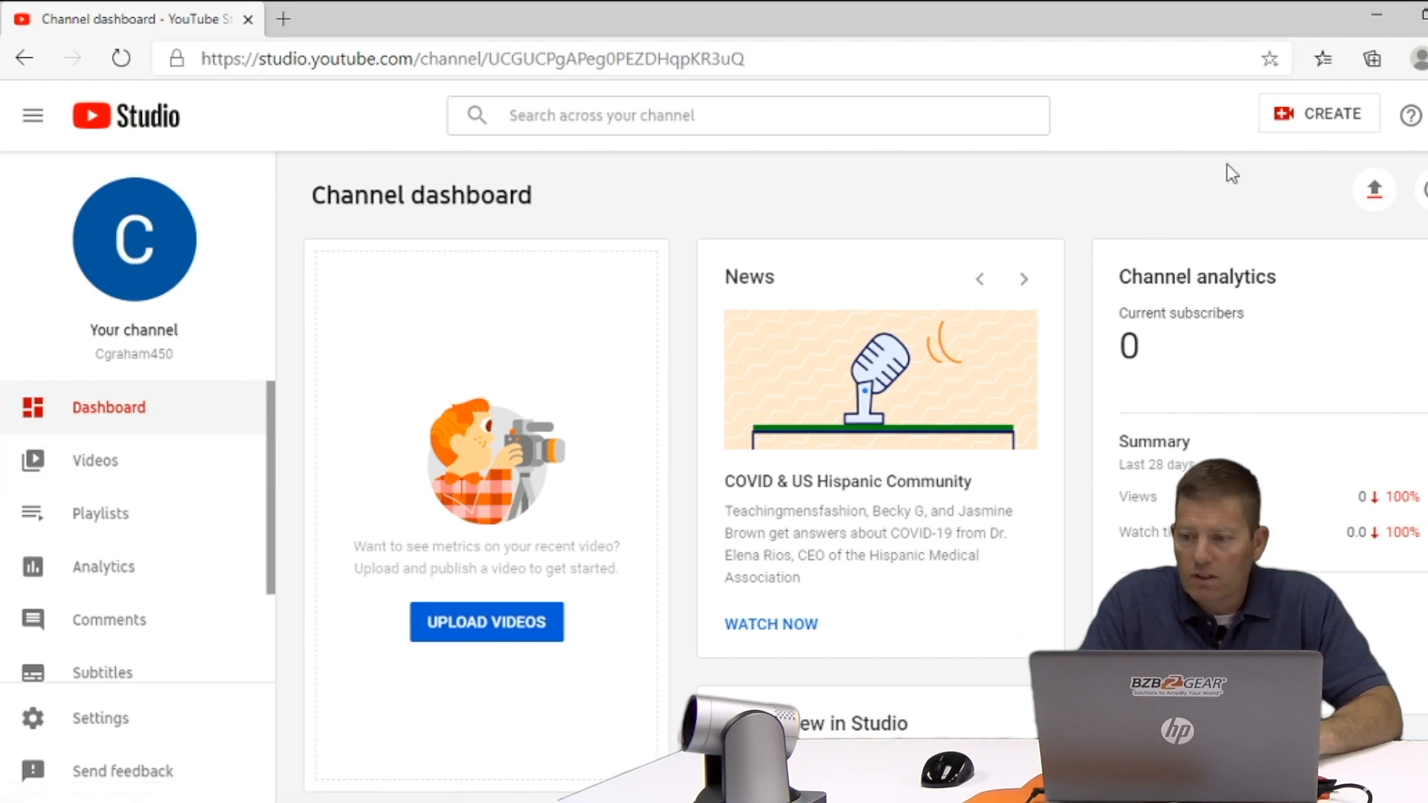
{"action": "mouse_move", "coordinate": [1301, 121]}
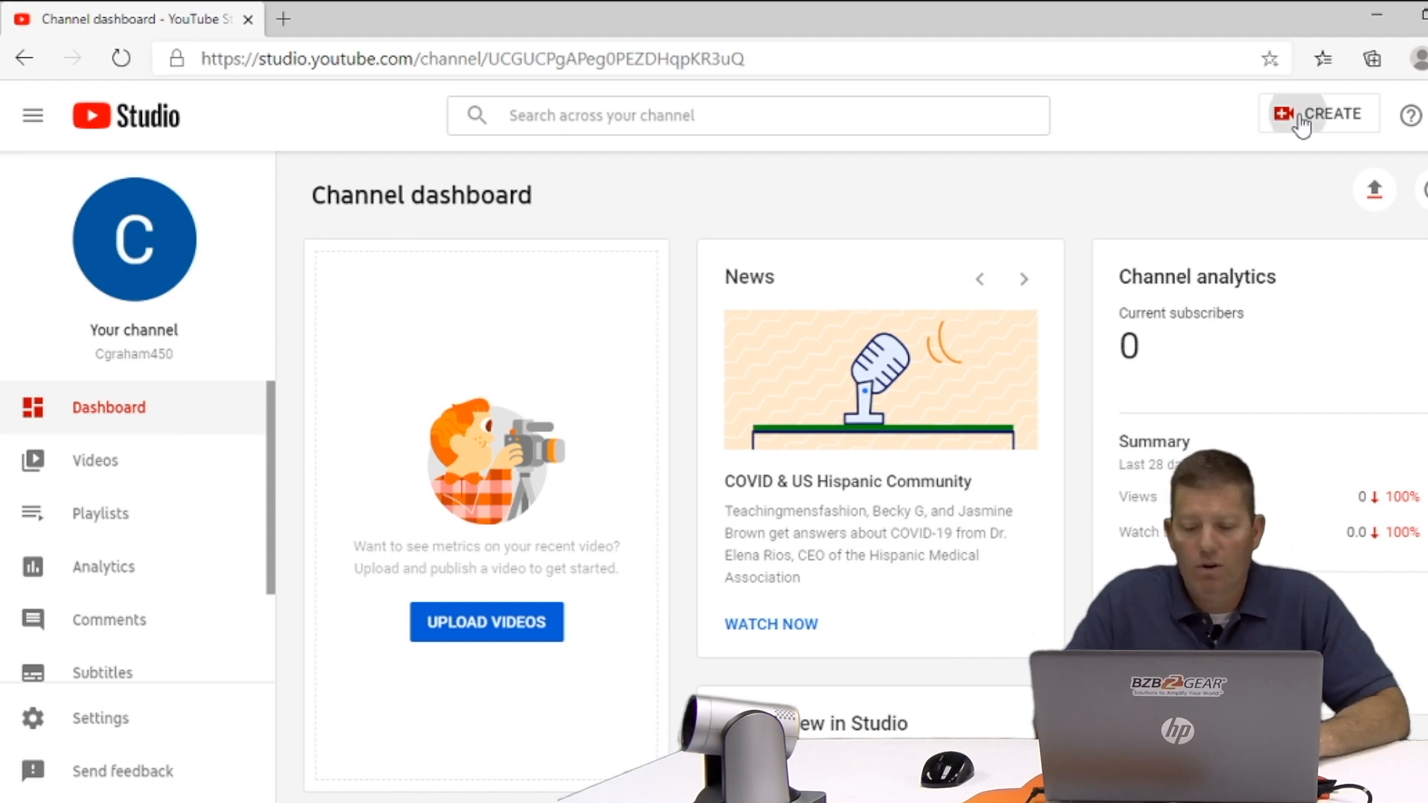
{"action": "left_click", "coordinate": [1319, 115]}
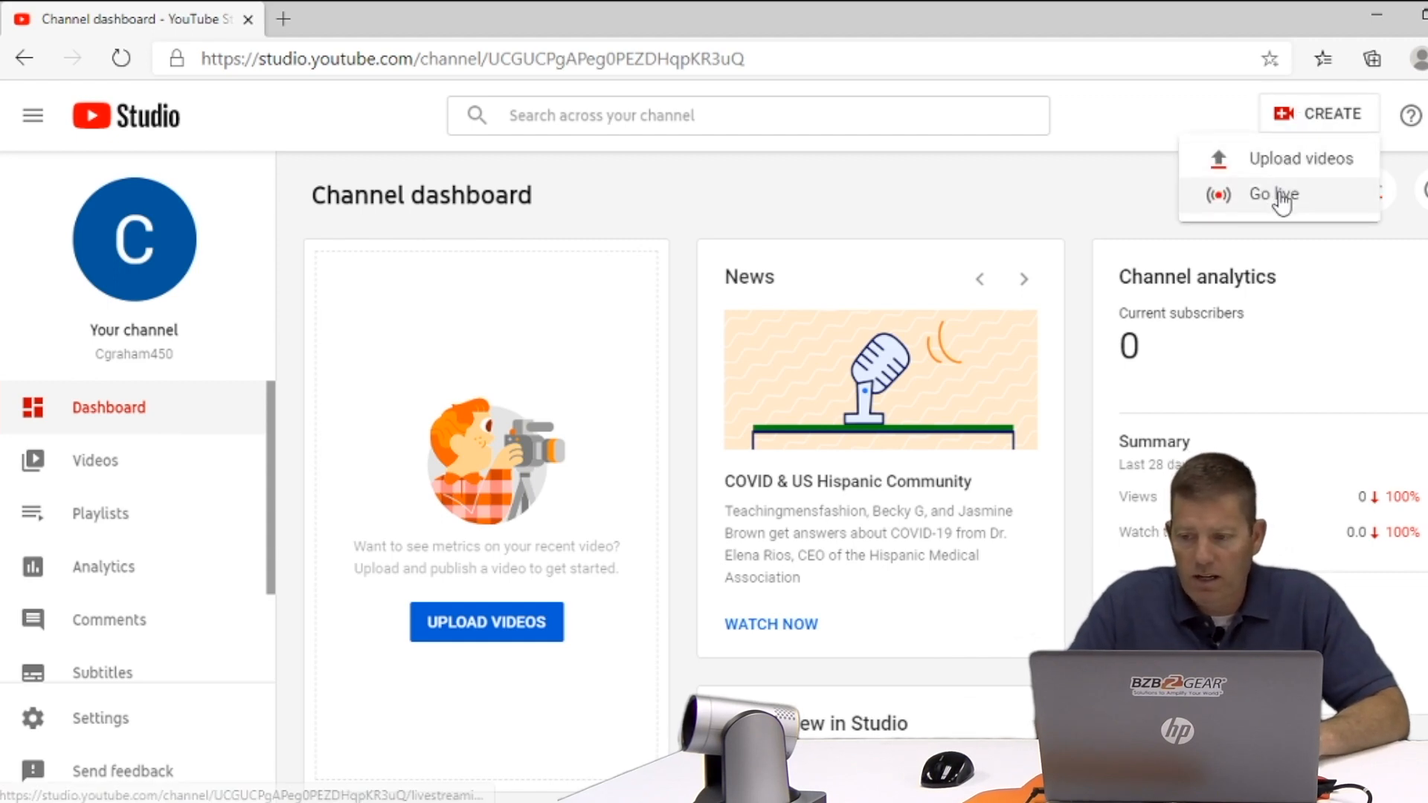
- Start a fresh live stream via Go live > Stream, dismissing the reuse-settings dialog
{"action": "left_click", "coordinate": [1271, 193]}
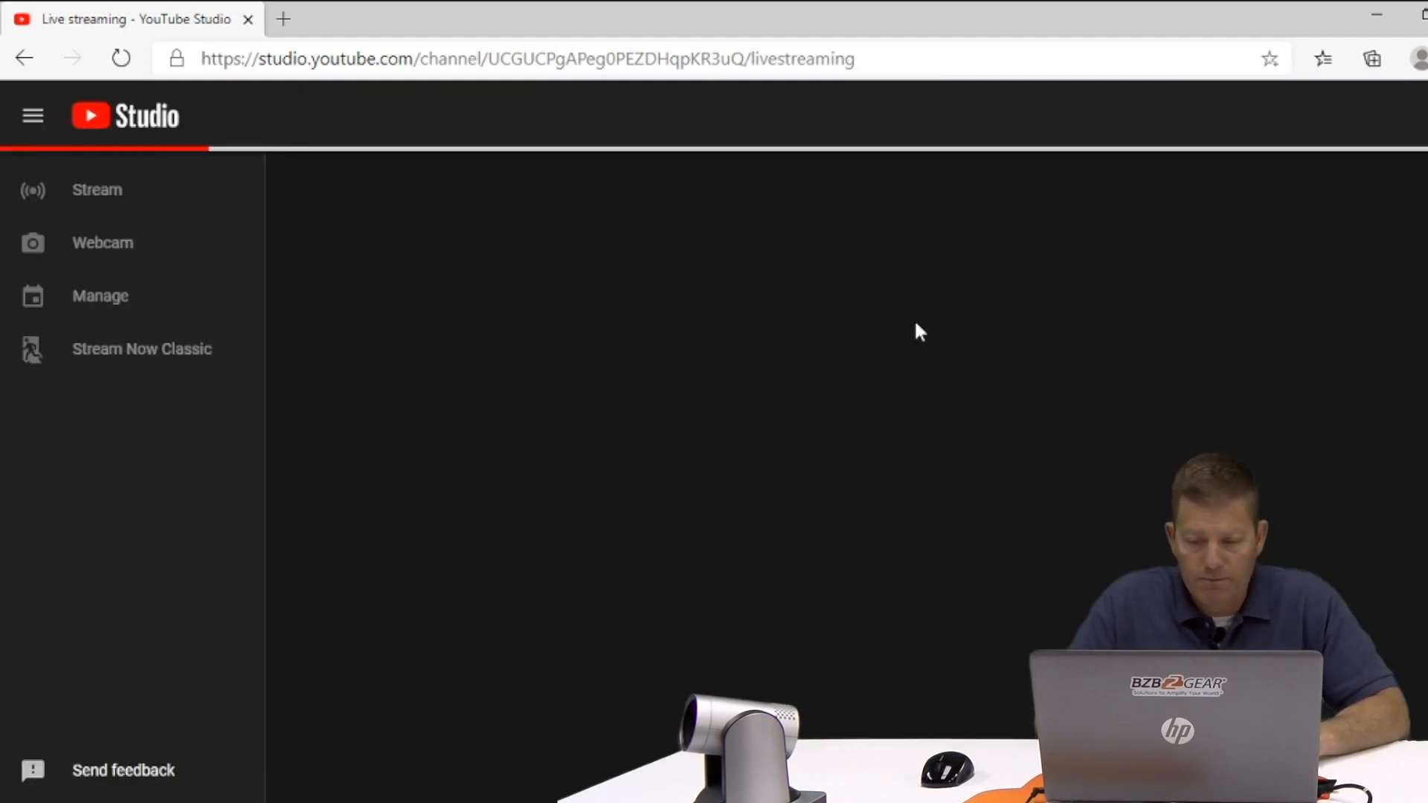
{"action": "left_click", "coordinate": [96, 189]}
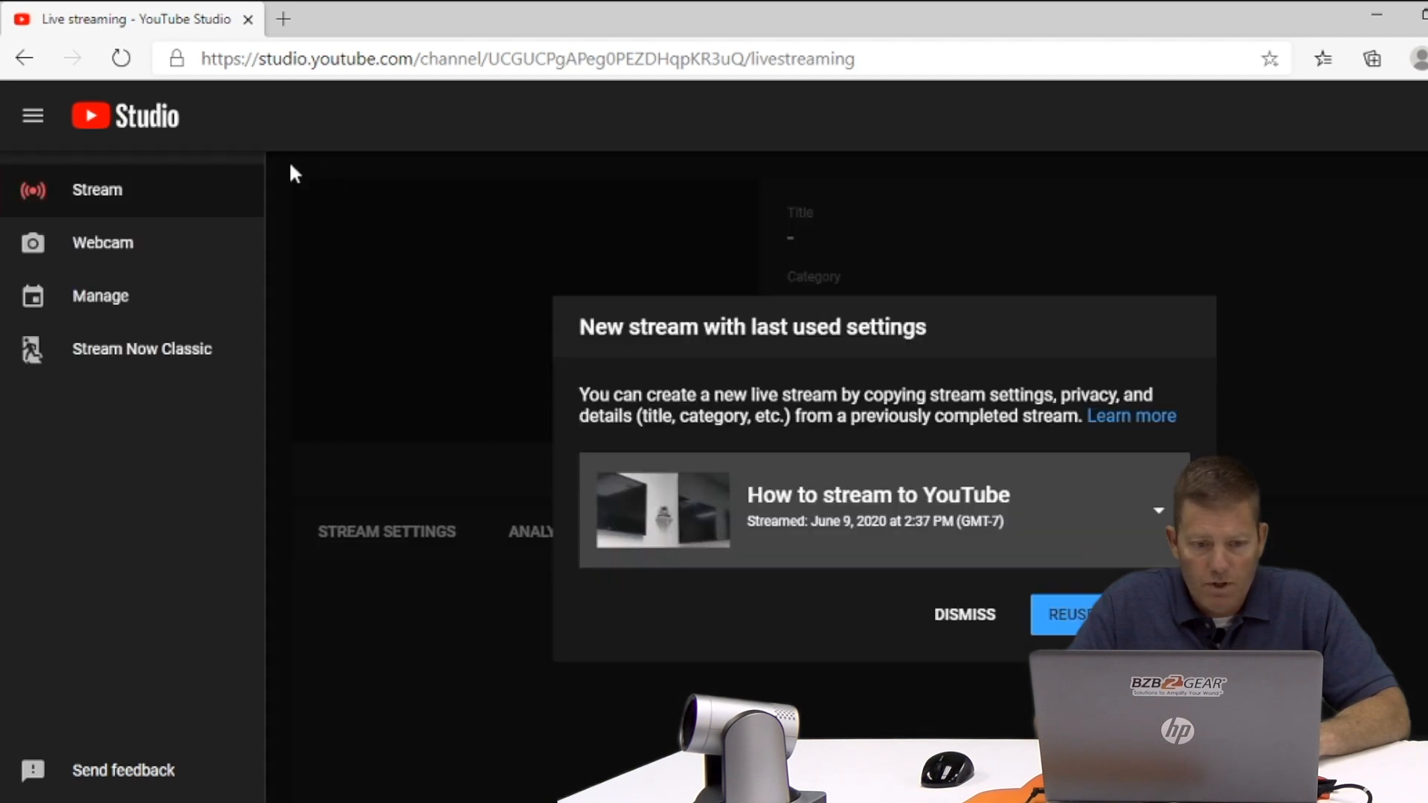
{"action": "mouse_move", "coordinate": [146, 273]}
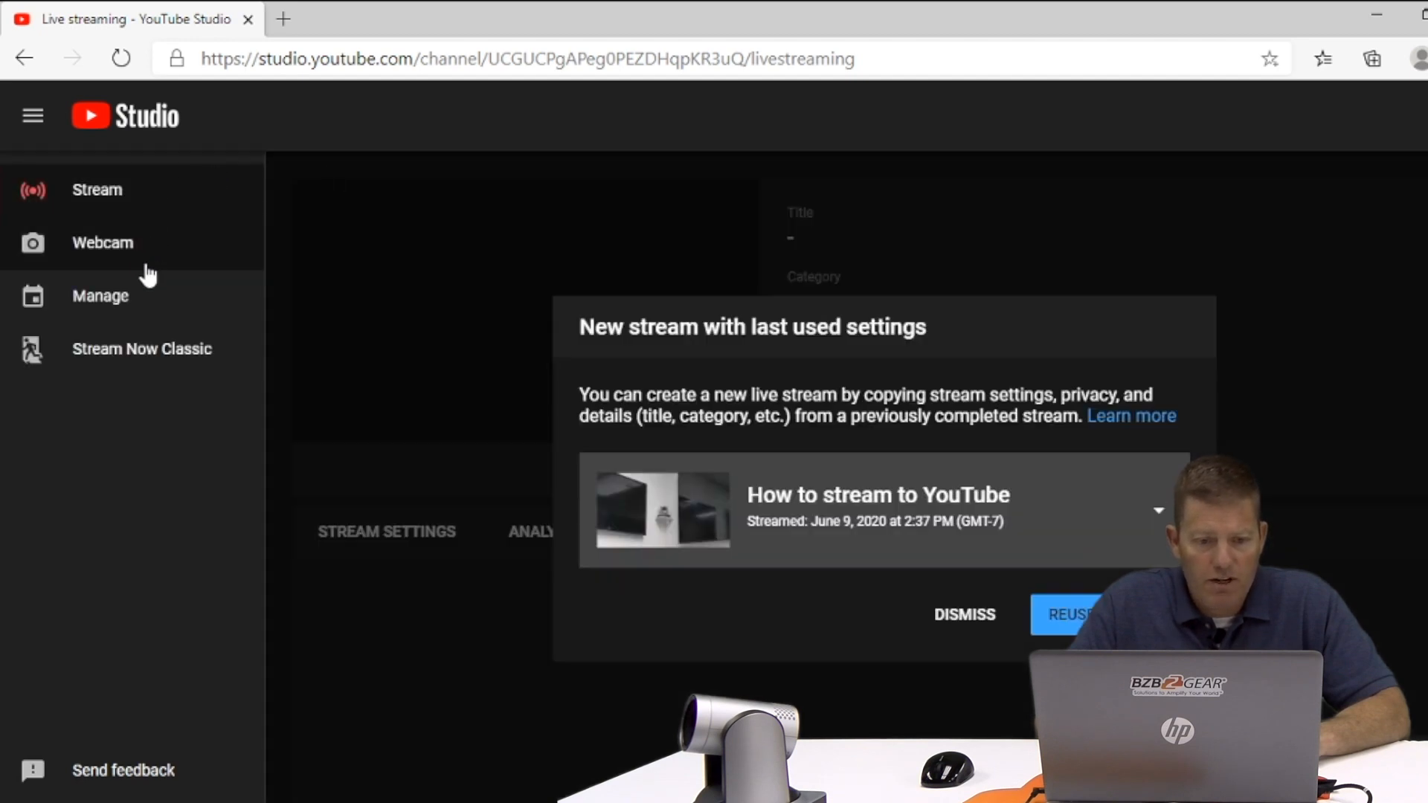
{"action": "mouse_move", "coordinate": [141, 348]}
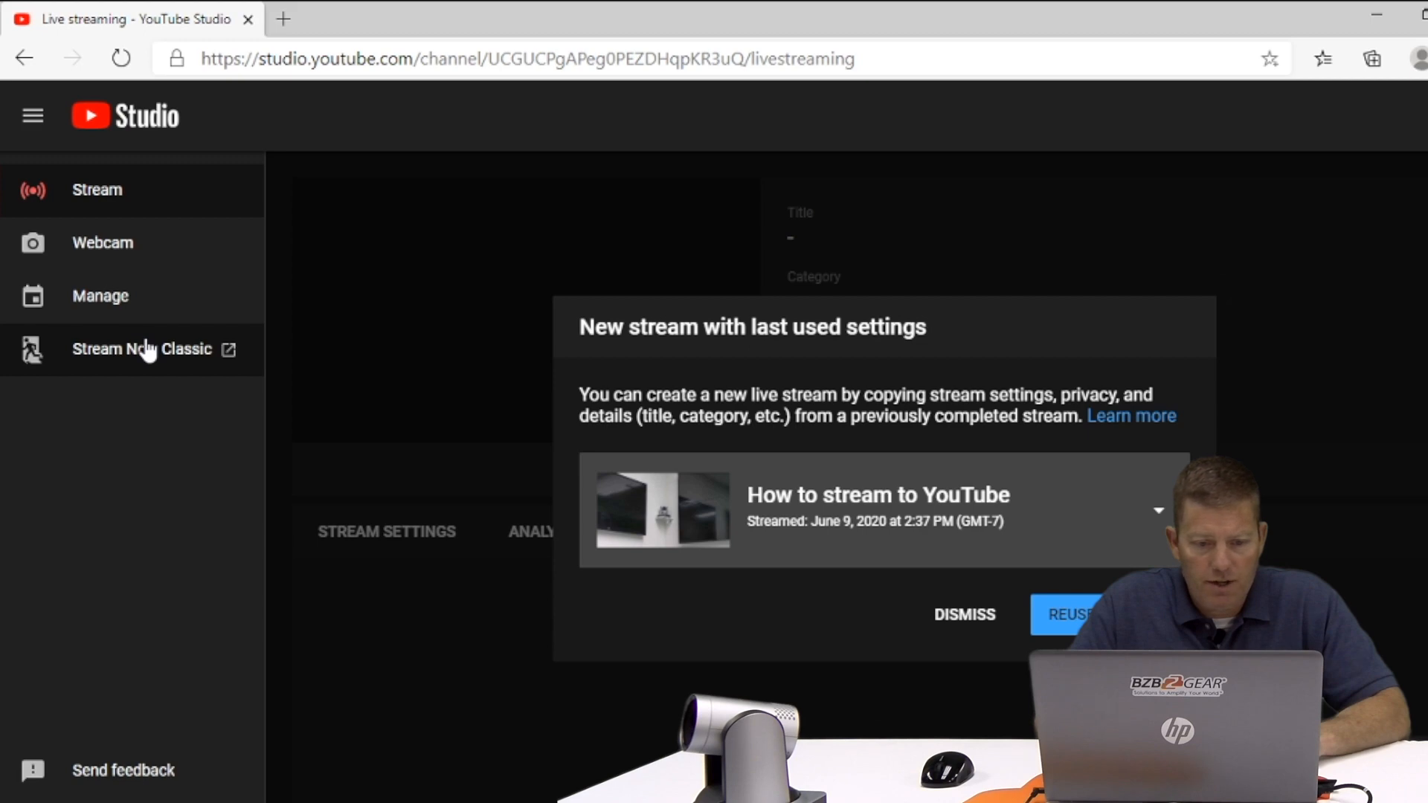
{"action": "left_click", "coordinate": [963, 615]}
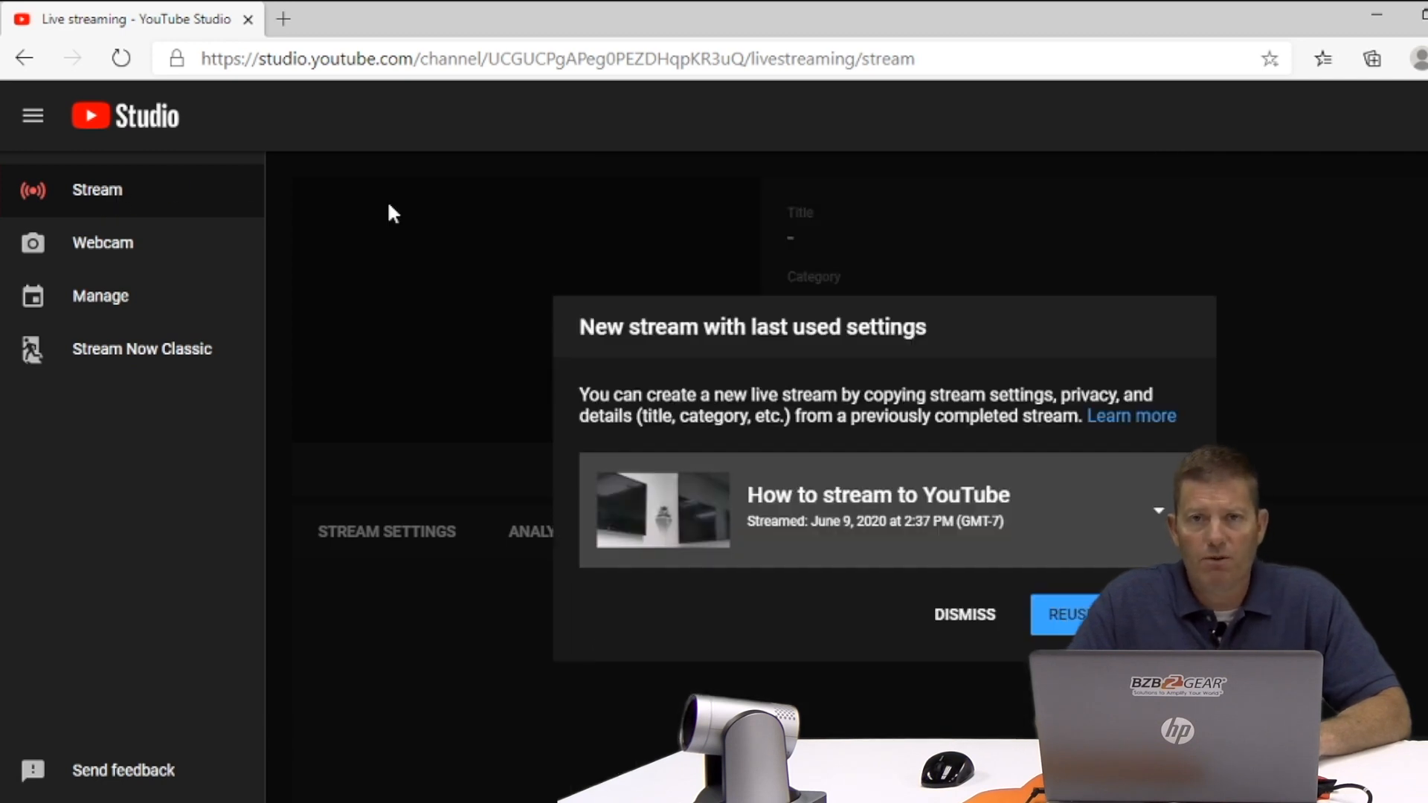
{"action": "left_click", "coordinate": [963, 614]}
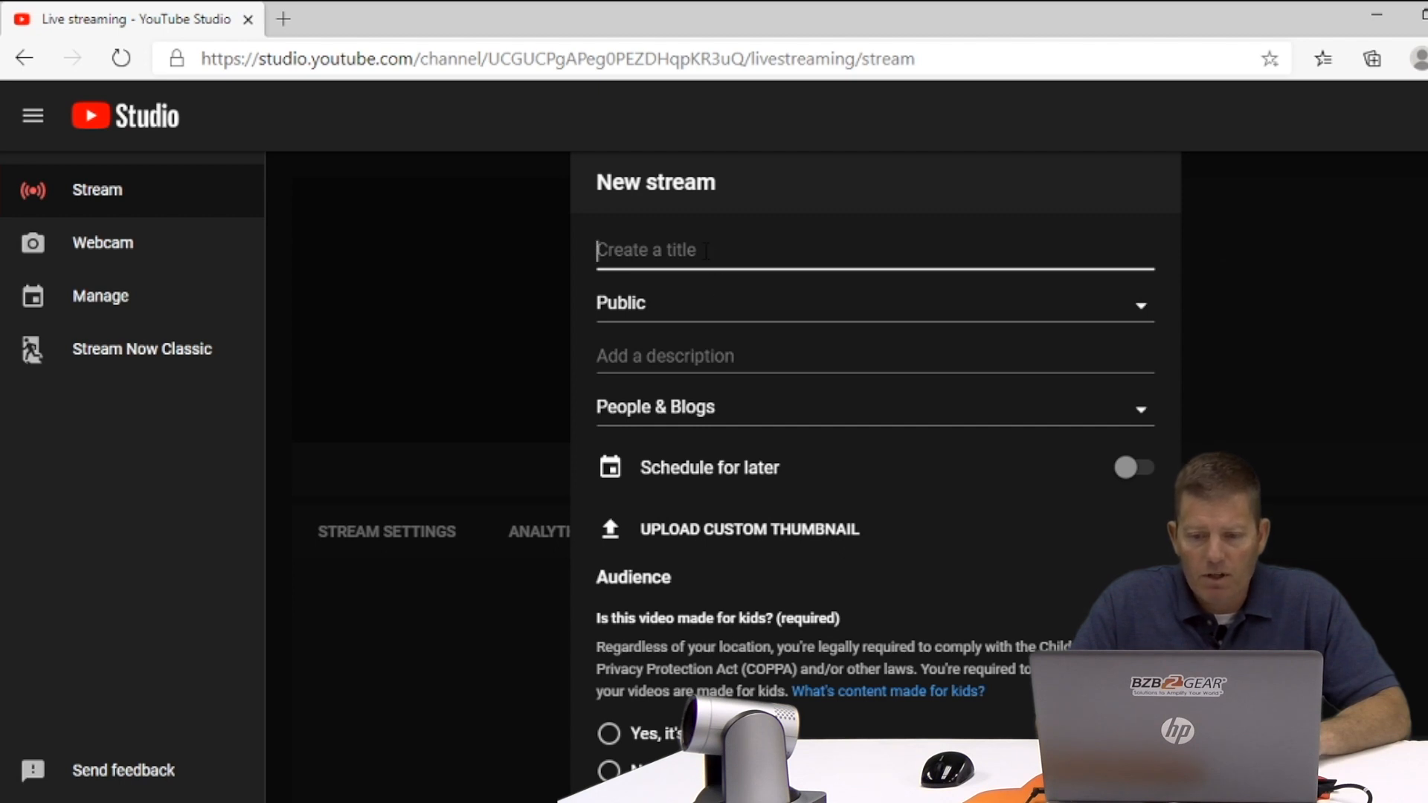
- Title the stream 'Streaming to YouTube', describe it 'Instruction' and make it Private
{"action": "type", "text": "Stre"}
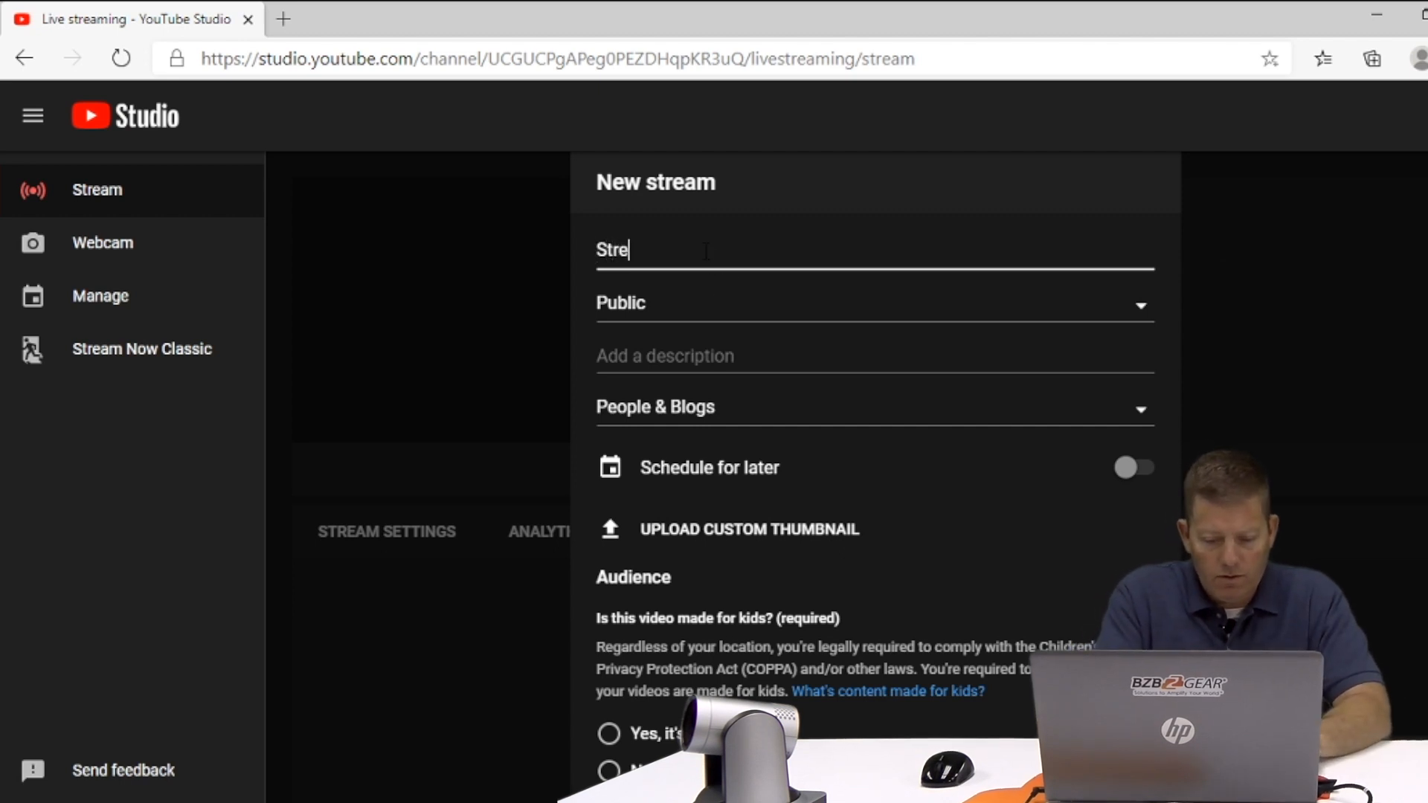
{"action": "type", "text": "aming to"}
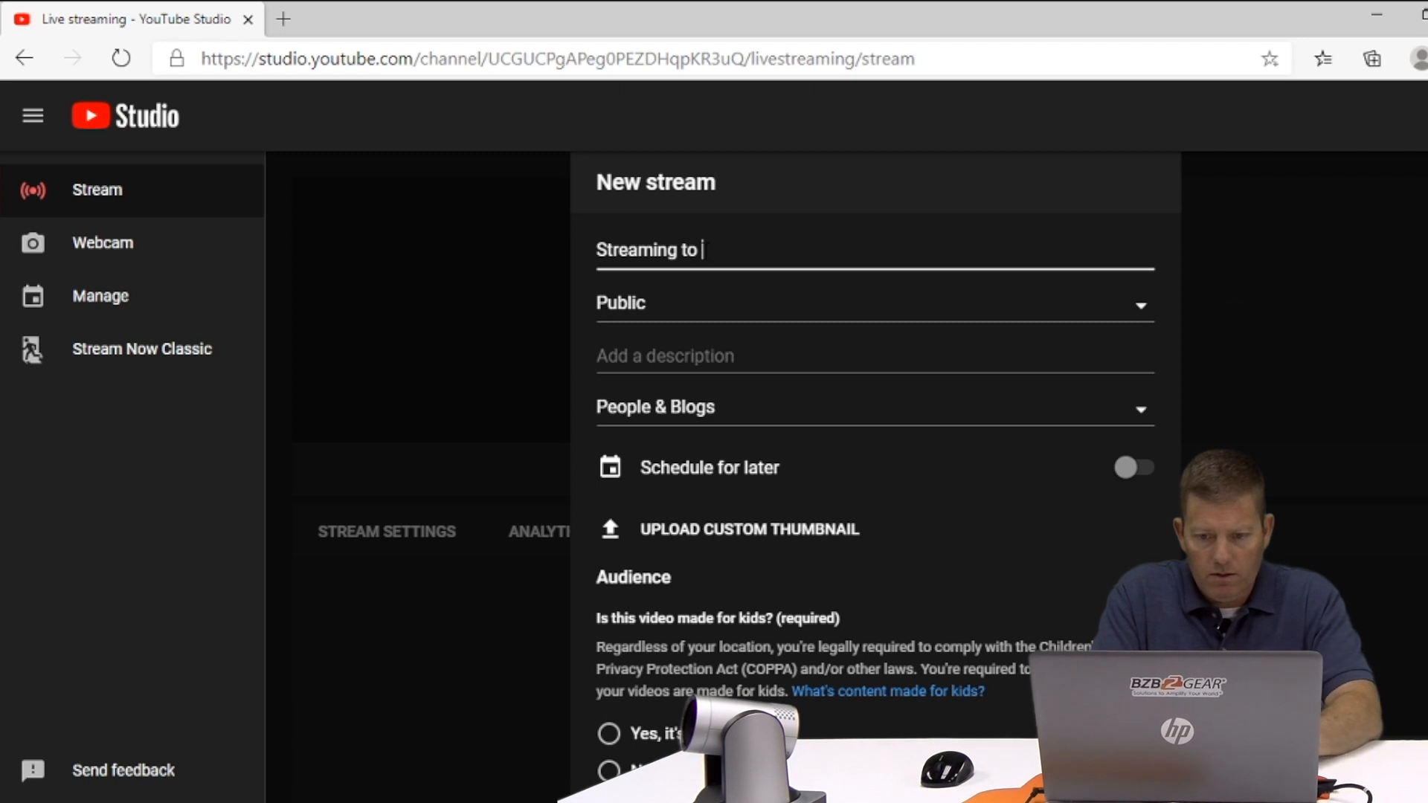
{"action": "type", "text": "YouTube"}
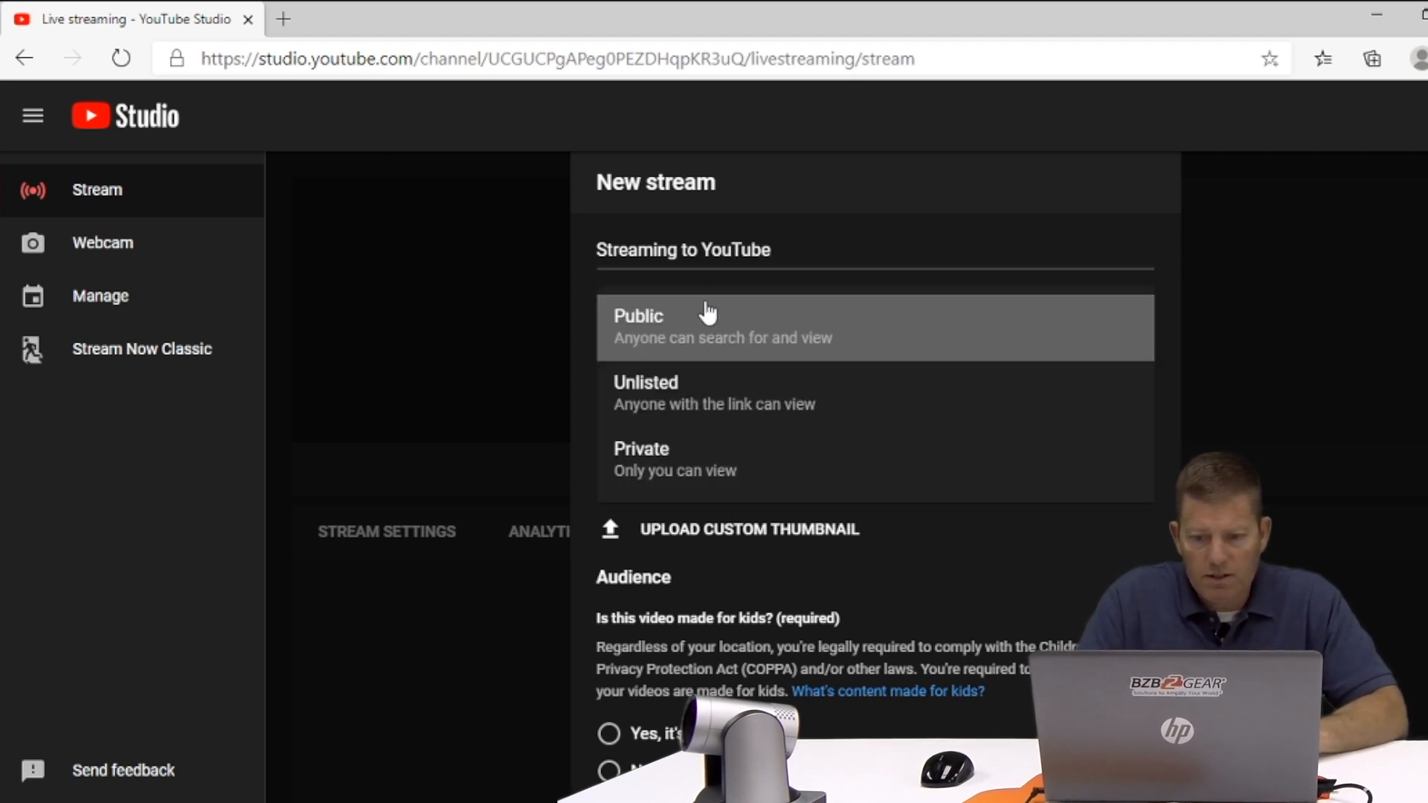
{"action": "mouse_move", "coordinate": [672, 470]}
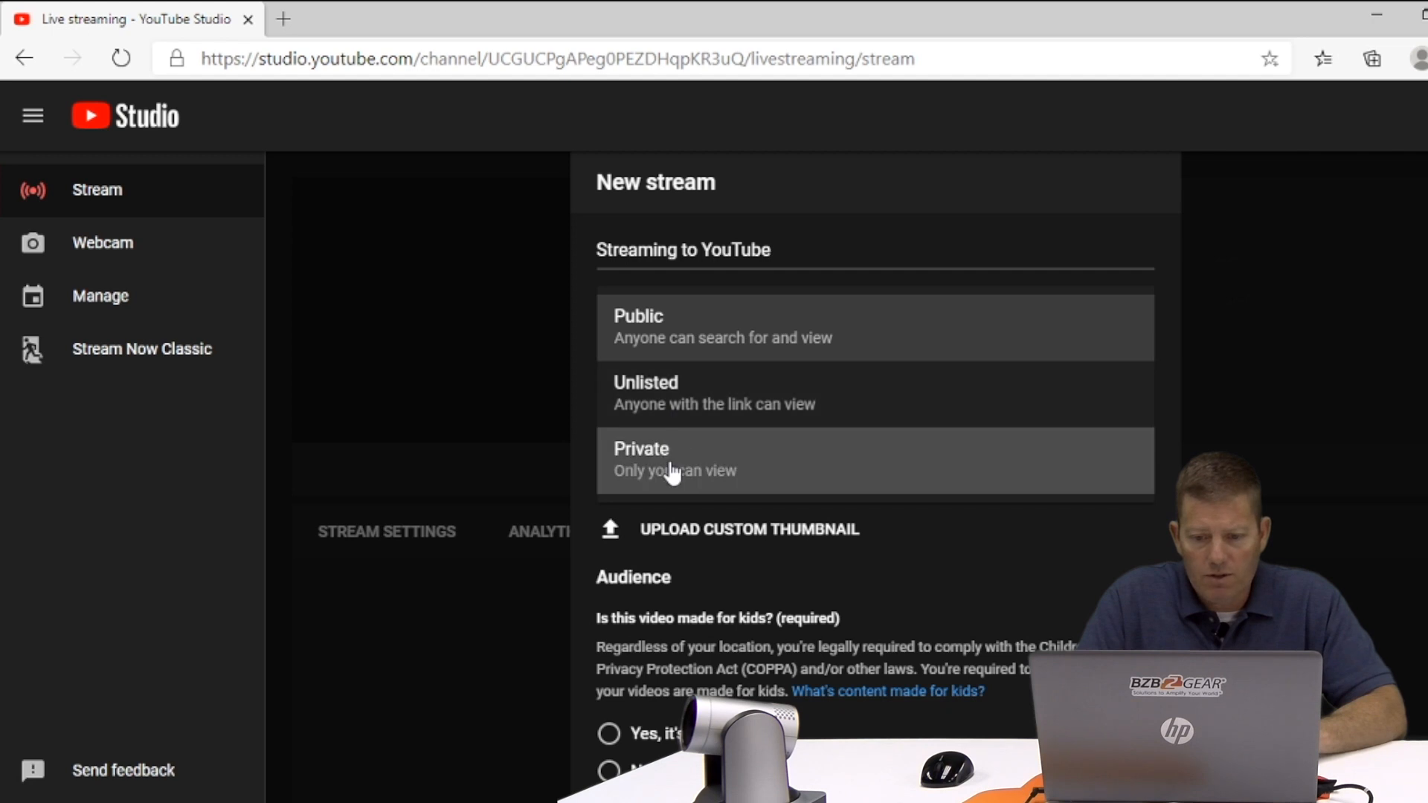
{"action": "left_click", "coordinate": [639, 460]}
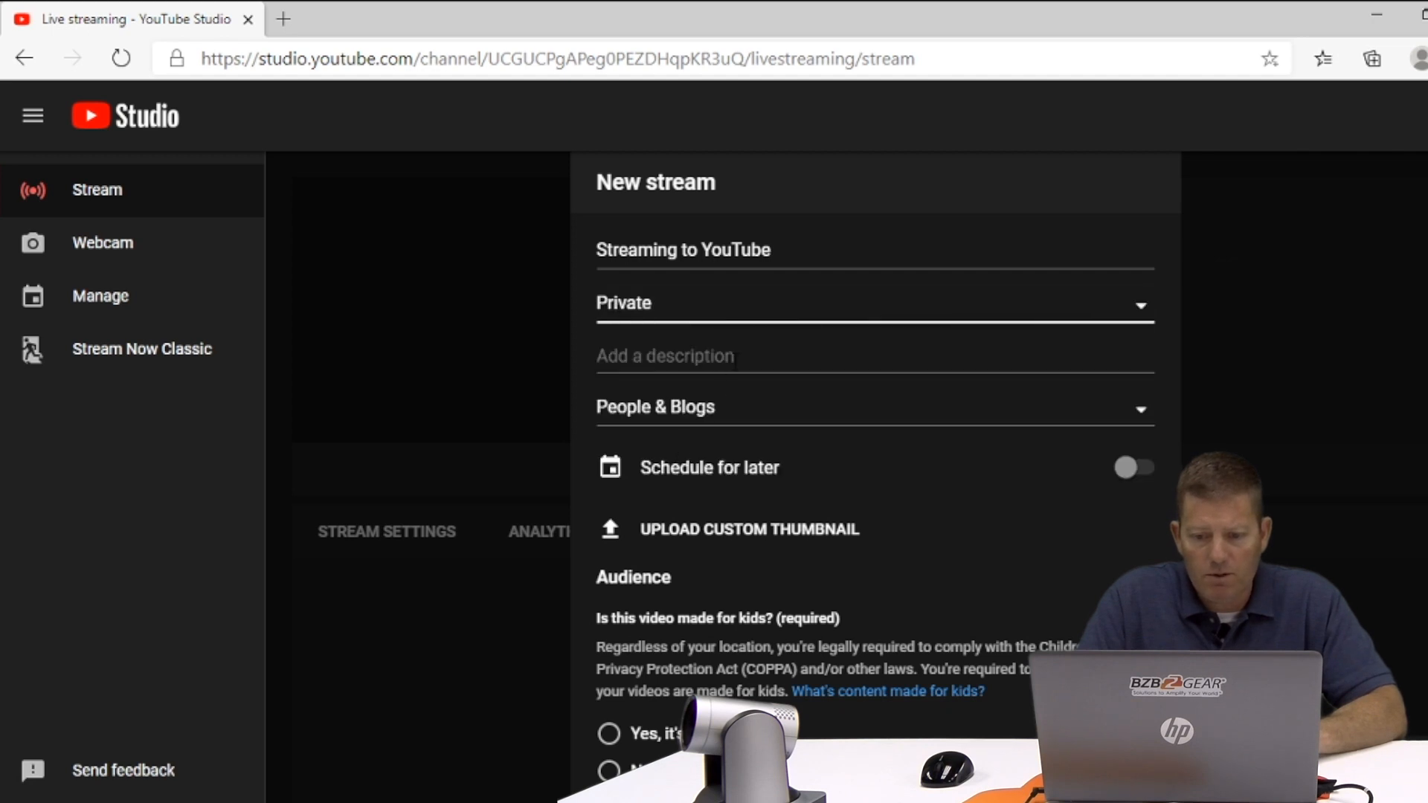
{"action": "type", "text": "Ins"}
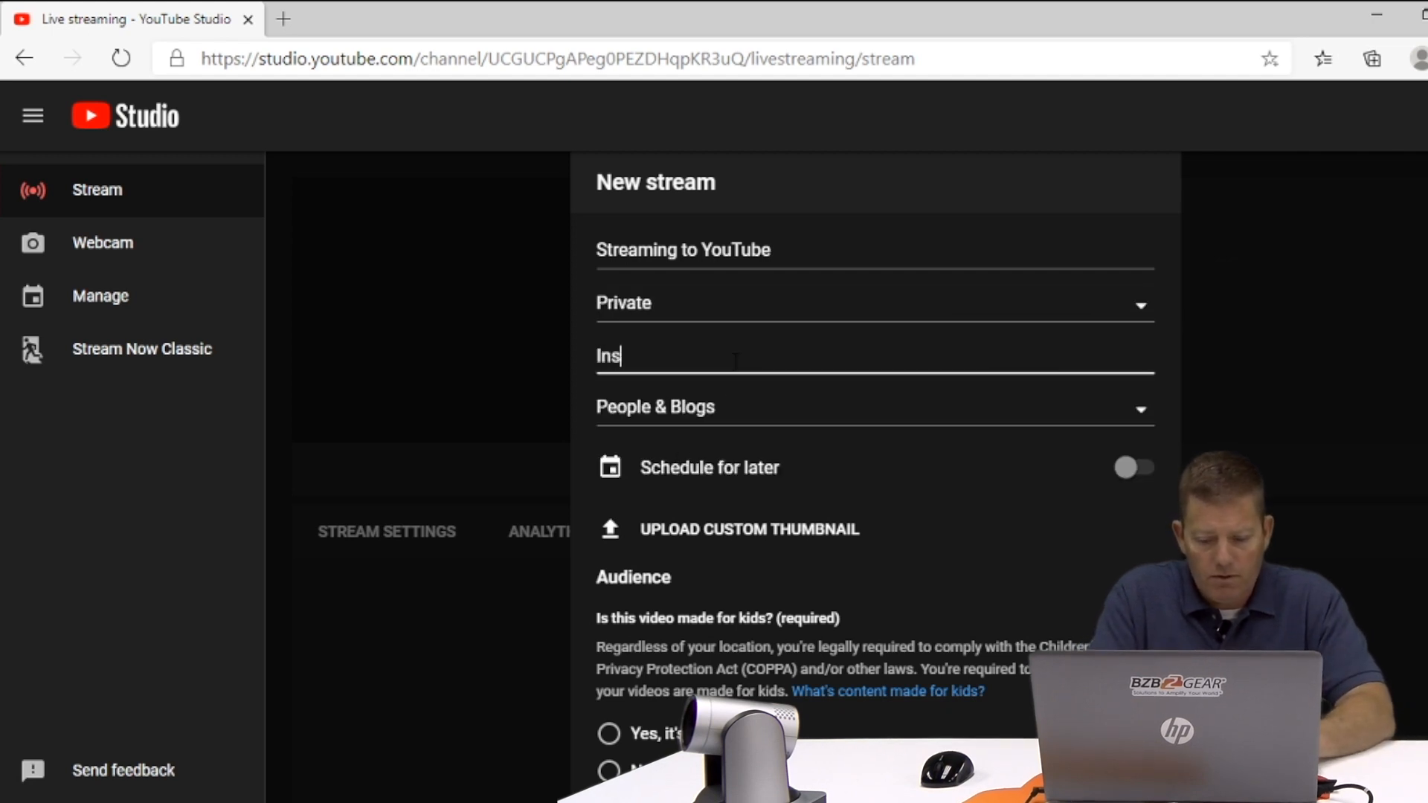
{"action": "type", "text": "tr"}
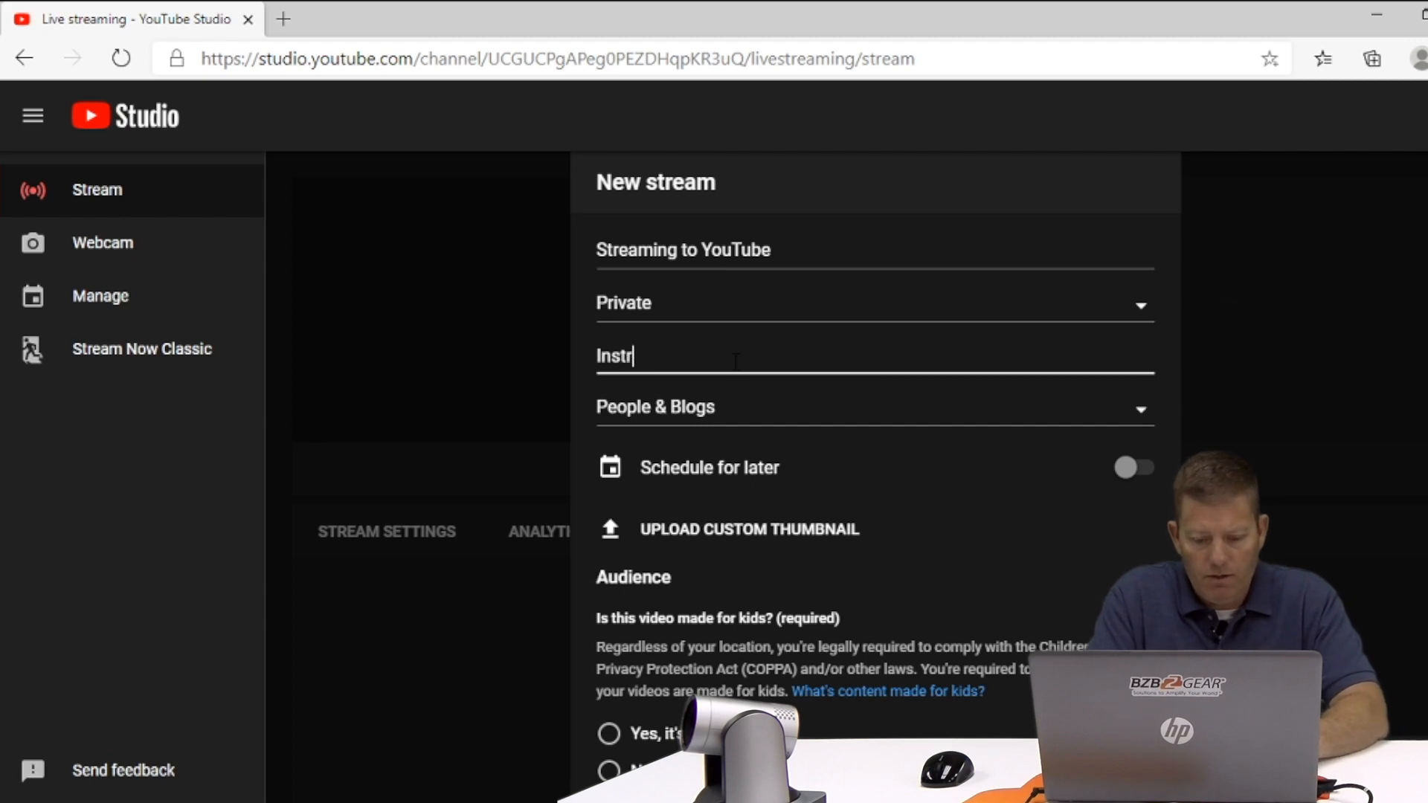
{"action": "type", "text": "uction"}
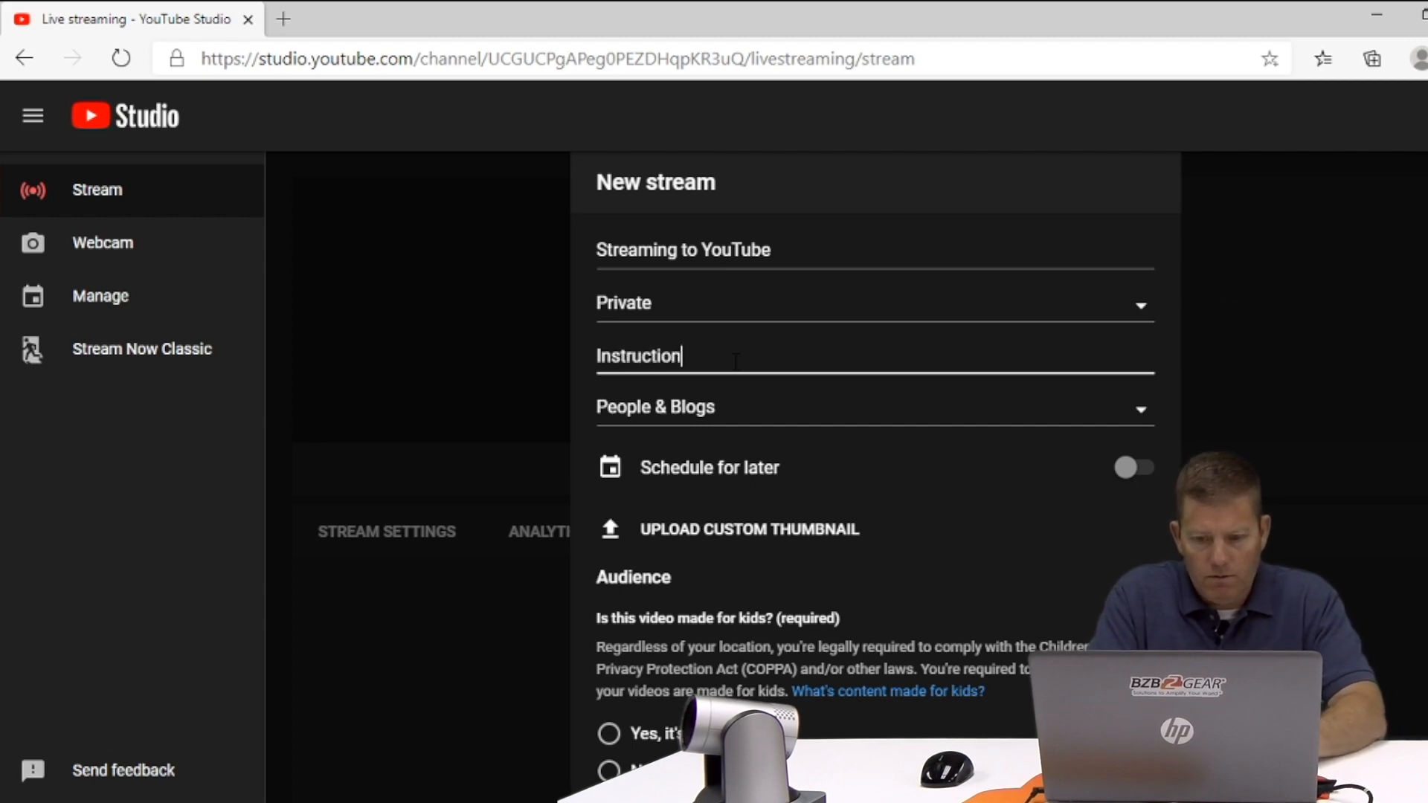
{"action": "mouse_move", "coordinate": [905, 437]}
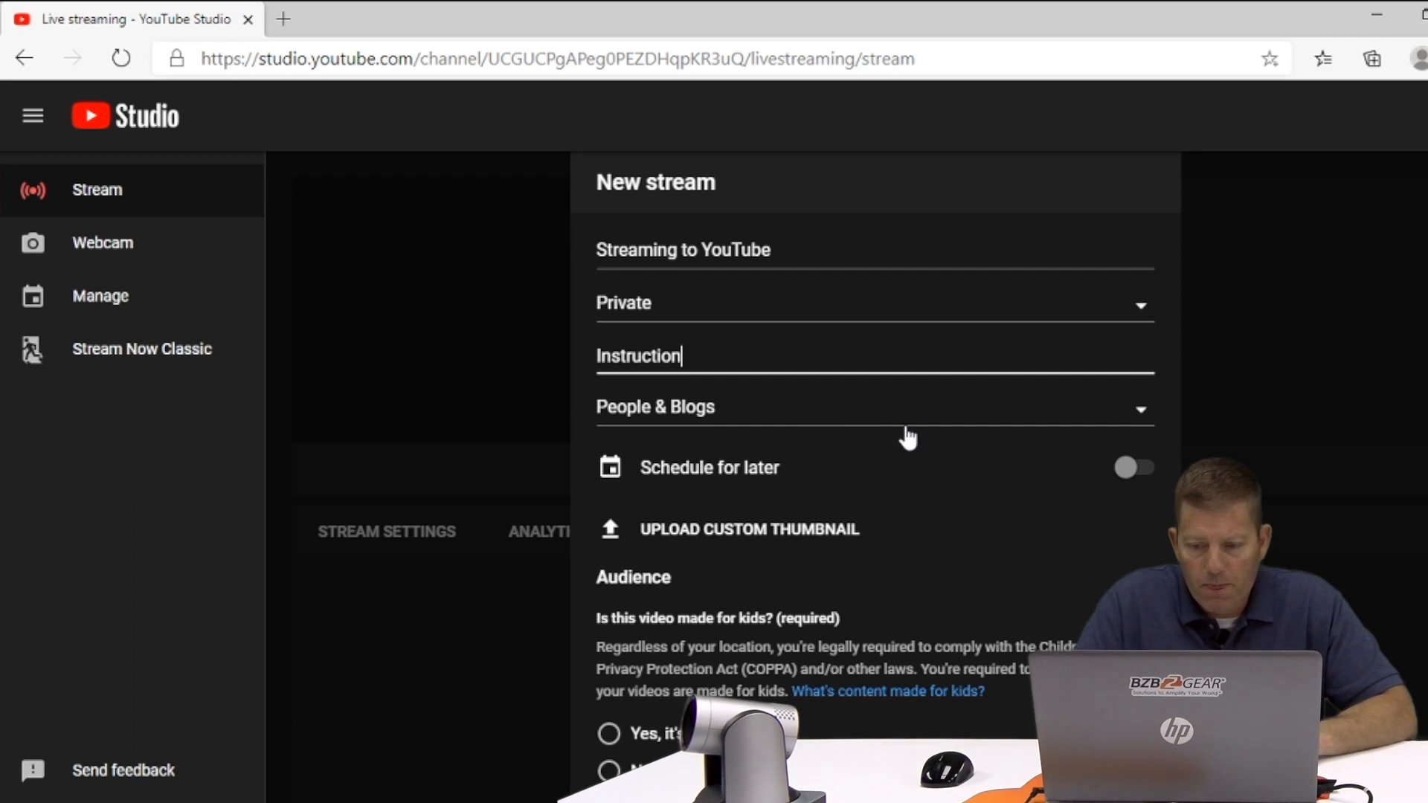
{"action": "mouse_move", "coordinate": [822, 581]}
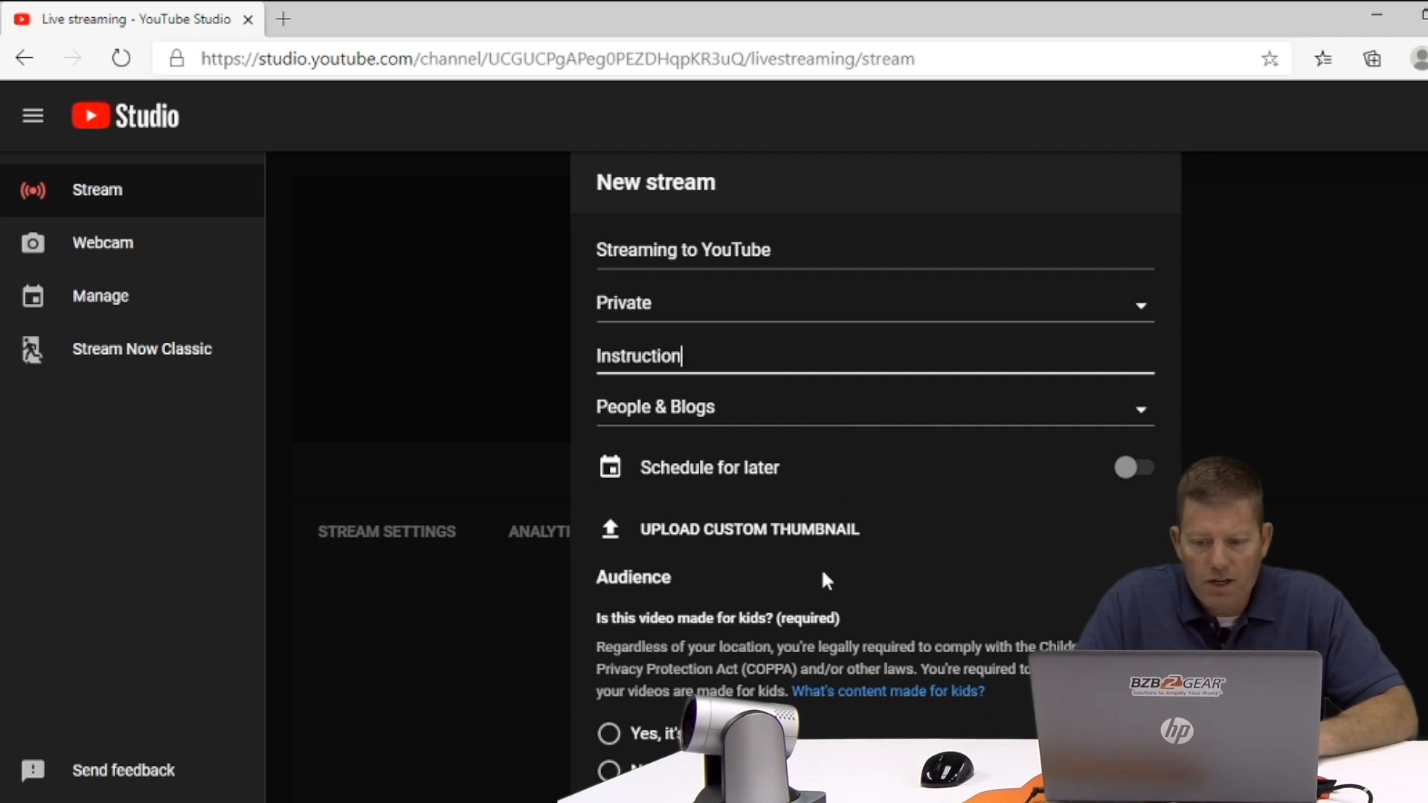
{"action": "mouse_move", "coordinate": [785, 546]}
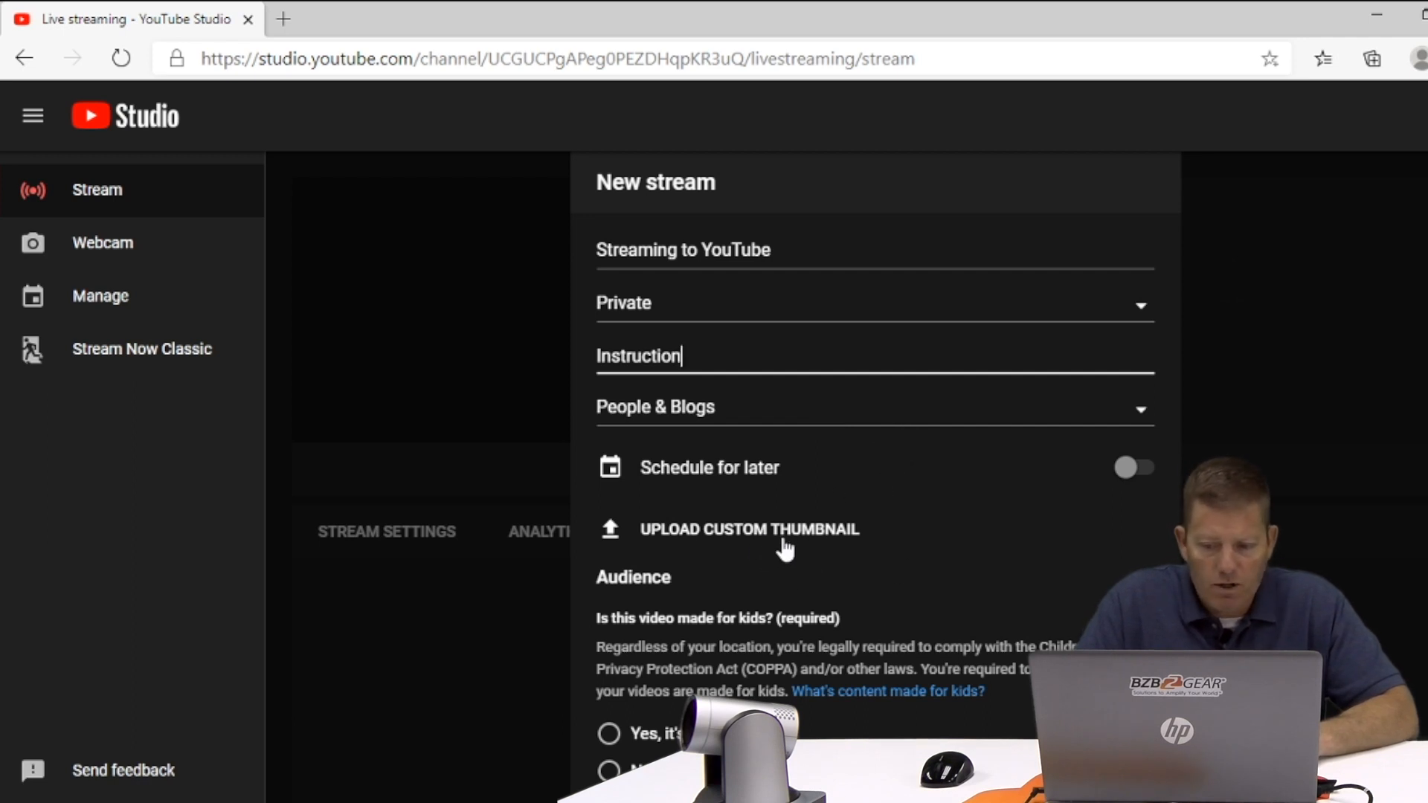
{"action": "mouse_move", "coordinate": [760, 600]}
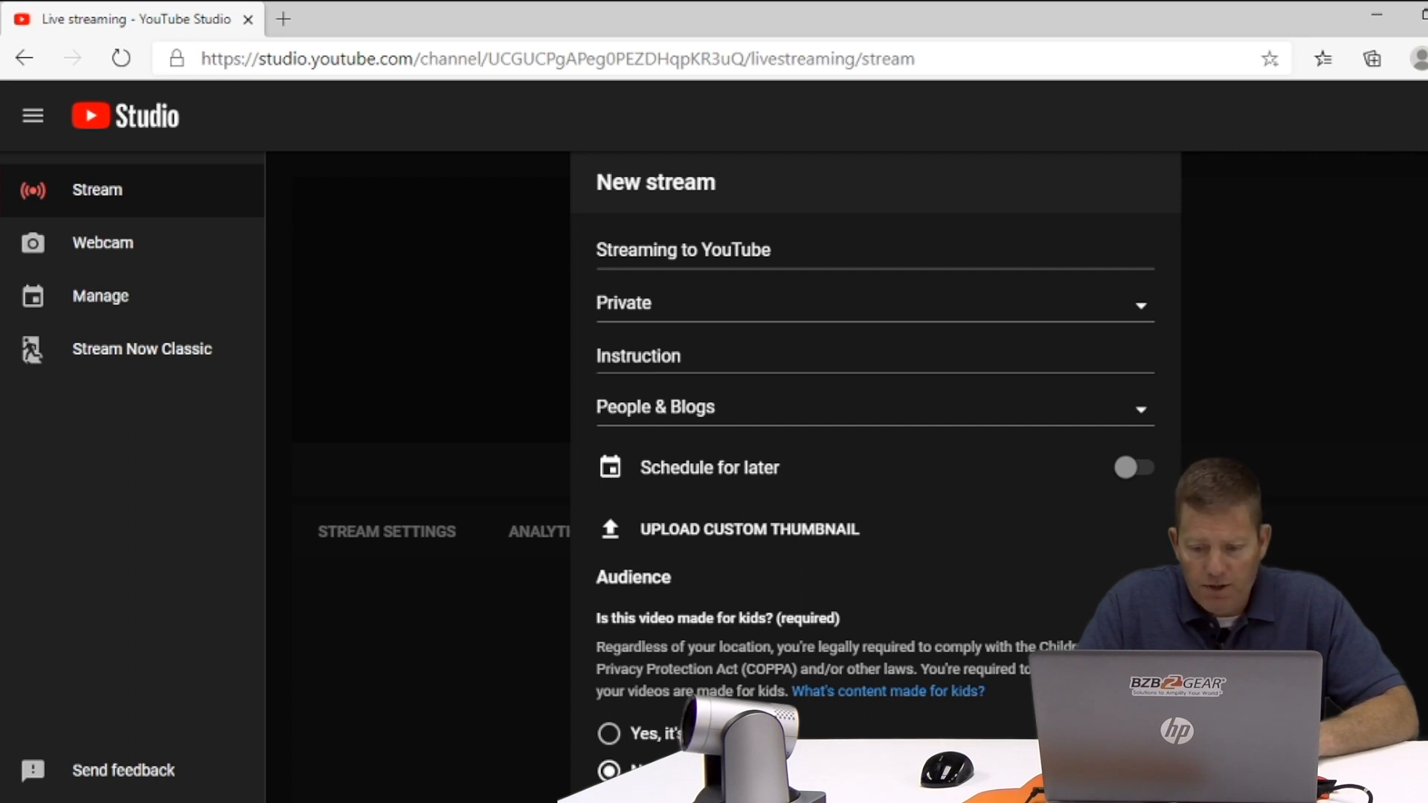
{"action": "scroll", "scroll_direction": "down", "scroll_amount": 3}
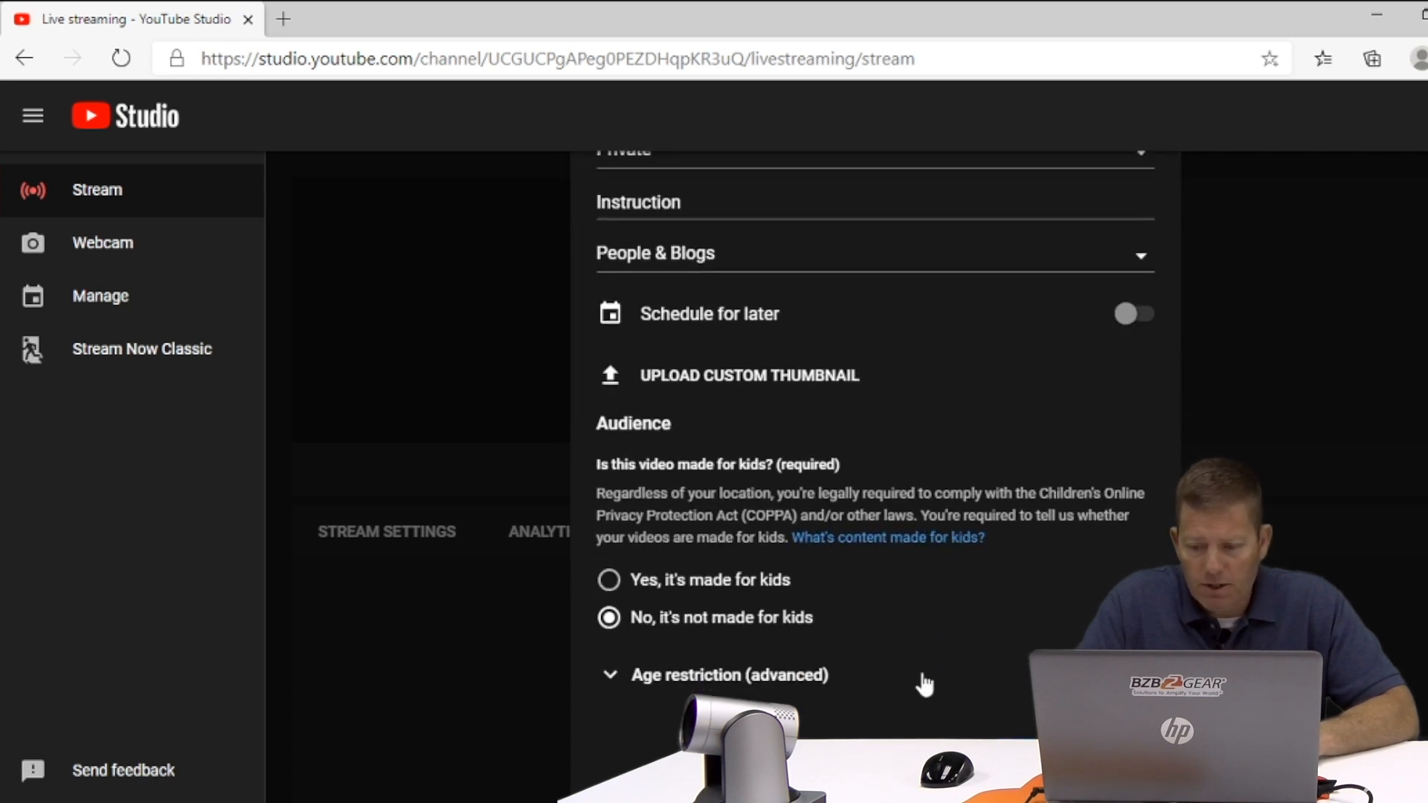
{"action": "mouse_move", "coordinate": [944, 464]}
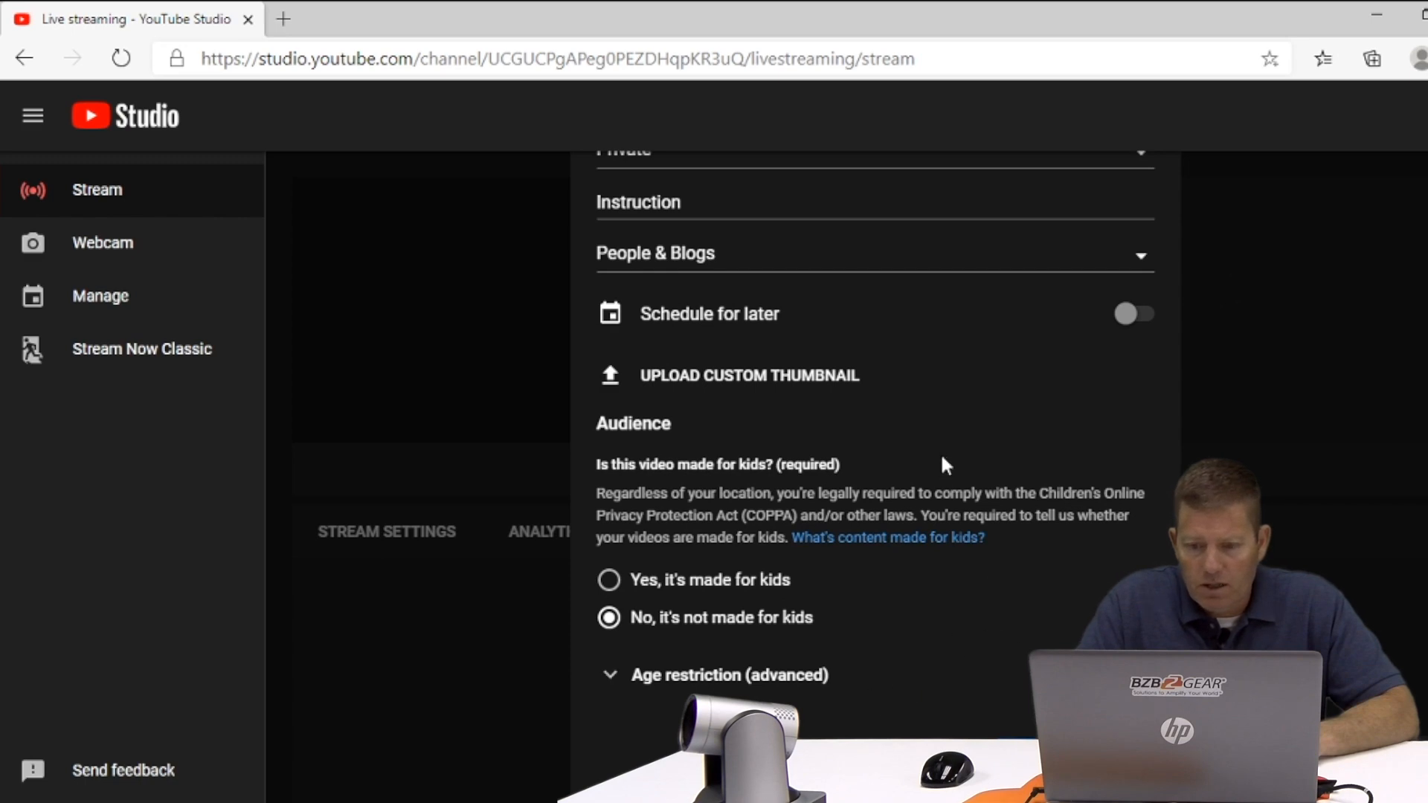
{"action": "mouse_move", "coordinate": [940, 551]}
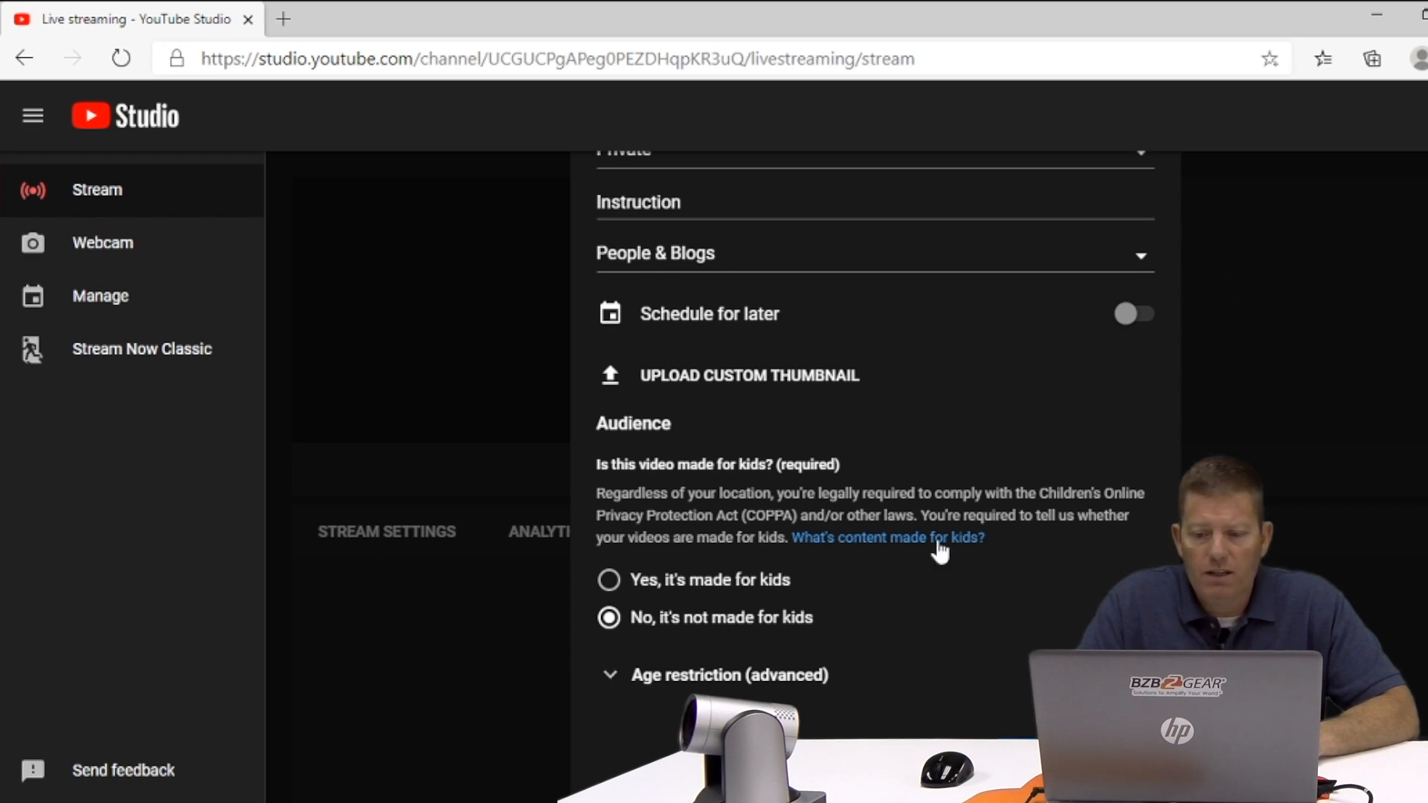
{"action": "mouse_move", "coordinate": [1009, 672]}
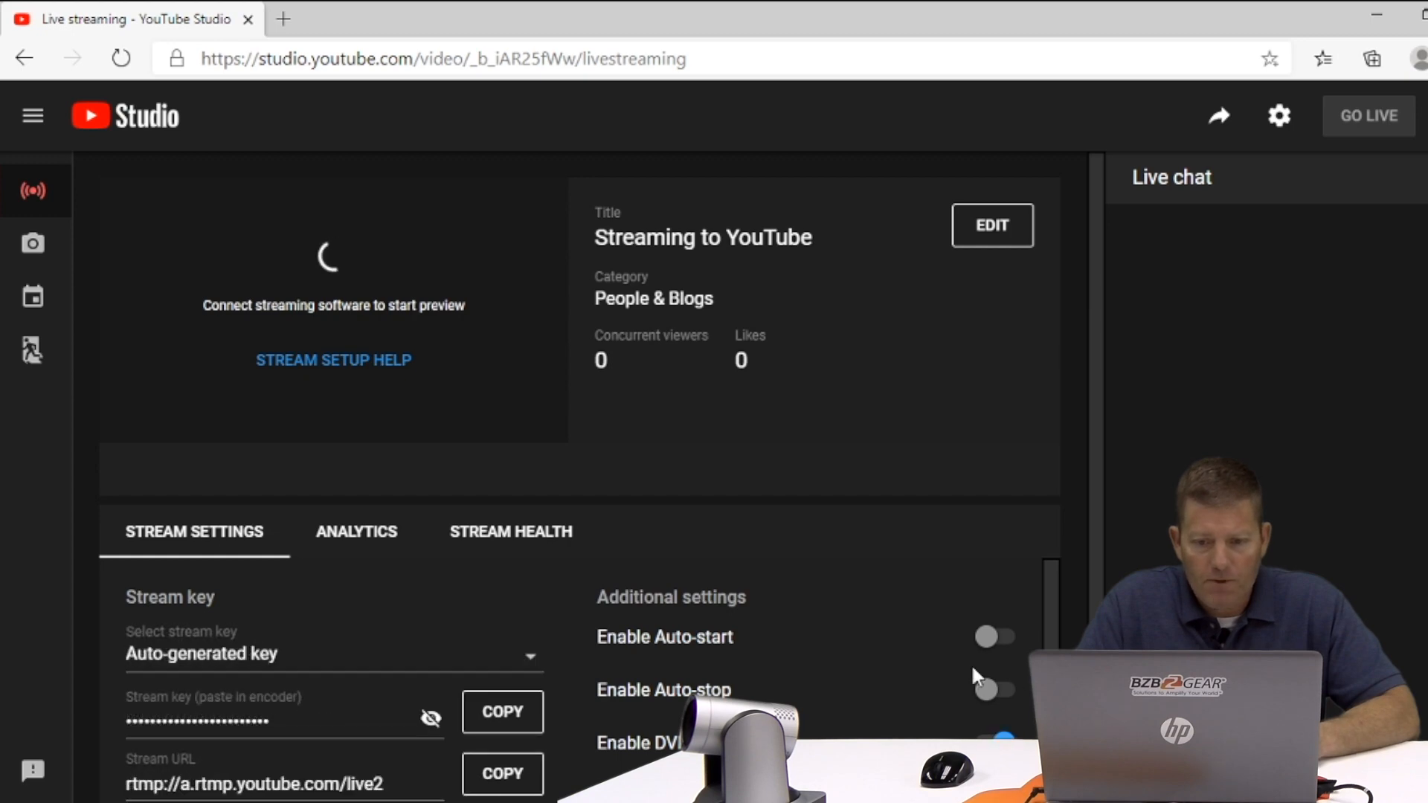
{"action": "mouse_move", "coordinate": [537, 323]}
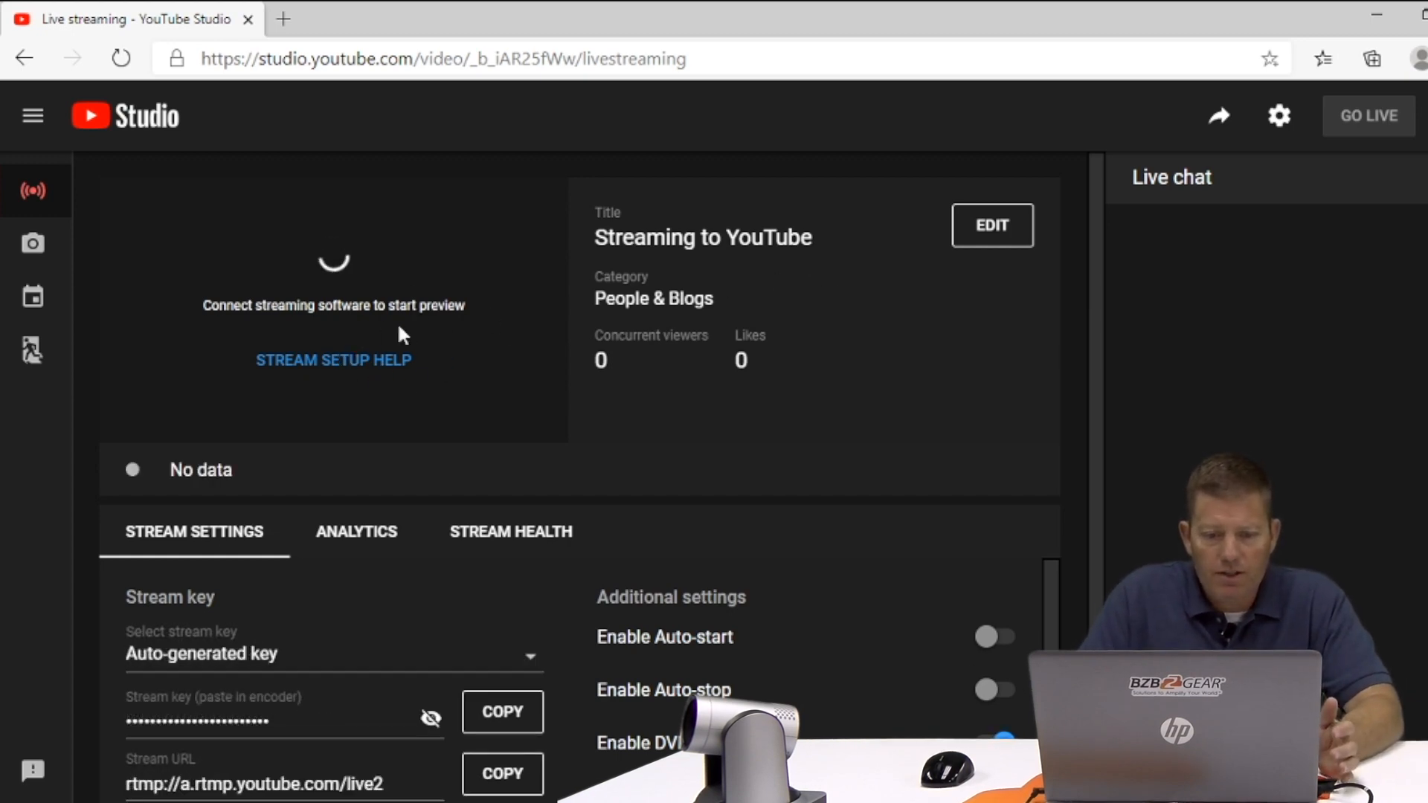
{"action": "mouse_move", "coordinate": [828, 492]}
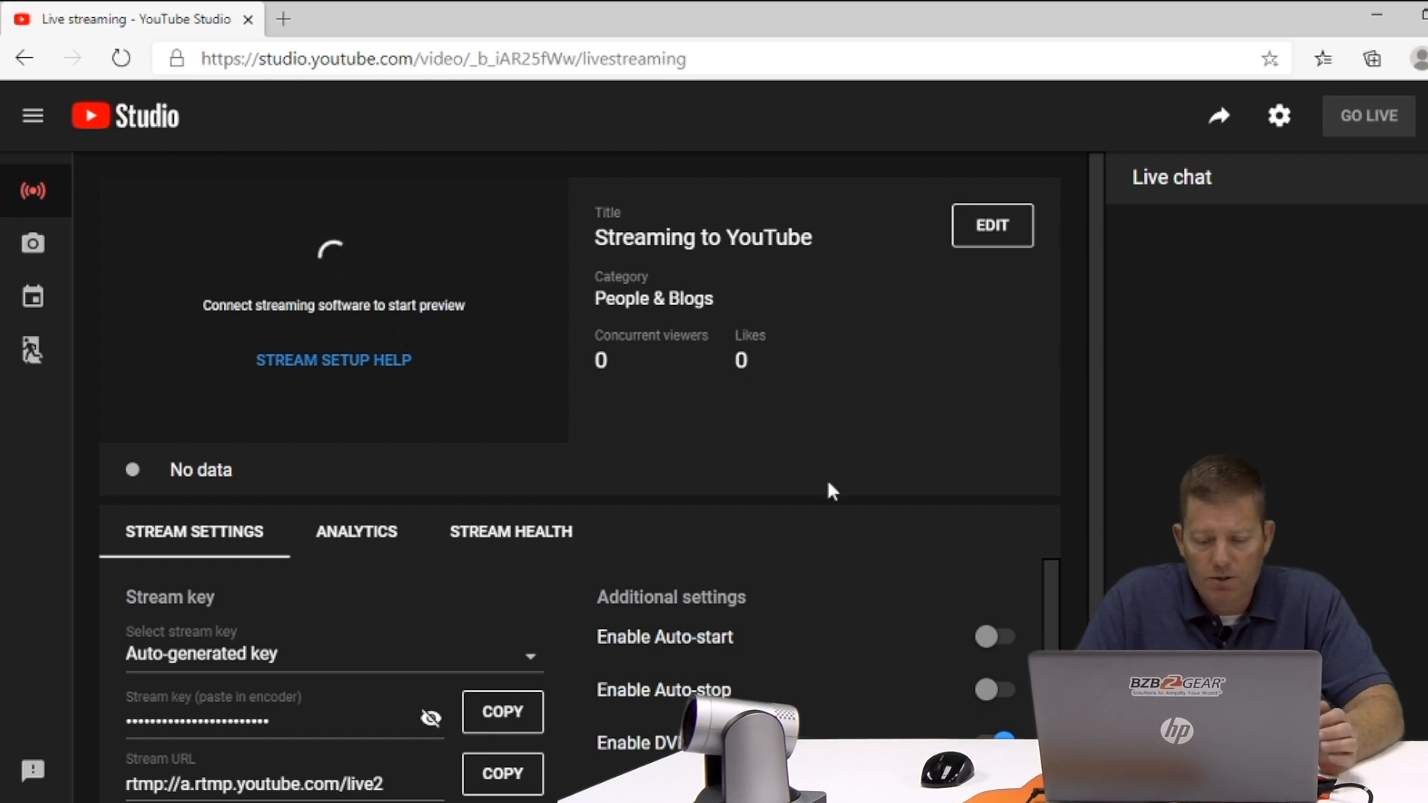
{"action": "mouse_move", "coordinate": [544, 665]}
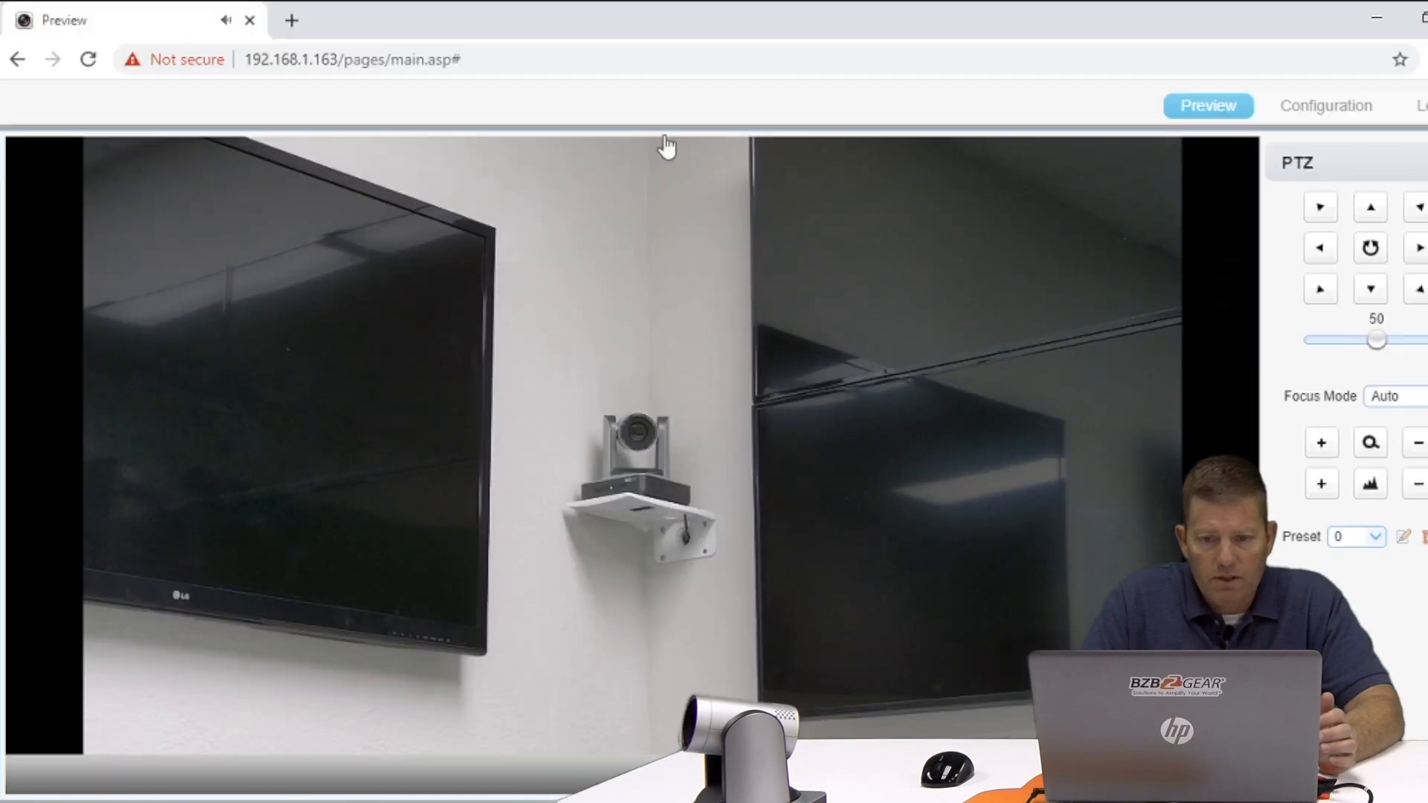
{"action": "mouse_move", "coordinate": [663, 114]}
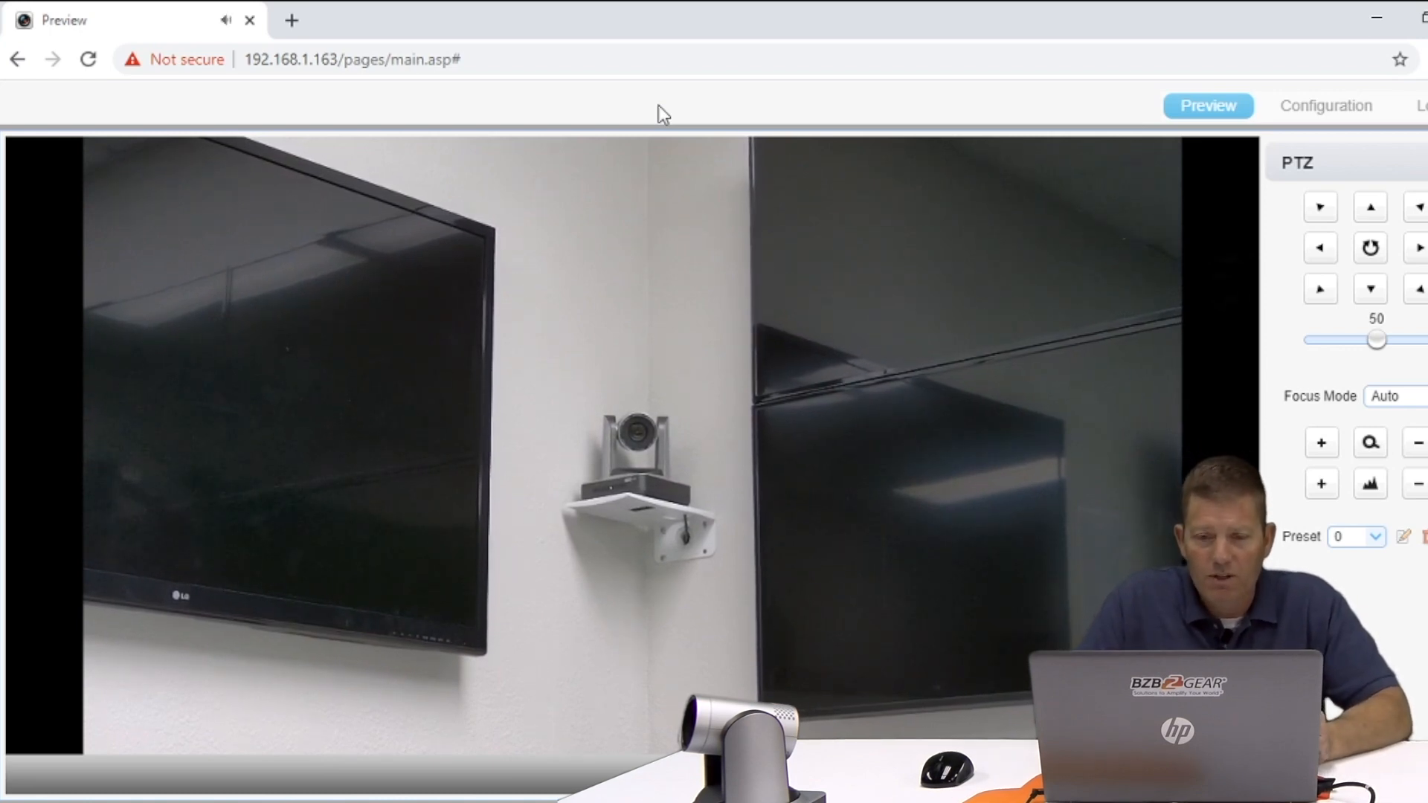
{"action": "mouse_move", "coordinate": [606, 109]}
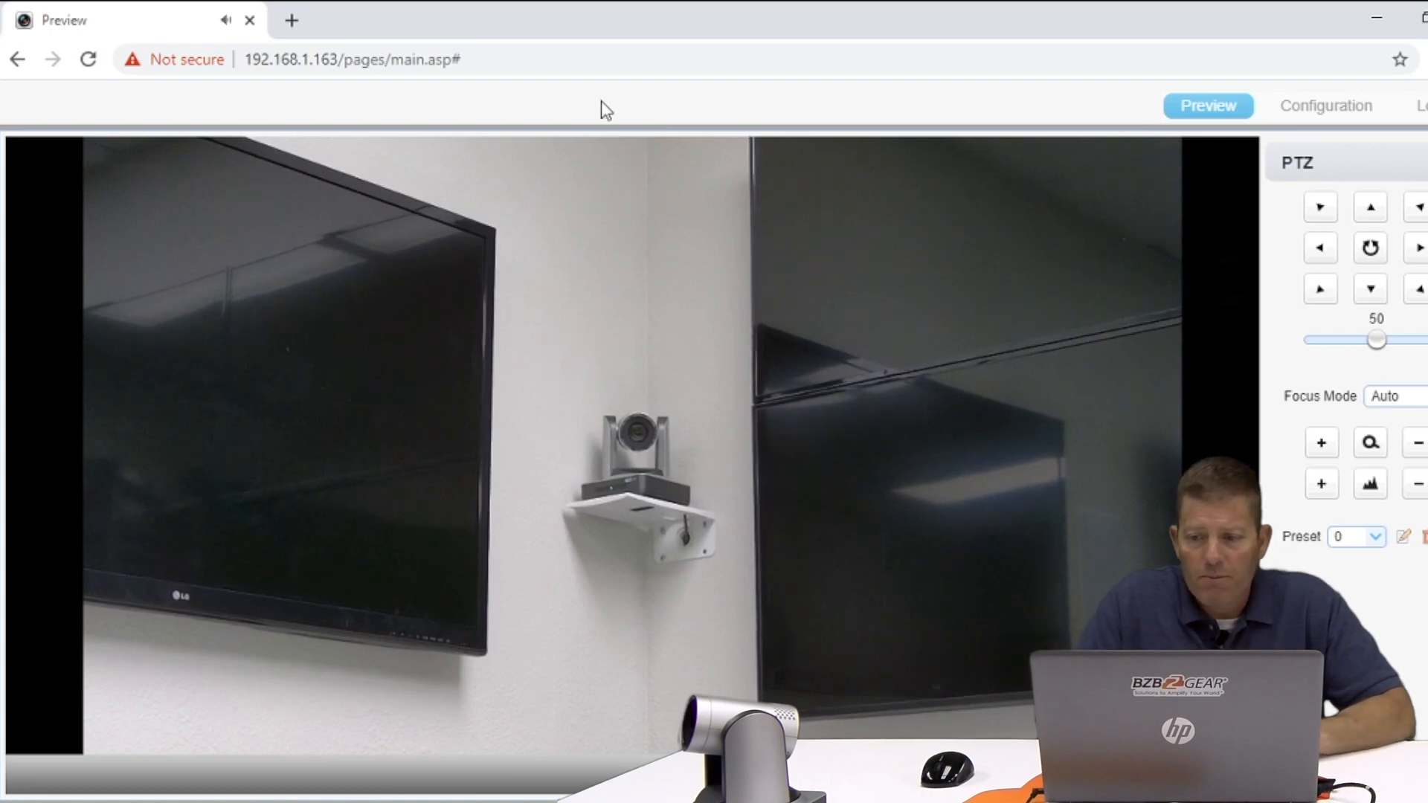
{"action": "mouse_move", "coordinate": [559, 373]}
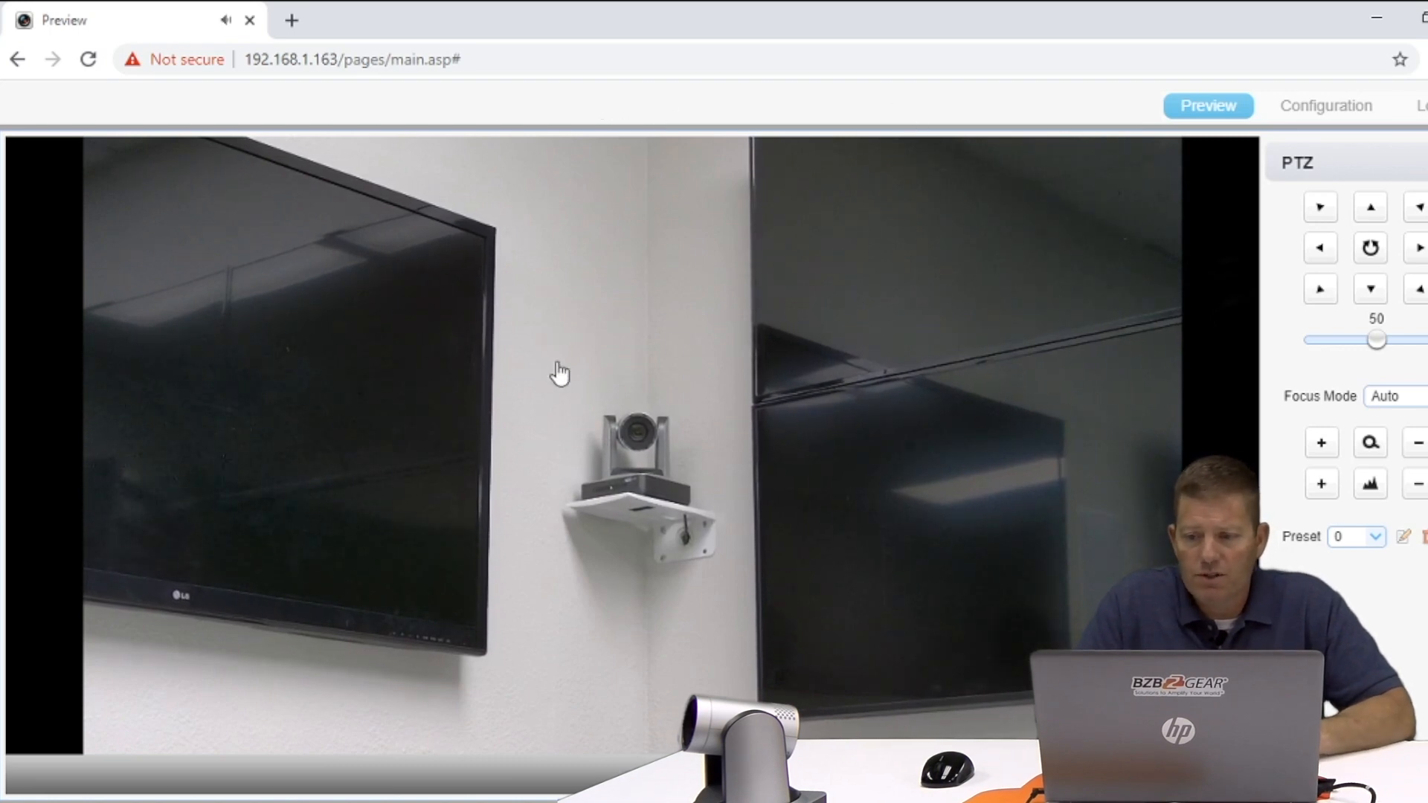
- Tilt the camera up twice and down once, then go to the Configuration page
{"action": "left_click", "coordinate": [1368, 207]}
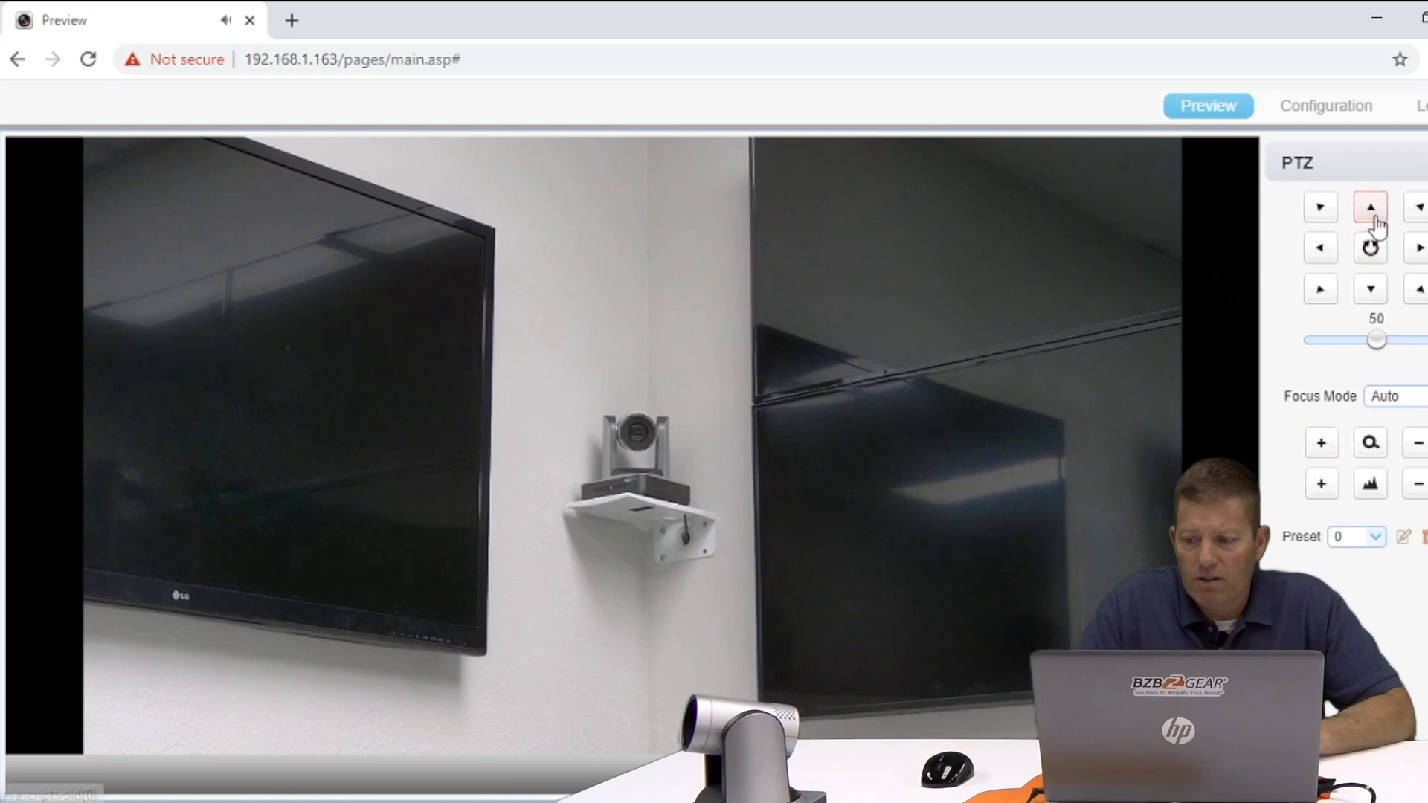
{"action": "left_click", "coordinate": [1370, 207]}
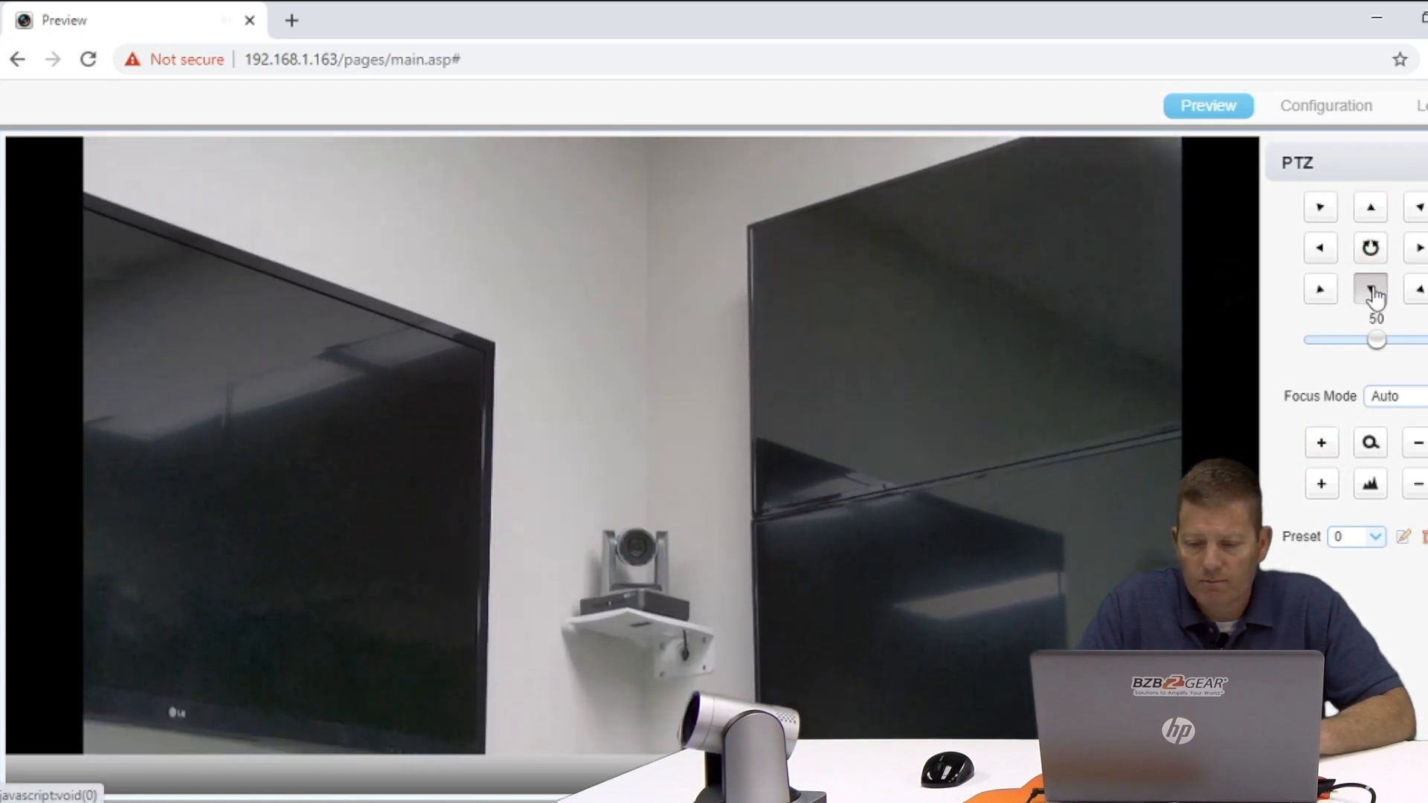
{"action": "left_click", "coordinate": [1369, 288]}
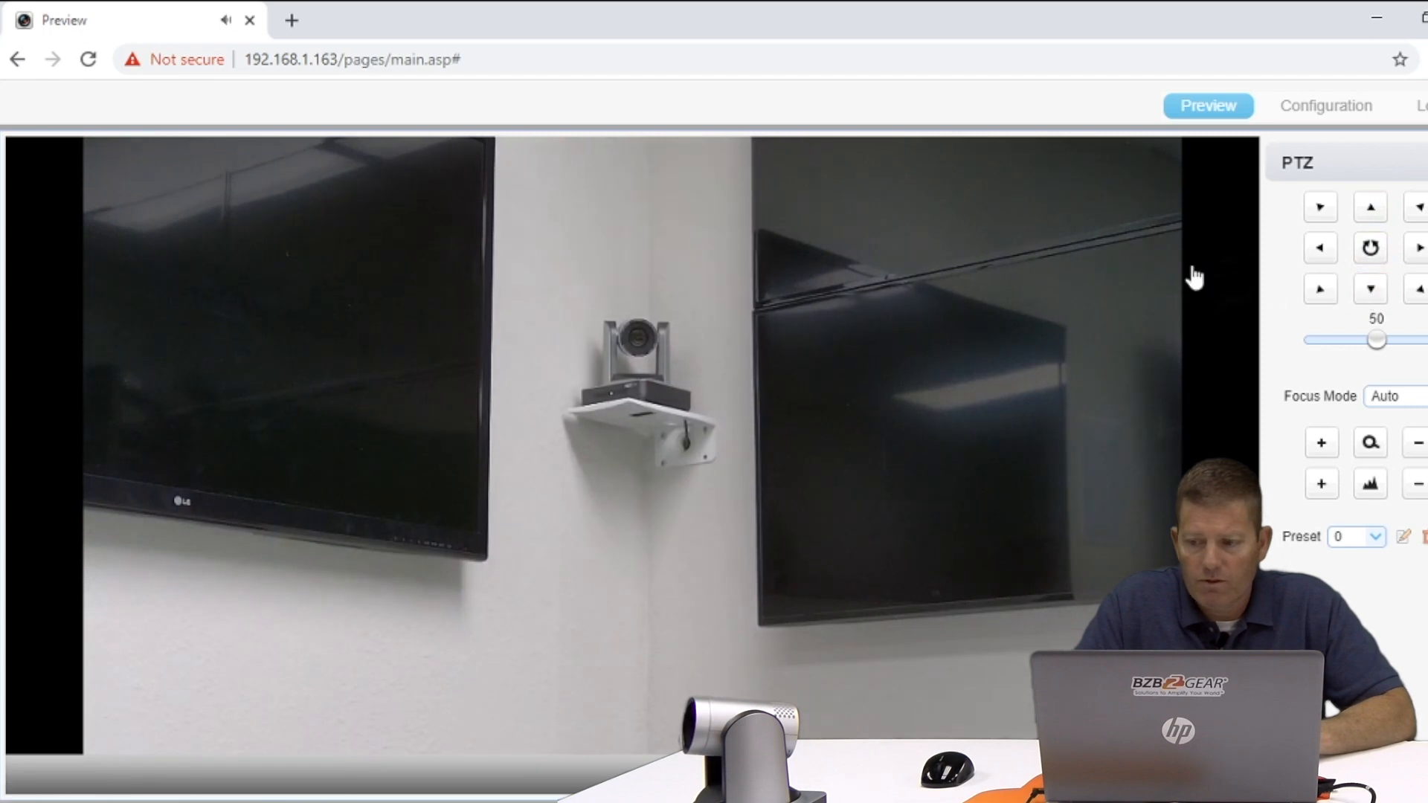
{"action": "left_click", "coordinate": [1325, 104]}
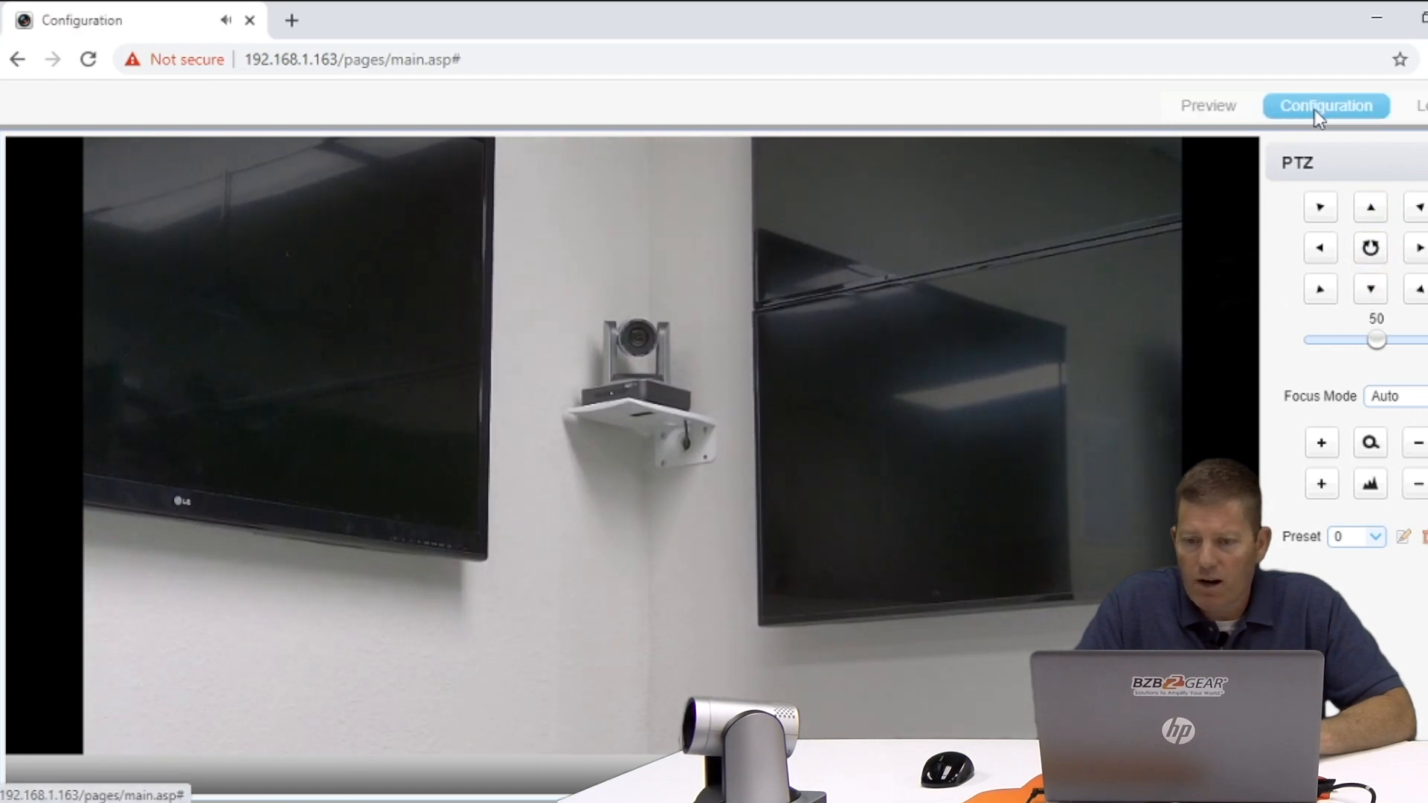
- Keep AAC encoding at 44100 Hz, 128 Kbps stereo in Audio Configure and save it
{"action": "left_click", "coordinate": [1325, 105]}
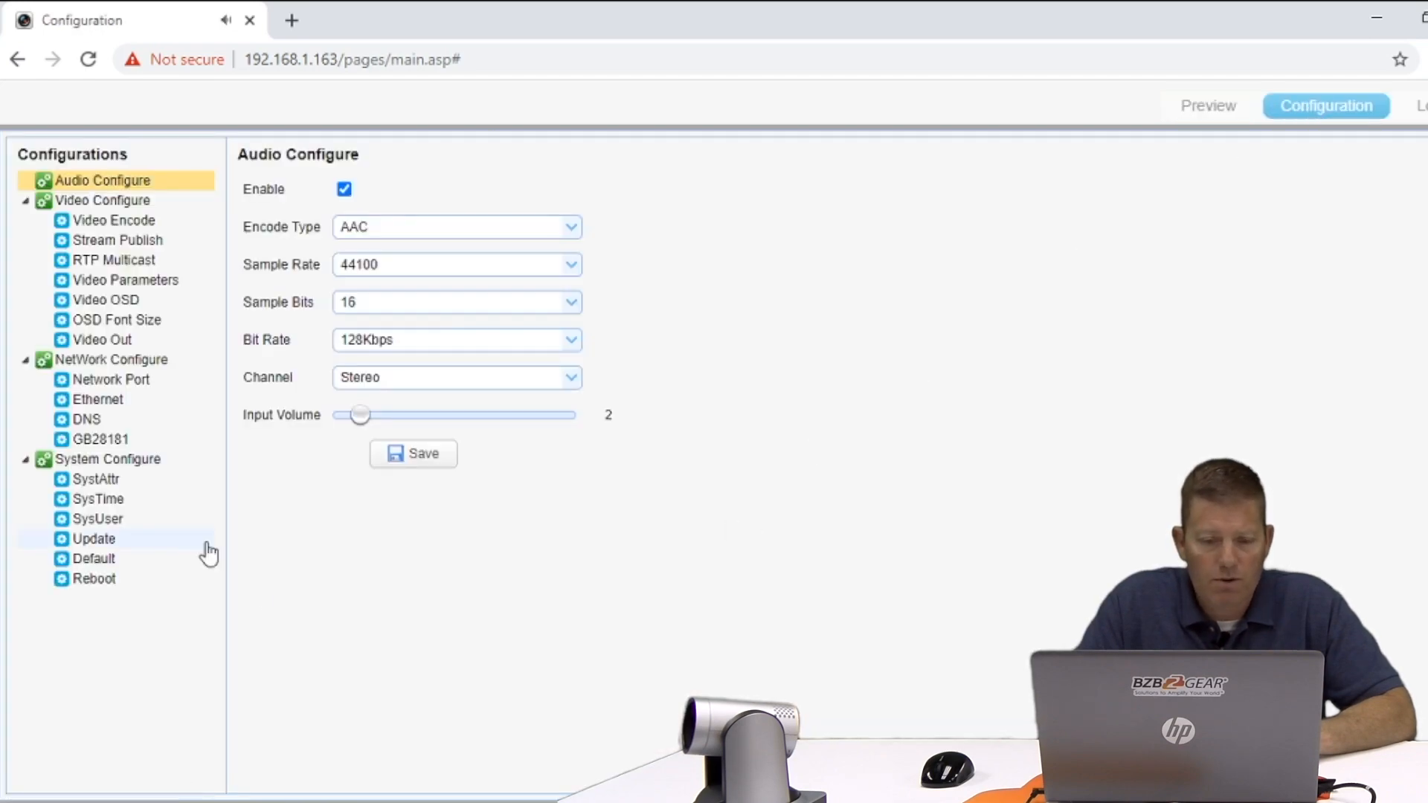
{"action": "mouse_move", "coordinate": [115, 220]}
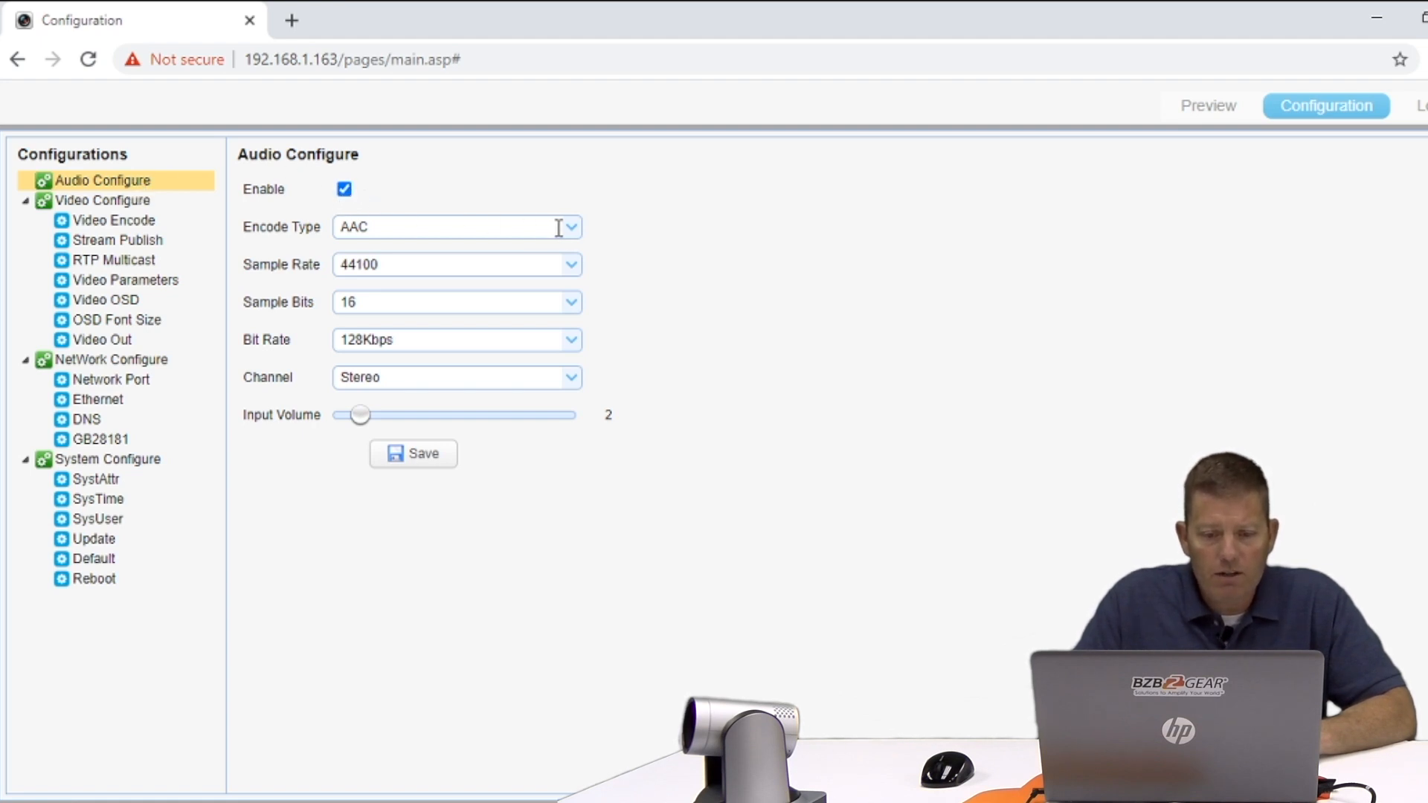
{"action": "left_click", "coordinate": [569, 226]}
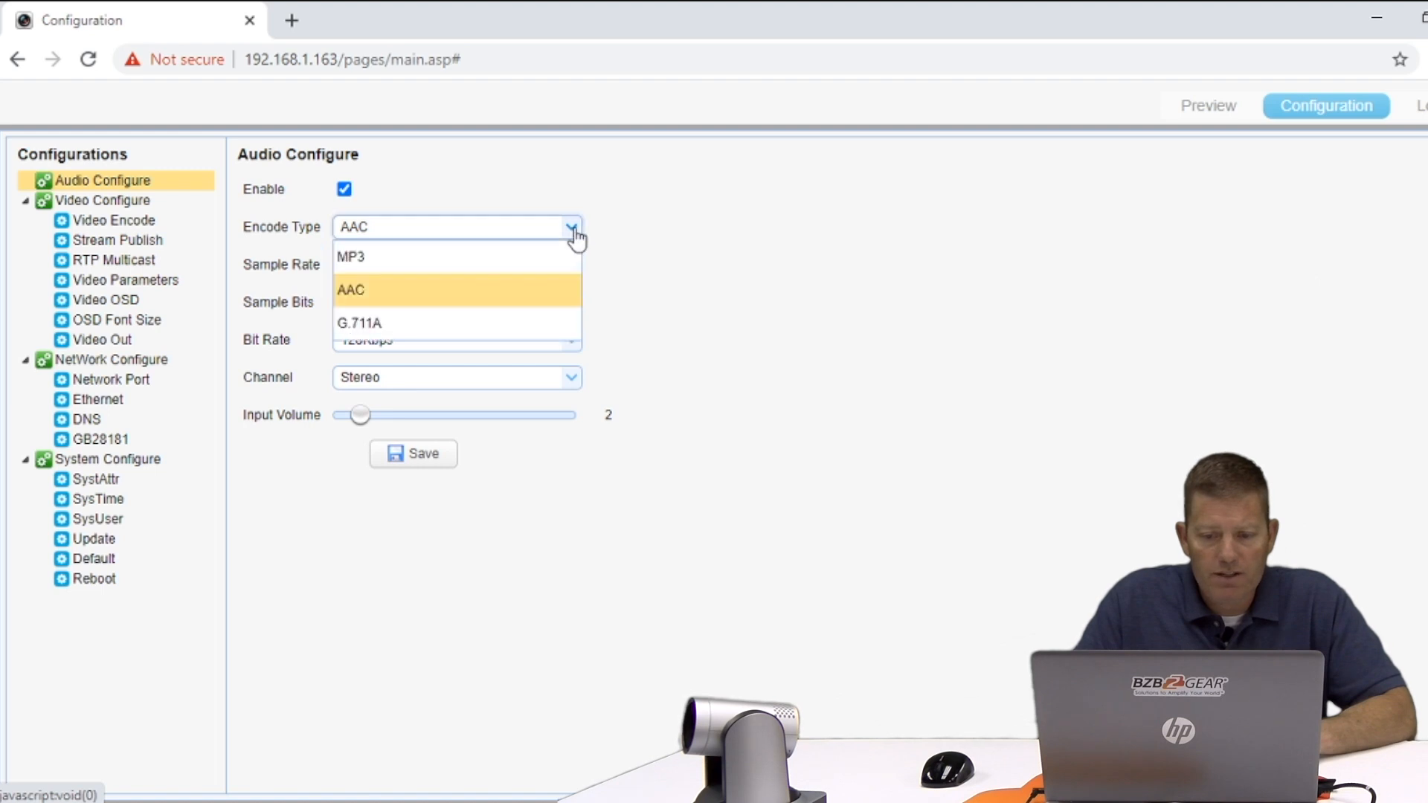
{"action": "left_click", "coordinate": [455, 290]}
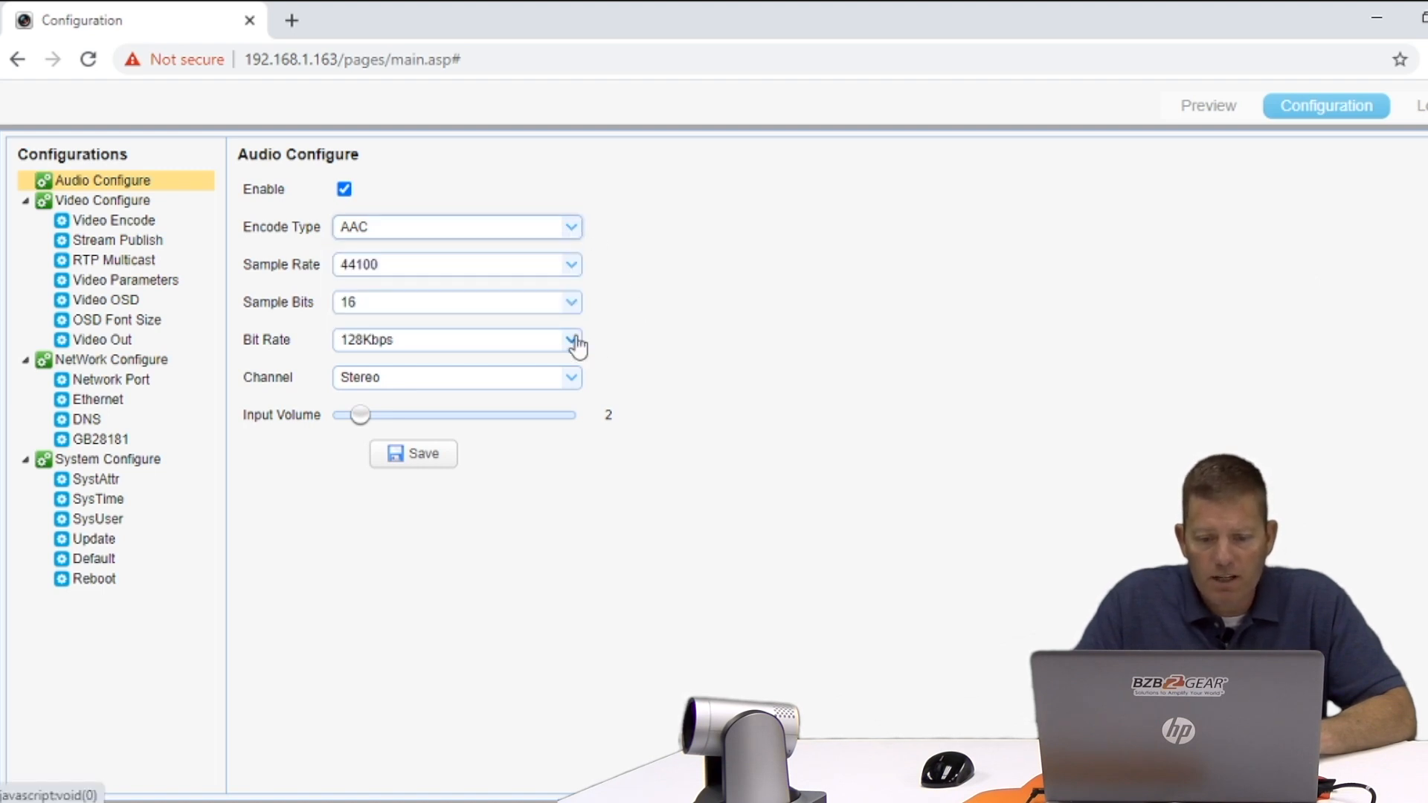
{"action": "mouse_move", "coordinate": [369, 407]}
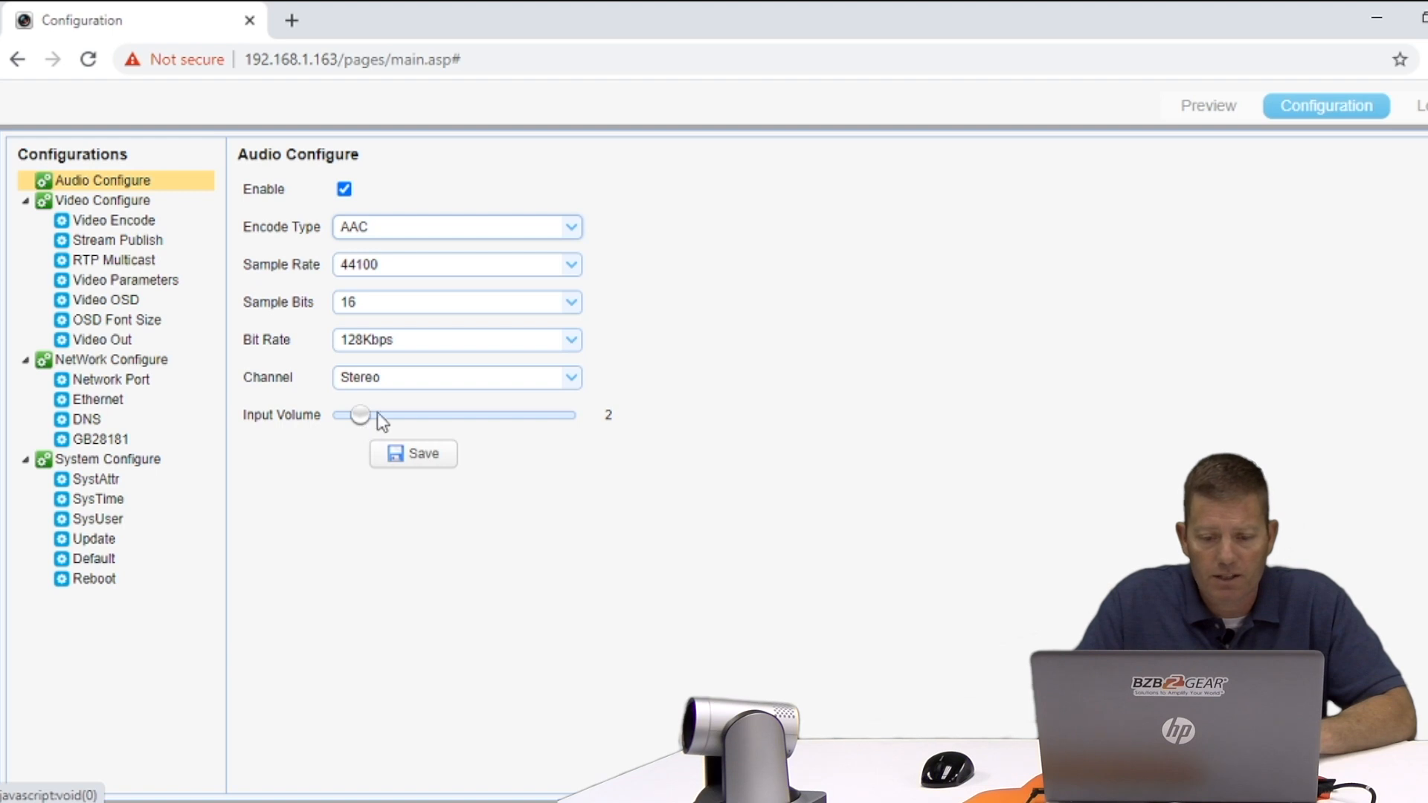
{"action": "left_click", "coordinate": [412, 454]}
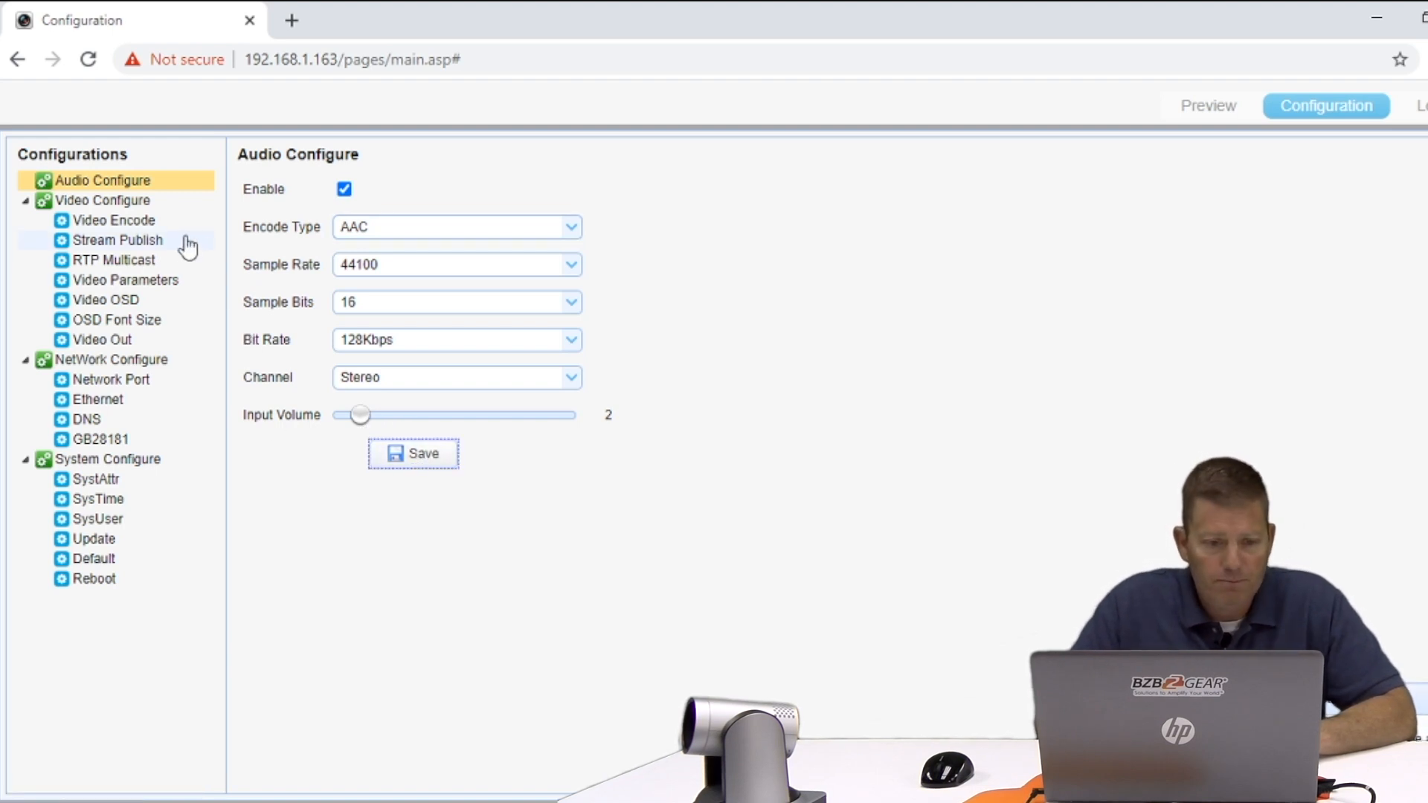
- Show the Stream Publish settings under Video Configure with RTMP host, port and stream name
{"action": "left_click", "coordinate": [118, 240]}
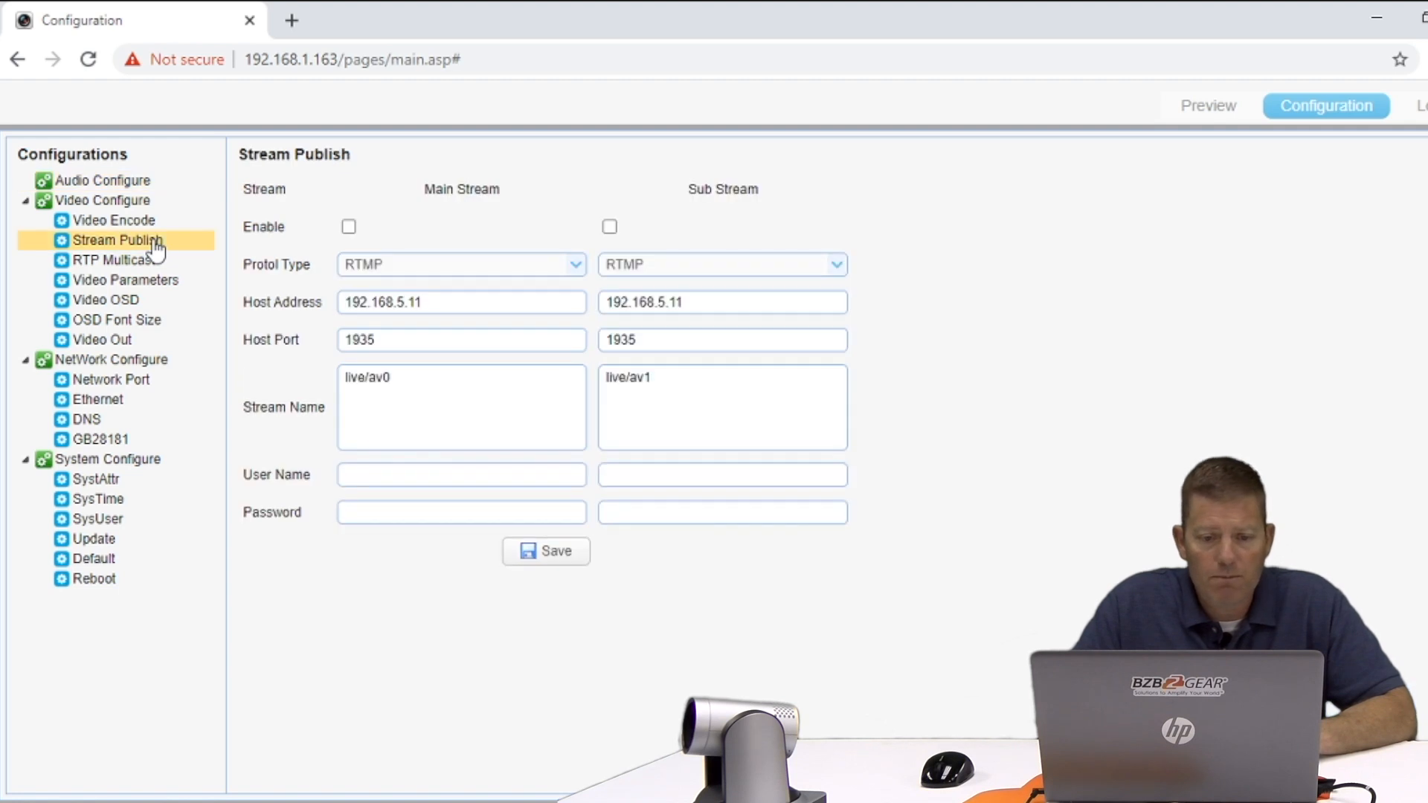
{"action": "mouse_move", "coordinate": [678, 216]}
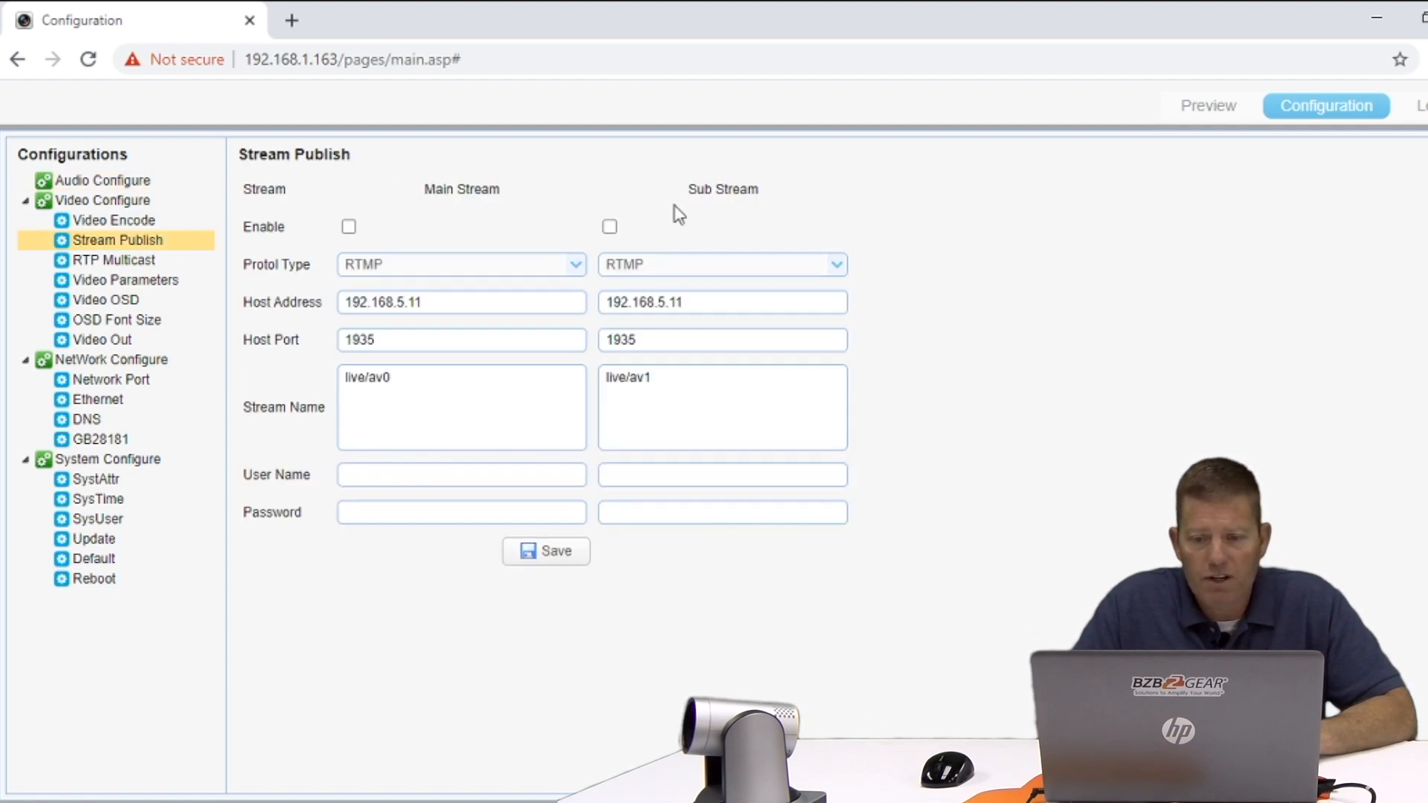
{"action": "mouse_move", "coordinate": [508, 213]}
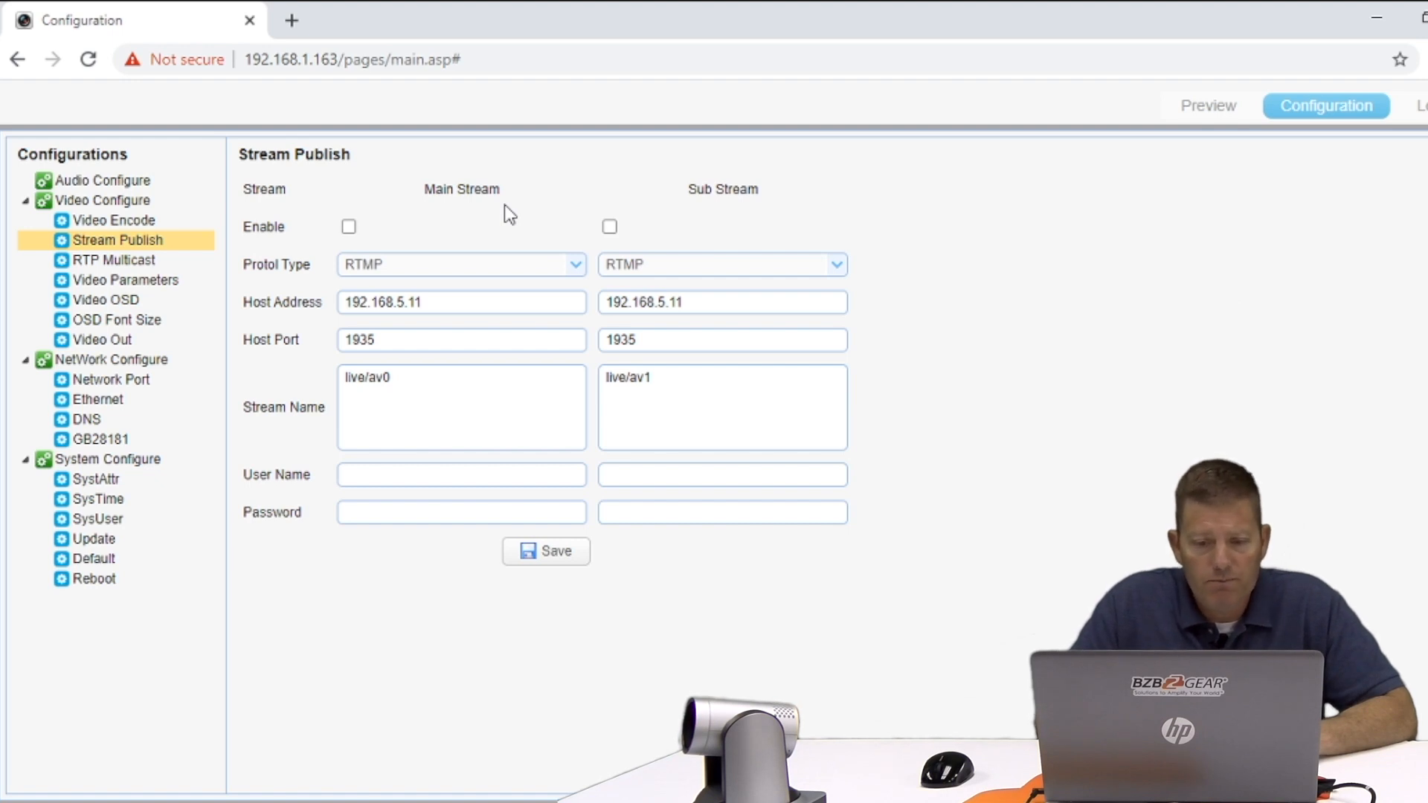
{"action": "mouse_move", "coordinate": [550, 197]}
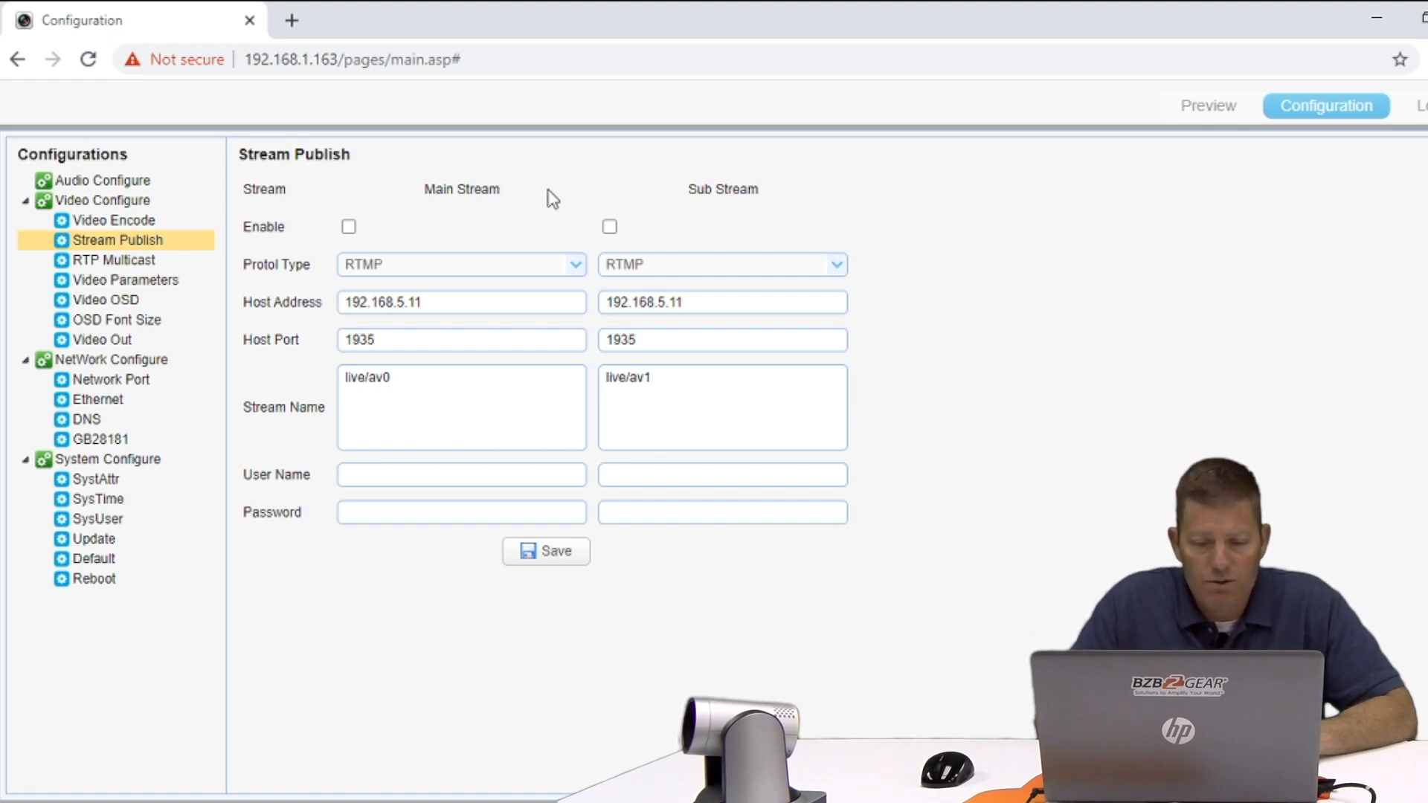
{"action": "mouse_move", "coordinate": [569, 218]}
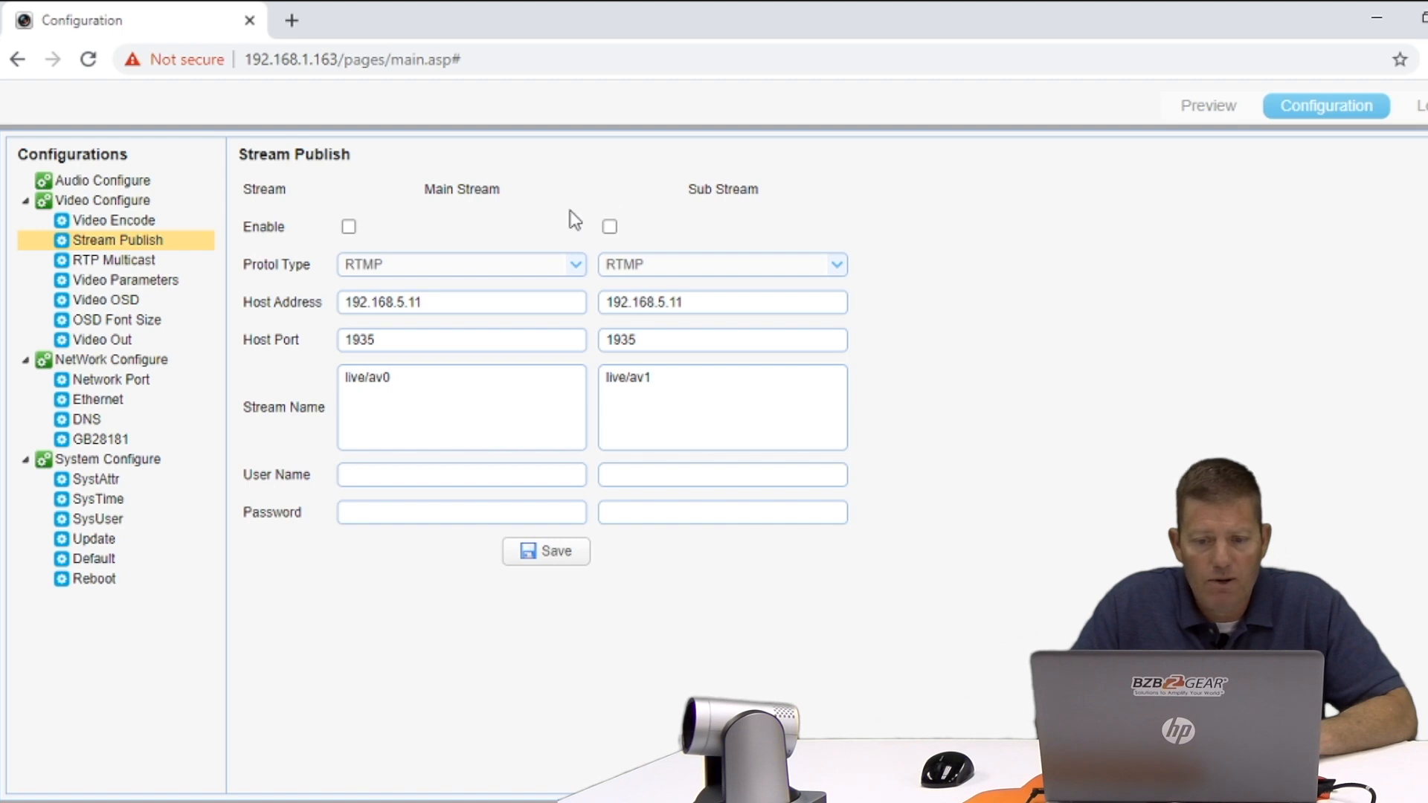
{"action": "mouse_move", "coordinate": [396, 259]}
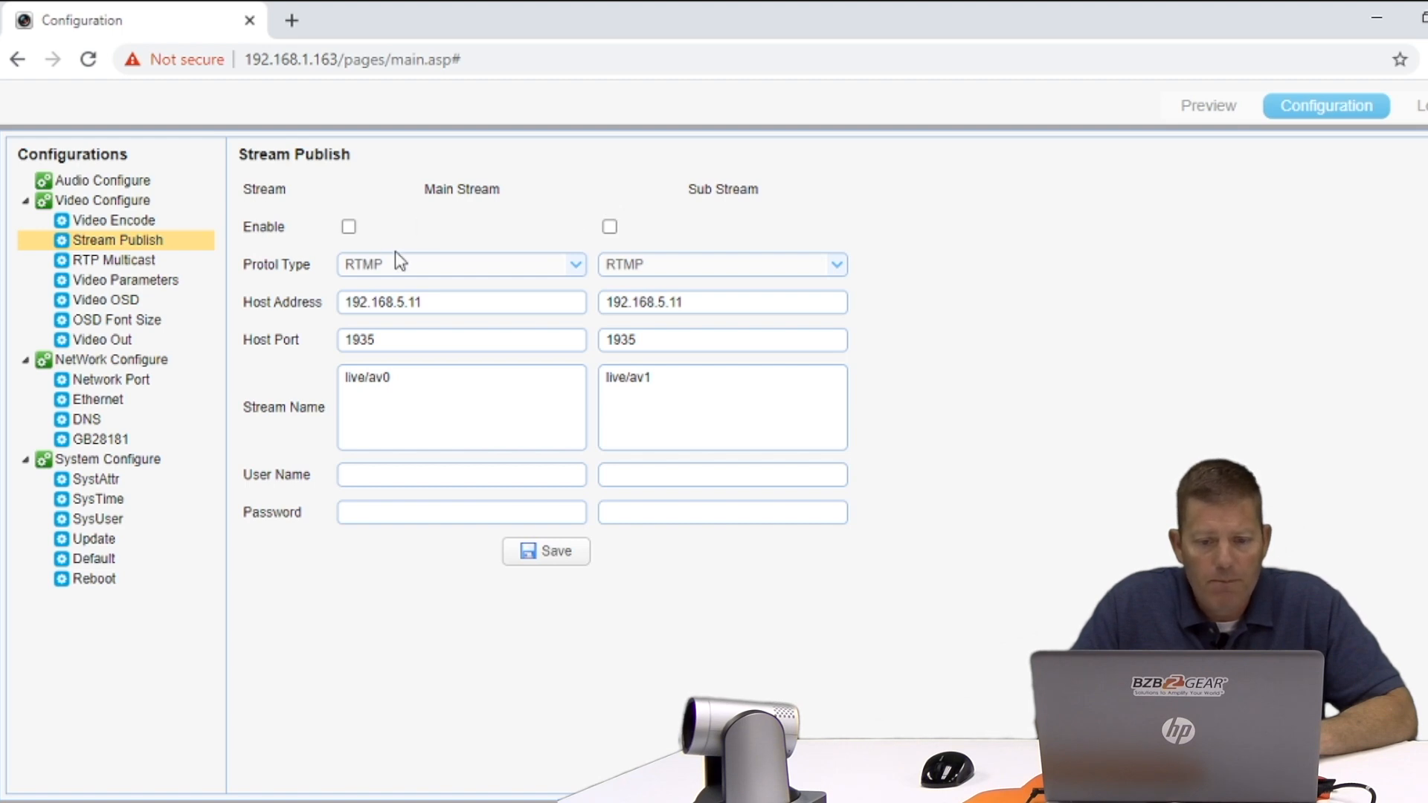
{"action": "mouse_move", "coordinate": [339, 309]}
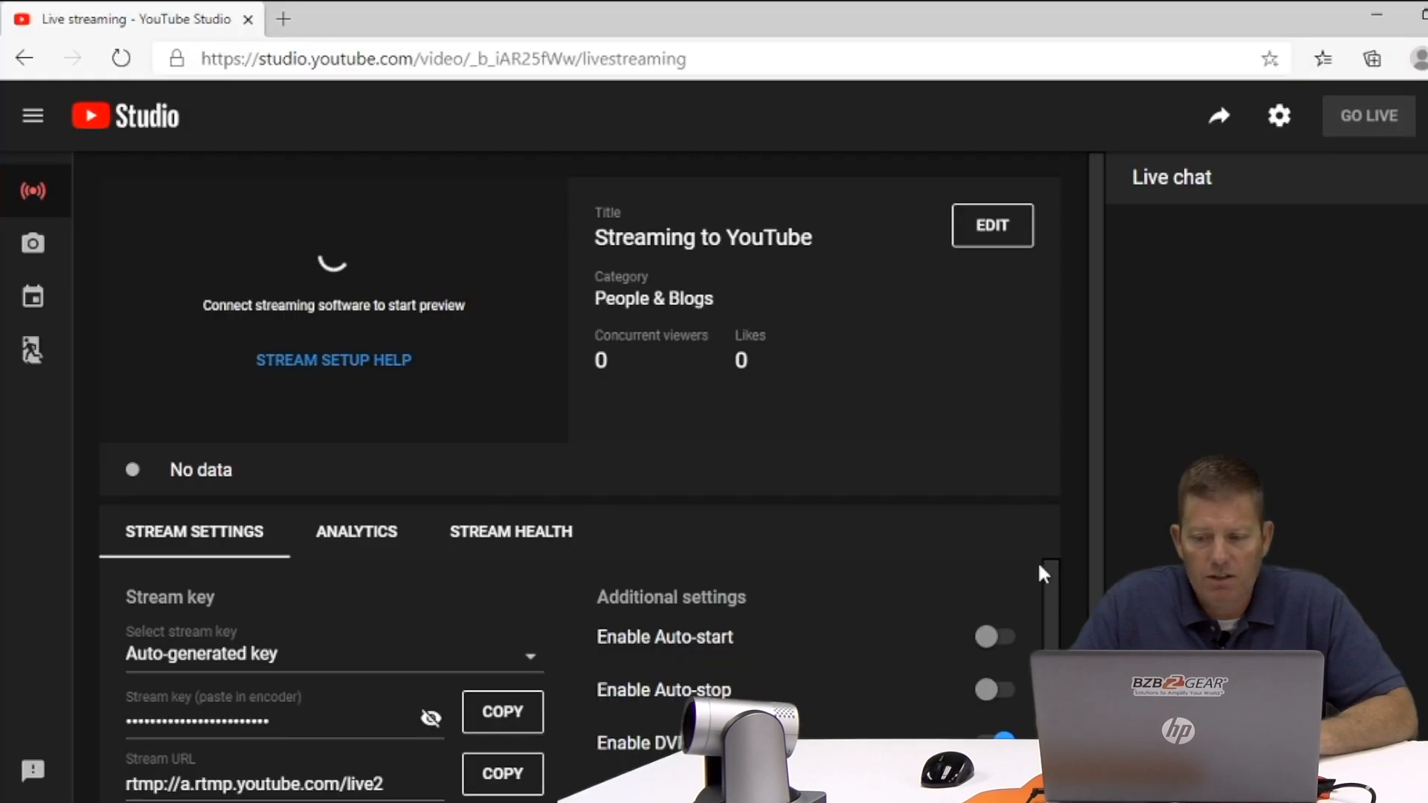
- Copy the stream URL rtmp://a.rtmp.youtube.com/live2 into the camera's main-stream host address
{"action": "scroll", "scroll_direction": "down", "scroll_amount": 3}
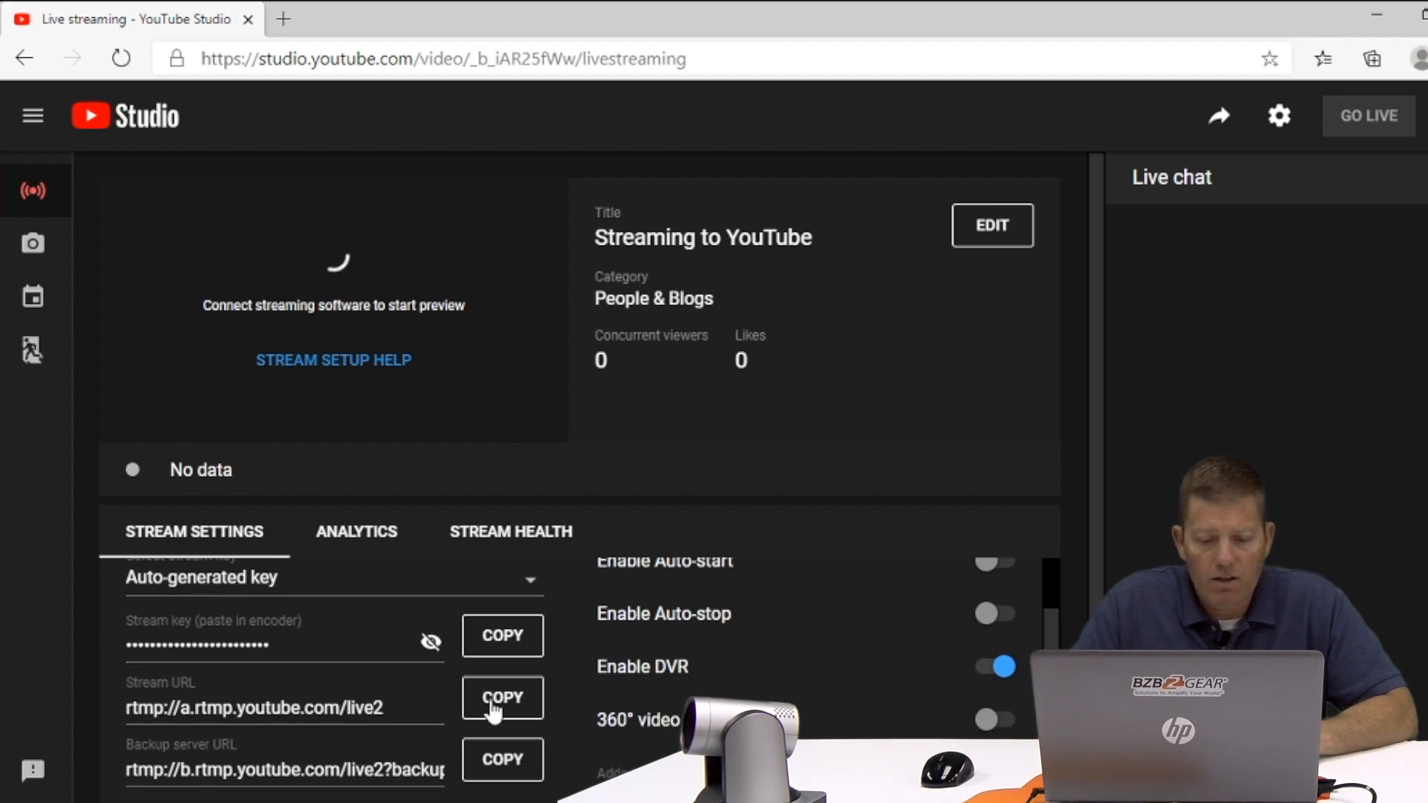
{"action": "left_click", "coordinate": [501, 698]}
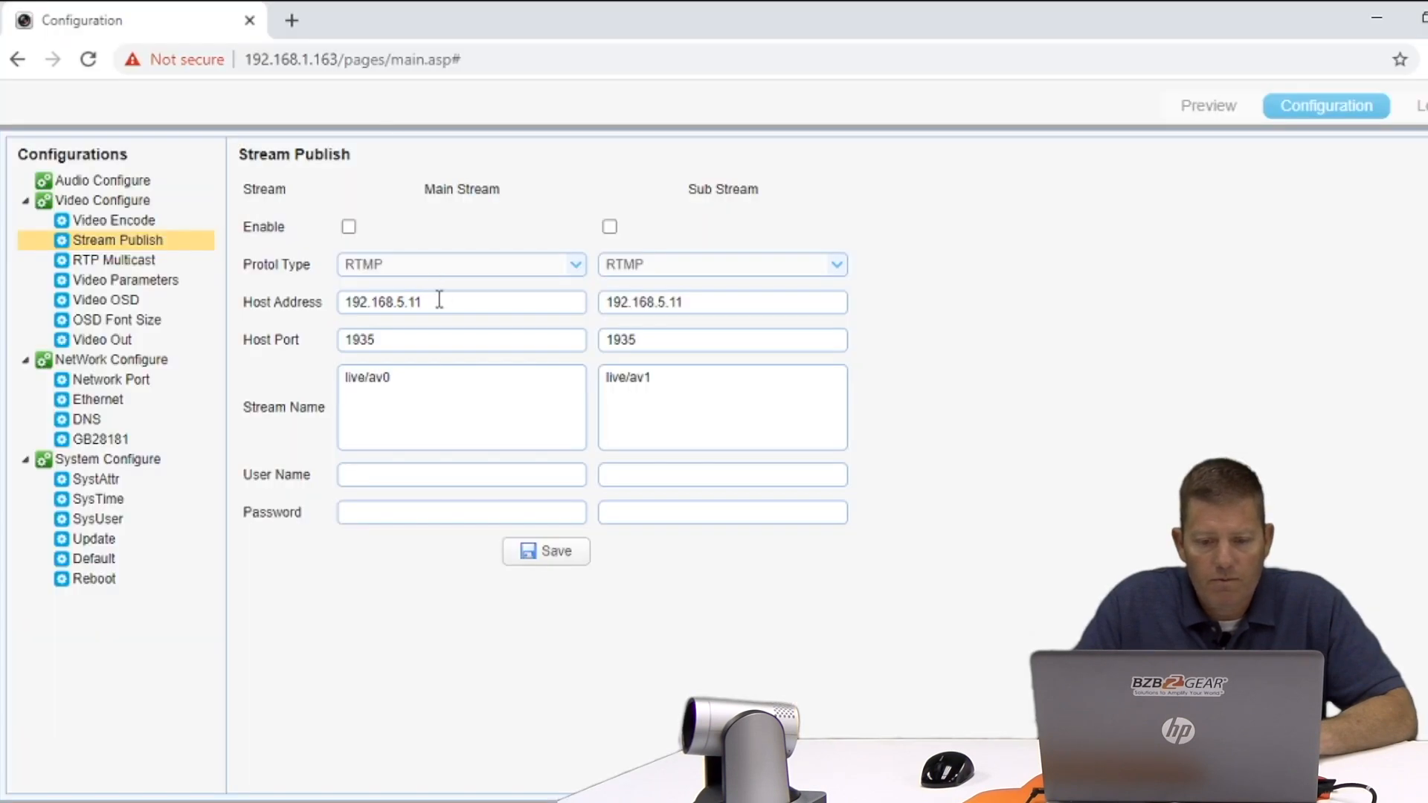
{"action": "type", "text": "rtmp://a.rtmp.youtube.com/live2"}
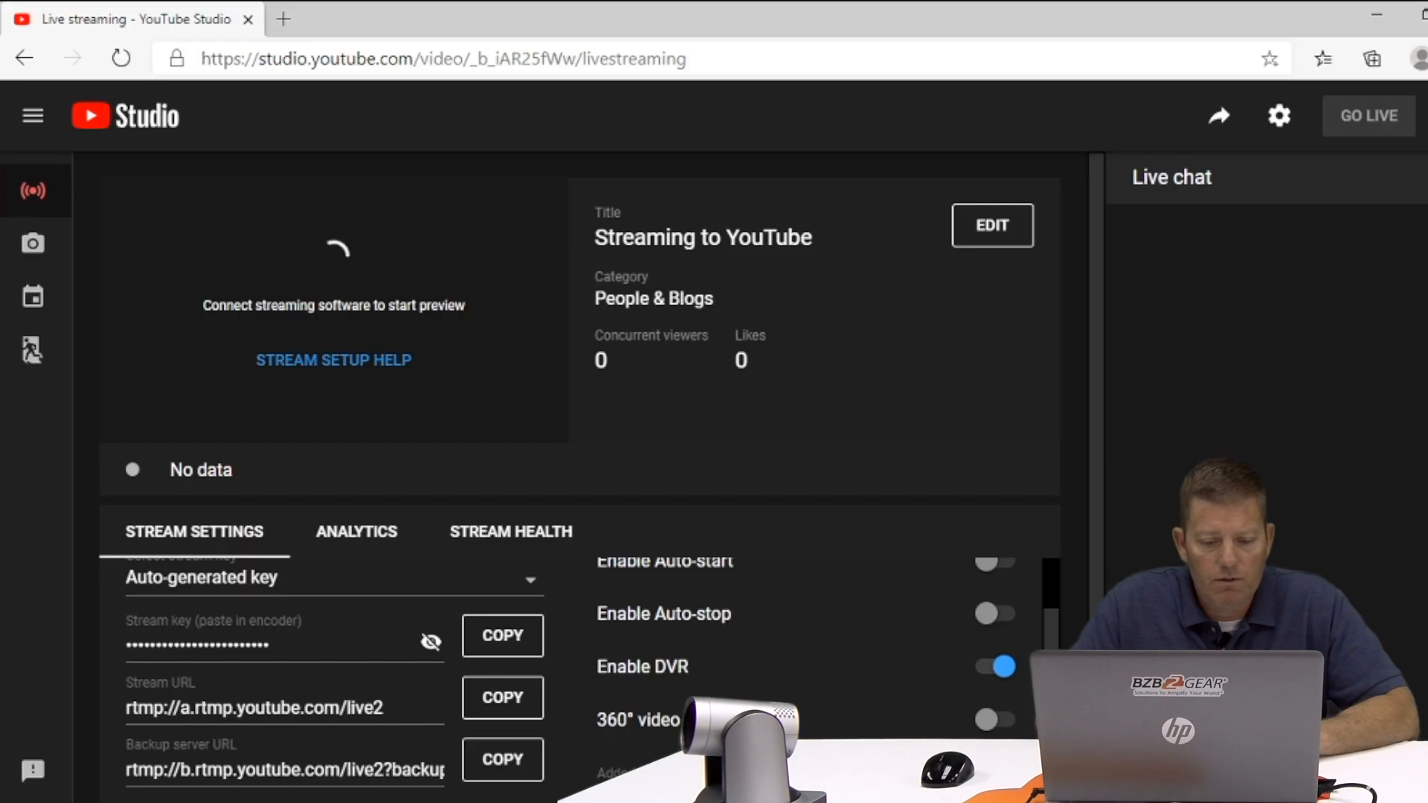
{"action": "mouse_move", "coordinate": [738, 586]}
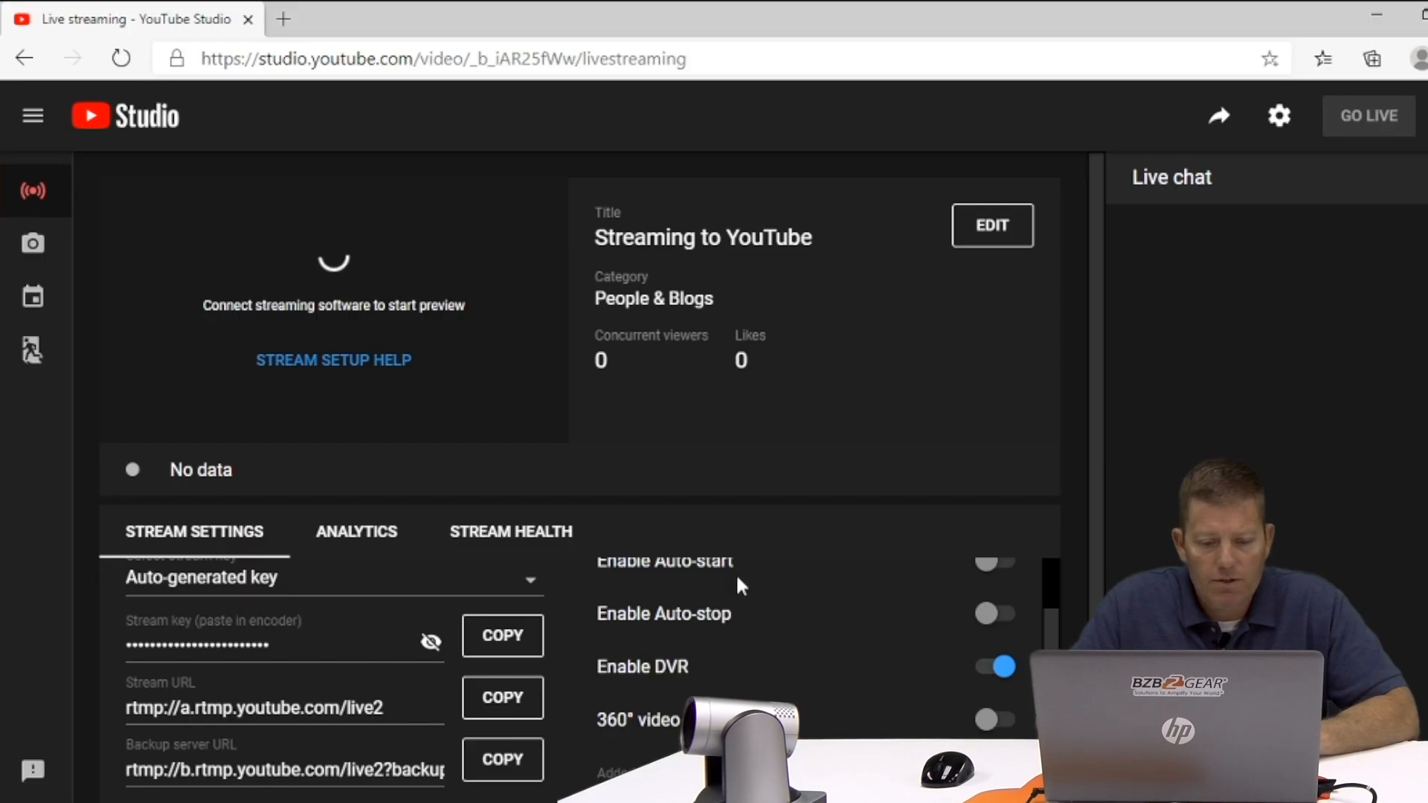
- Reveal the YouTube stream key and copy it for the camera
{"action": "left_click", "coordinate": [430, 643]}
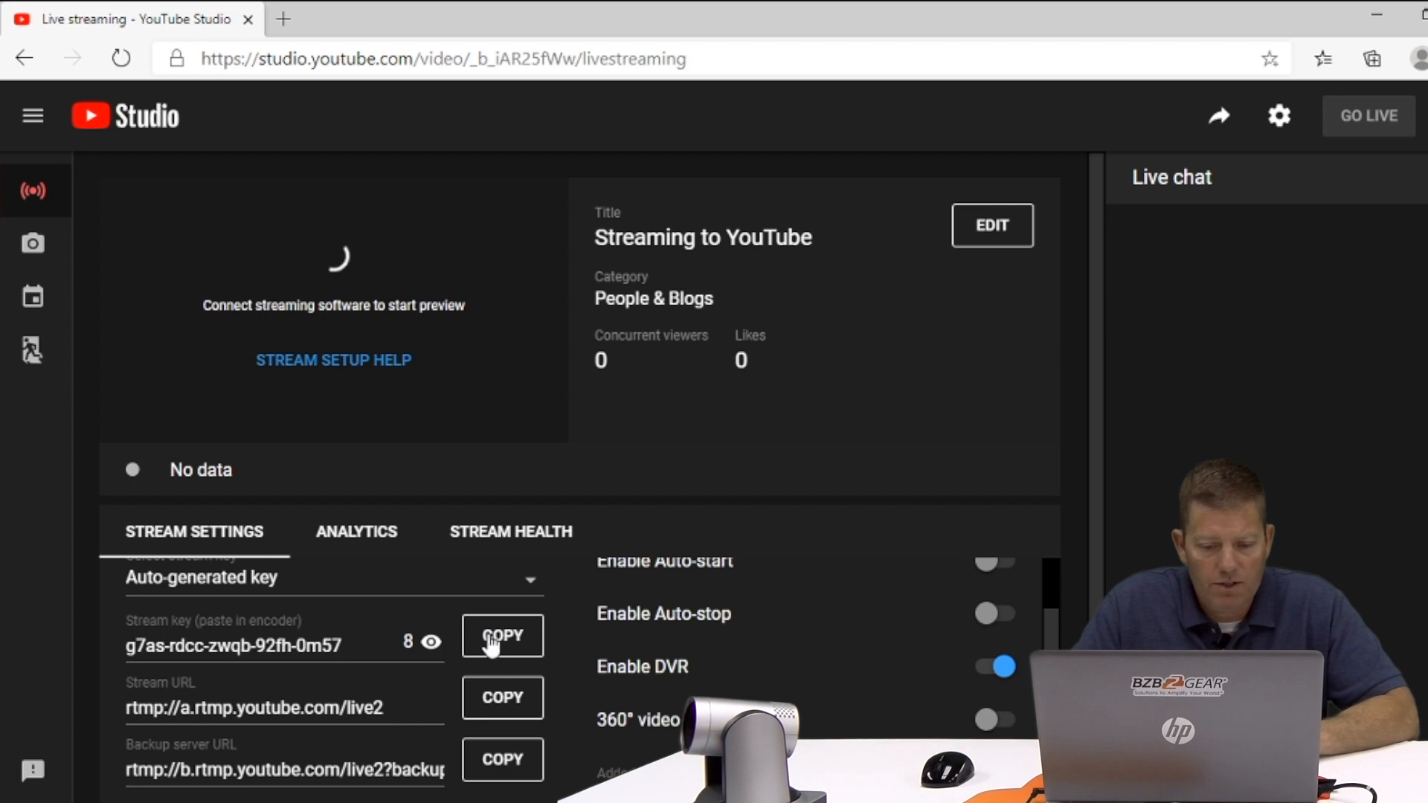
{"action": "left_click", "coordinate": [501, 635]}
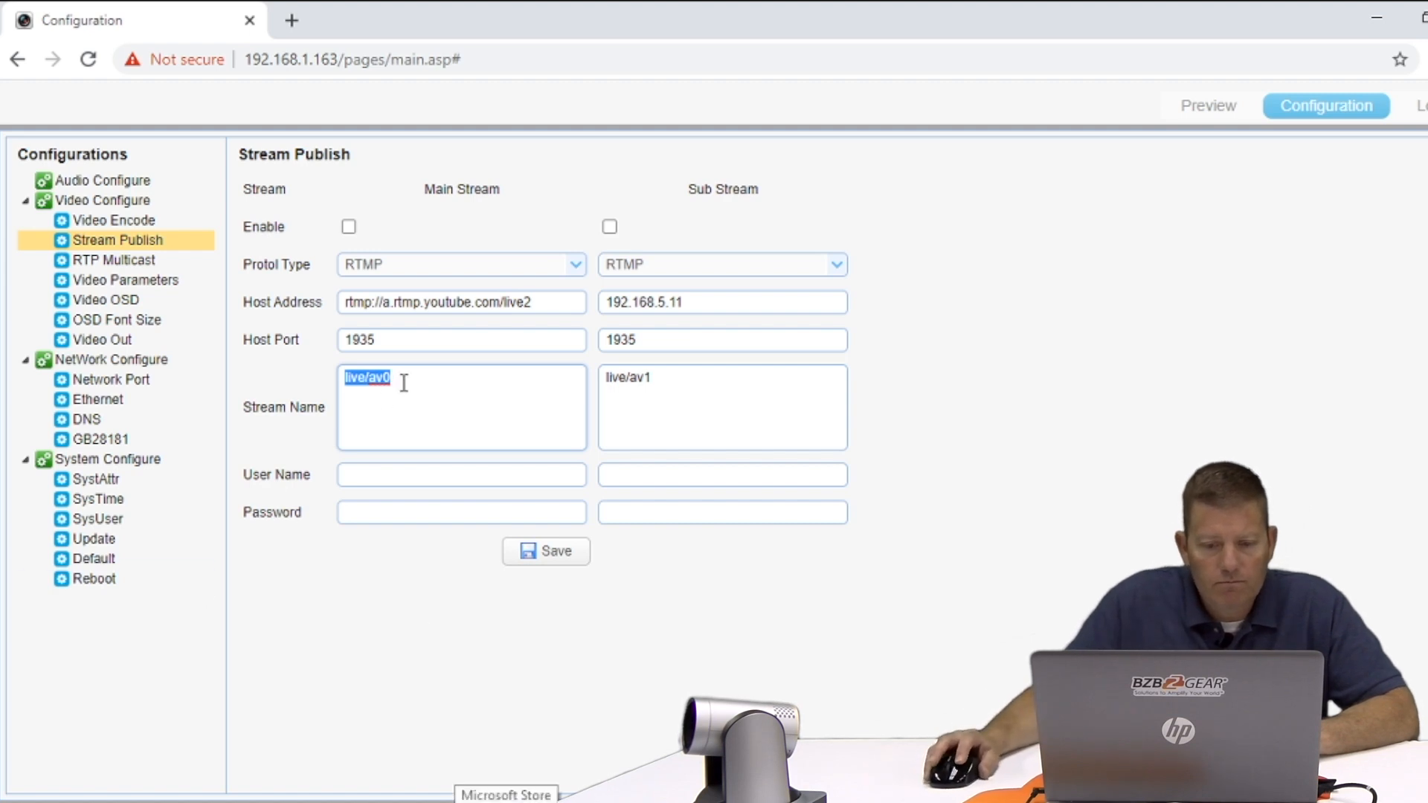
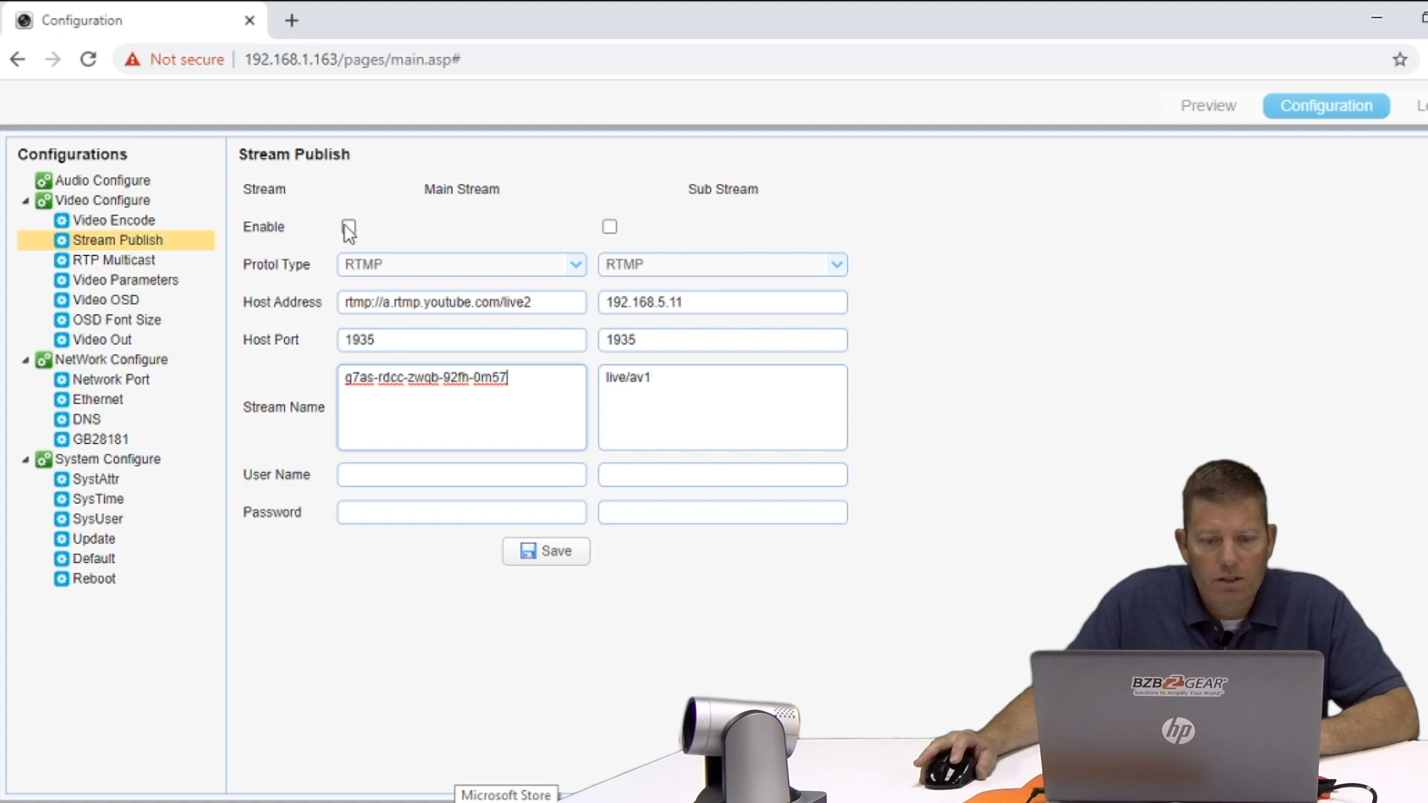
{"action": "left_click", "coordinate": [348, 226]}
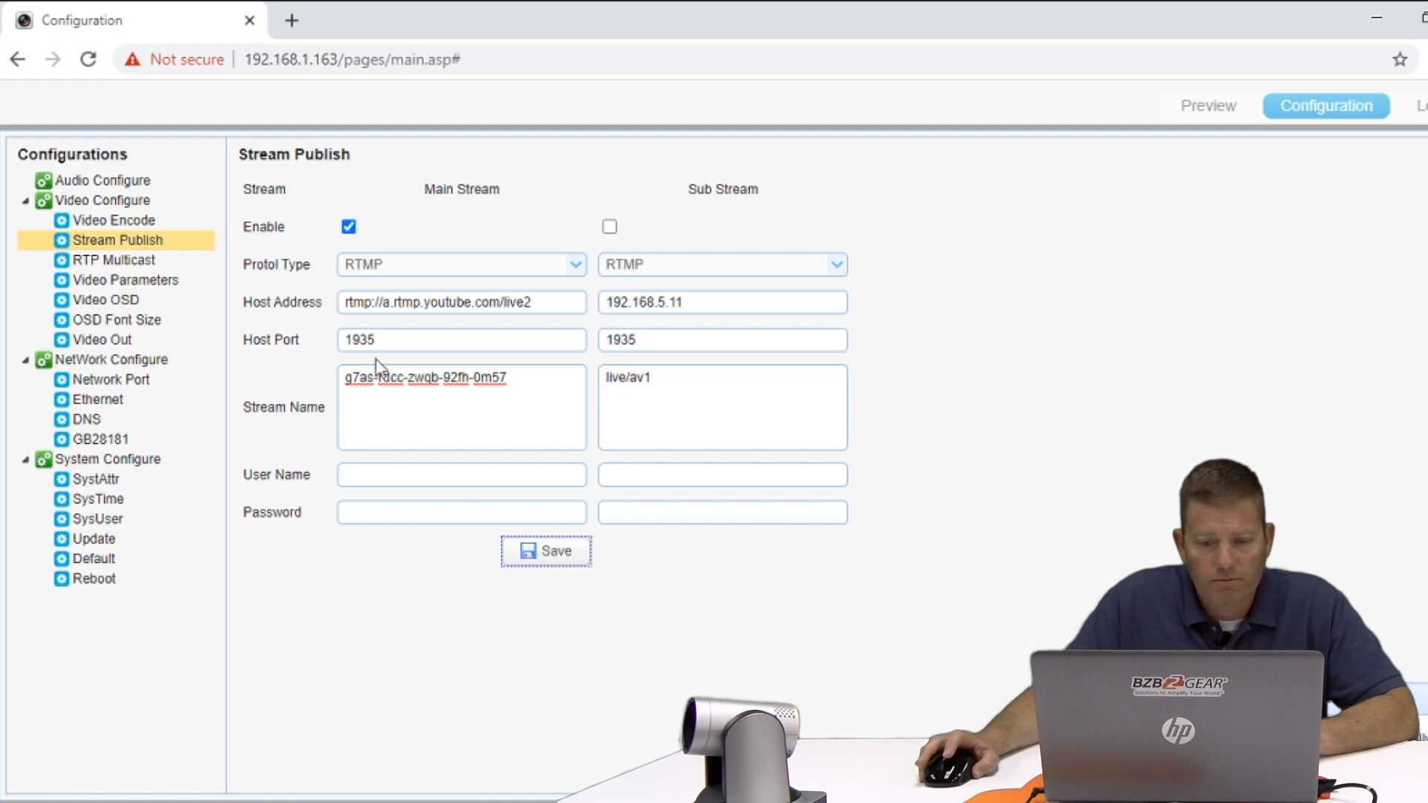
{"action": "mouse_move", "coordinate": [286, 355]}
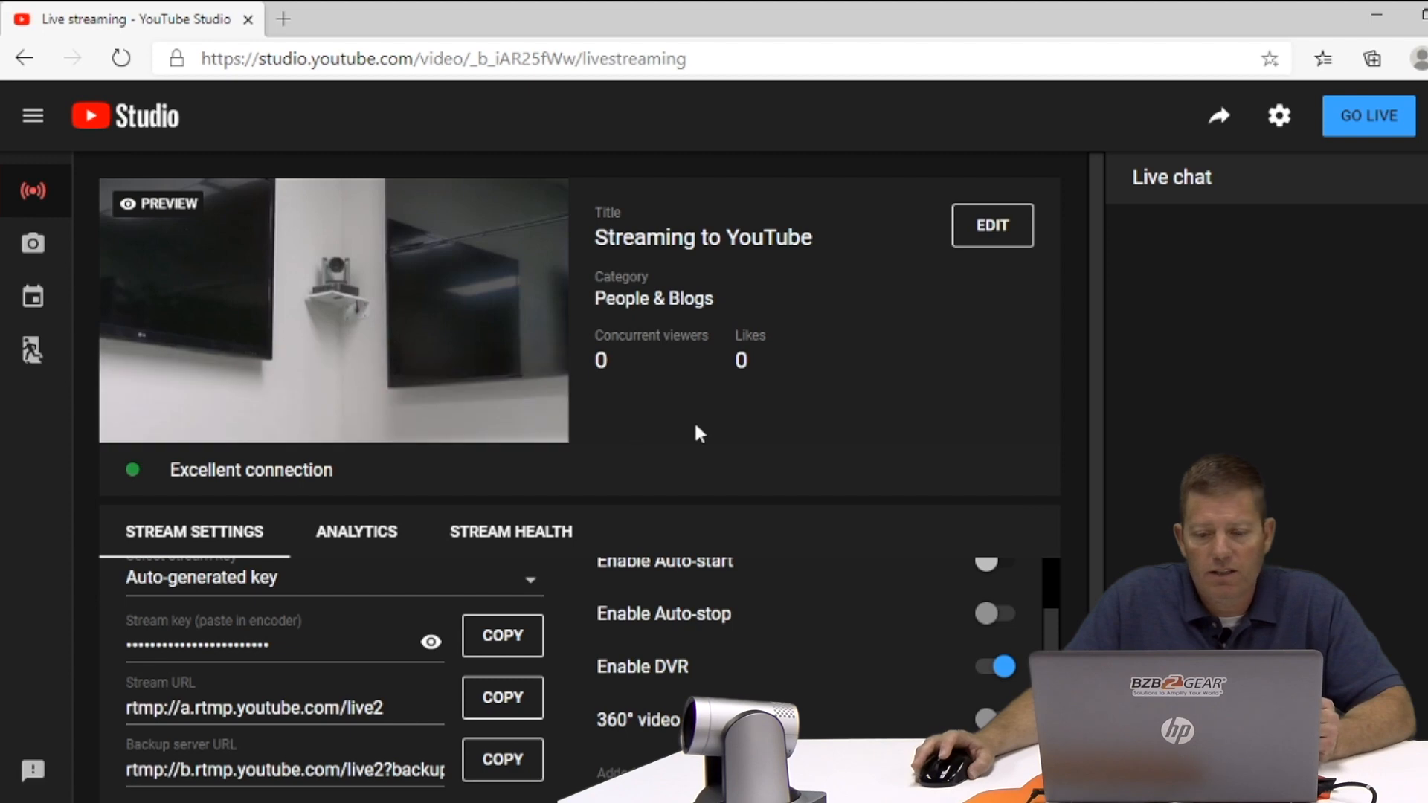
{"action": "scroll", "scroll_direction": "down", "scroll_amount": 3}
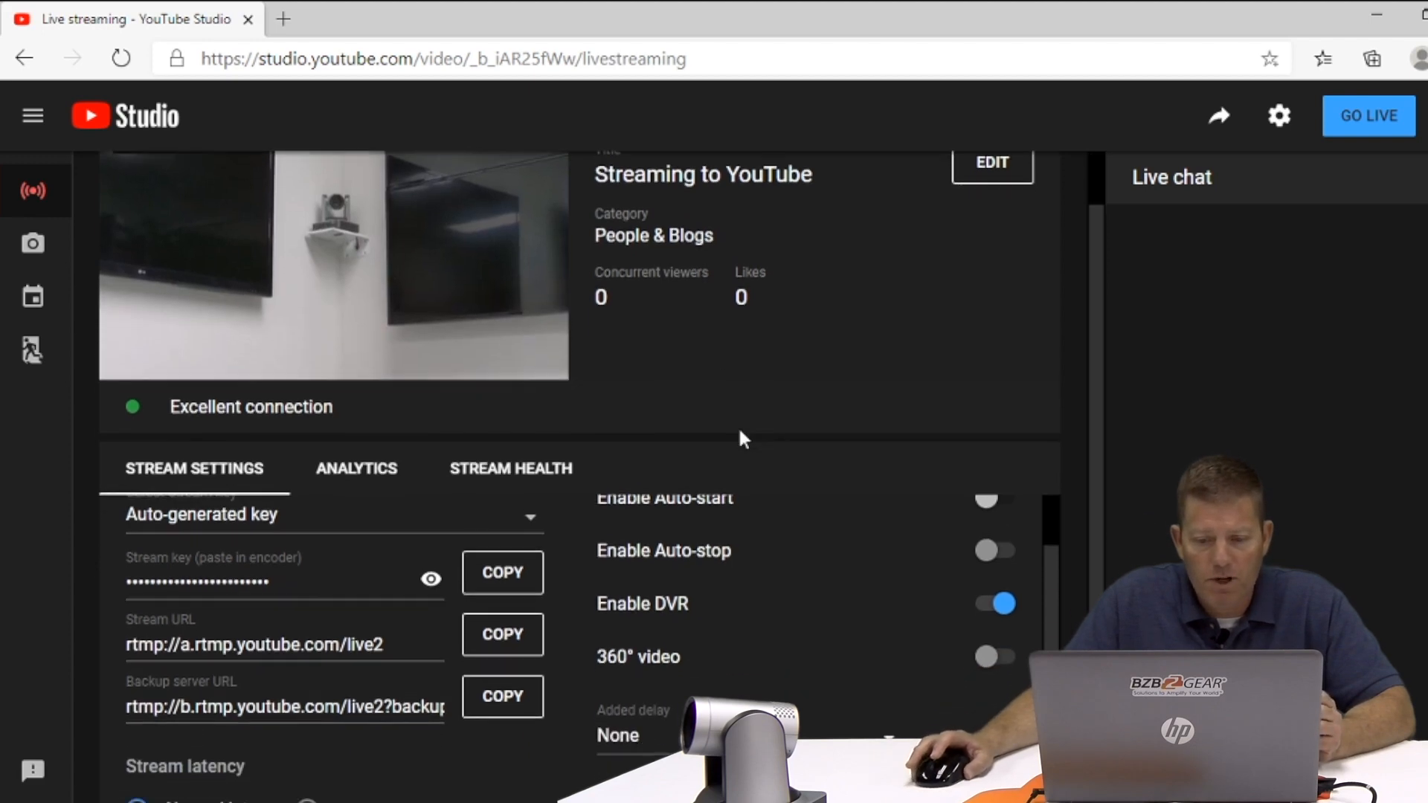
{"action": "scroll", "scroll_direction": "down", "scroll_amount": 3}
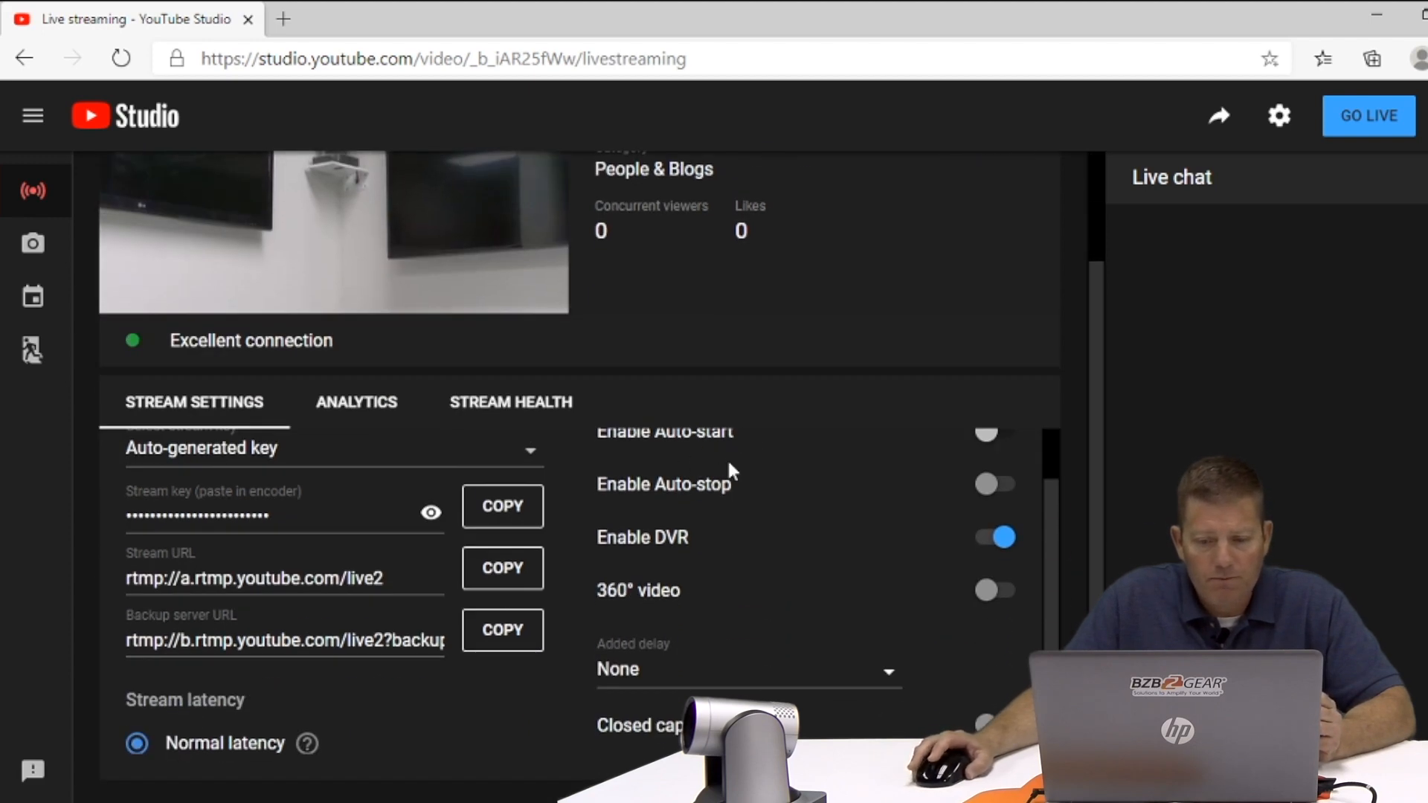
{"action": "scroll", "scroll_direction": "up", "scroll_amount": 3}
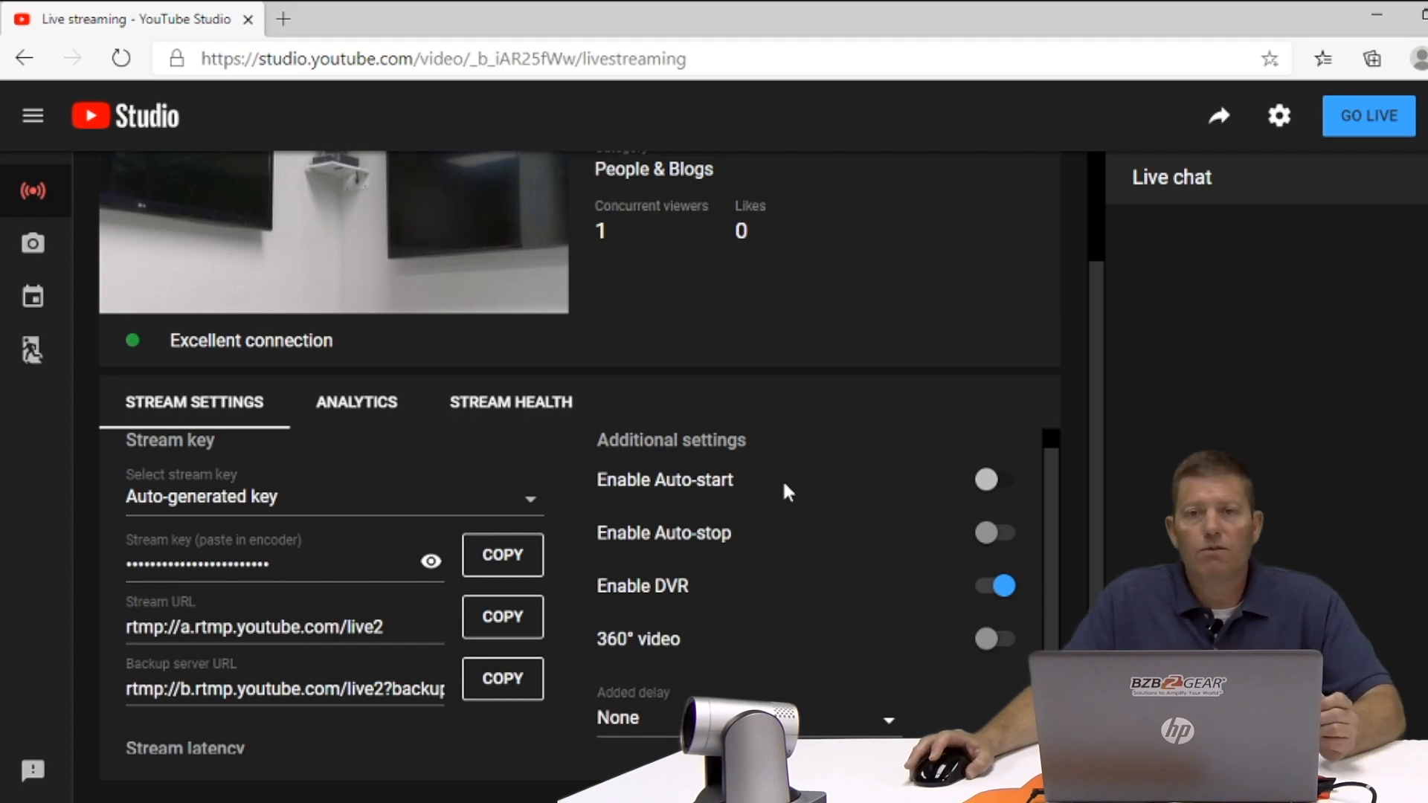
{"action": "mouse_move", "coordinate": [879, 542]}
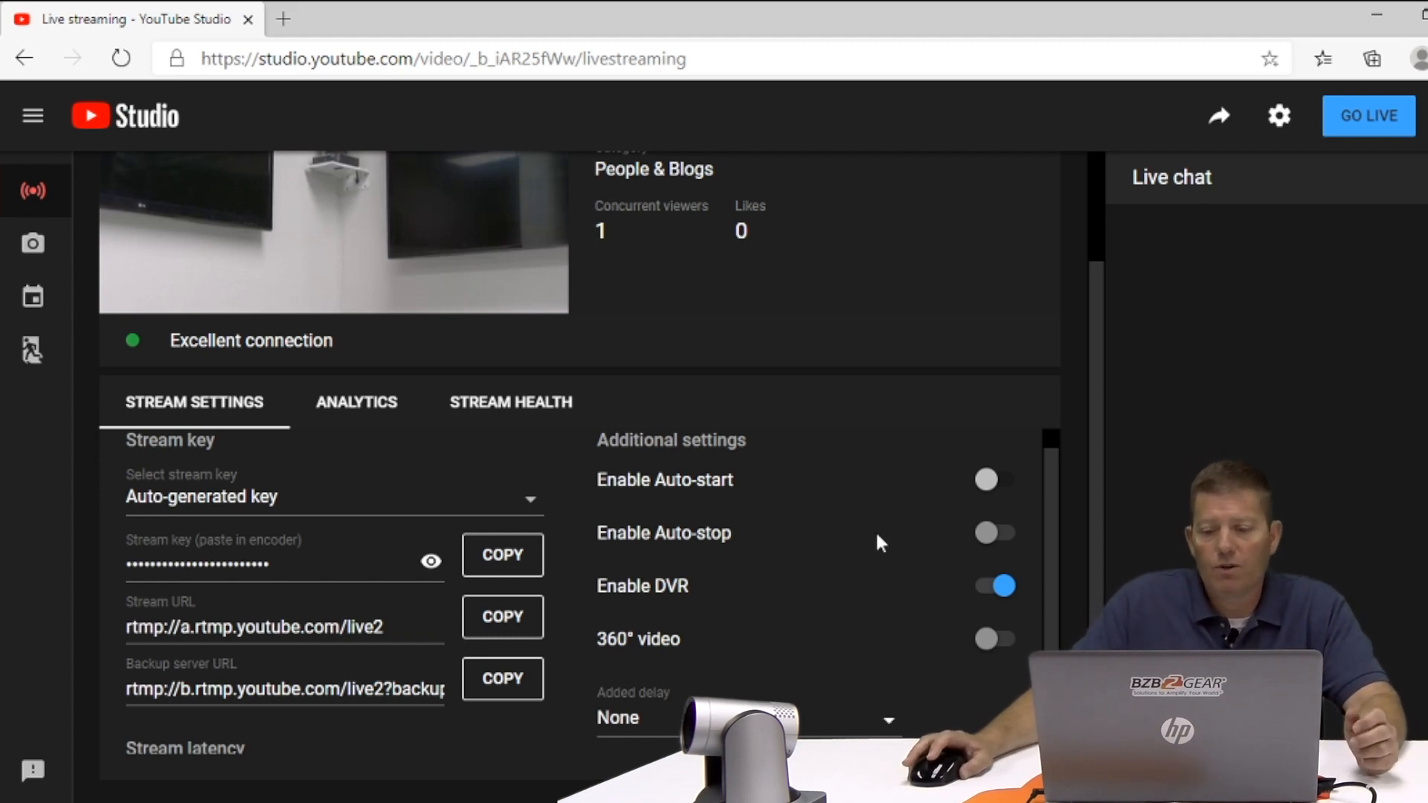
{"action": "mouse_move", "coordinate": [711, 611]}
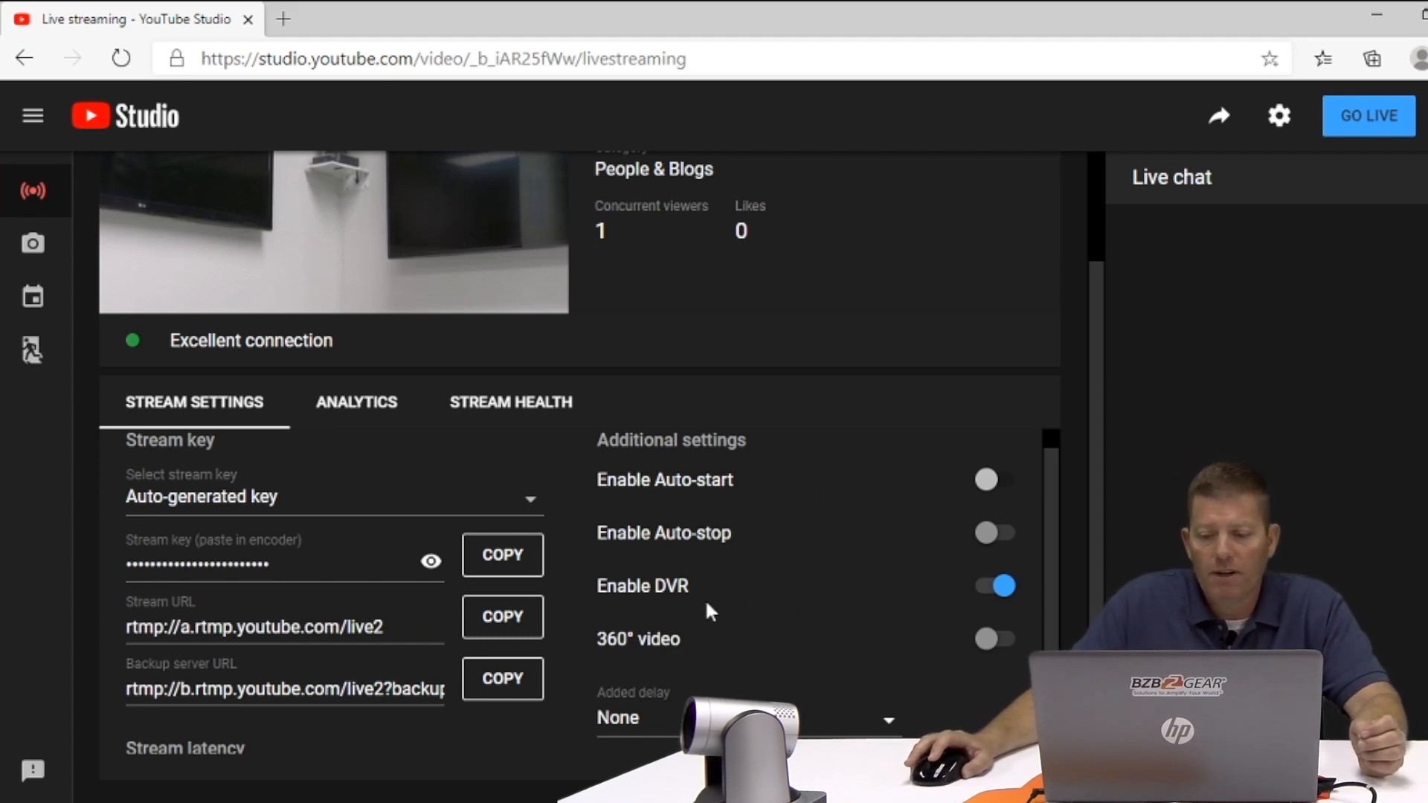
{"action": "mouse_move", "coordinate": [654, 618]}
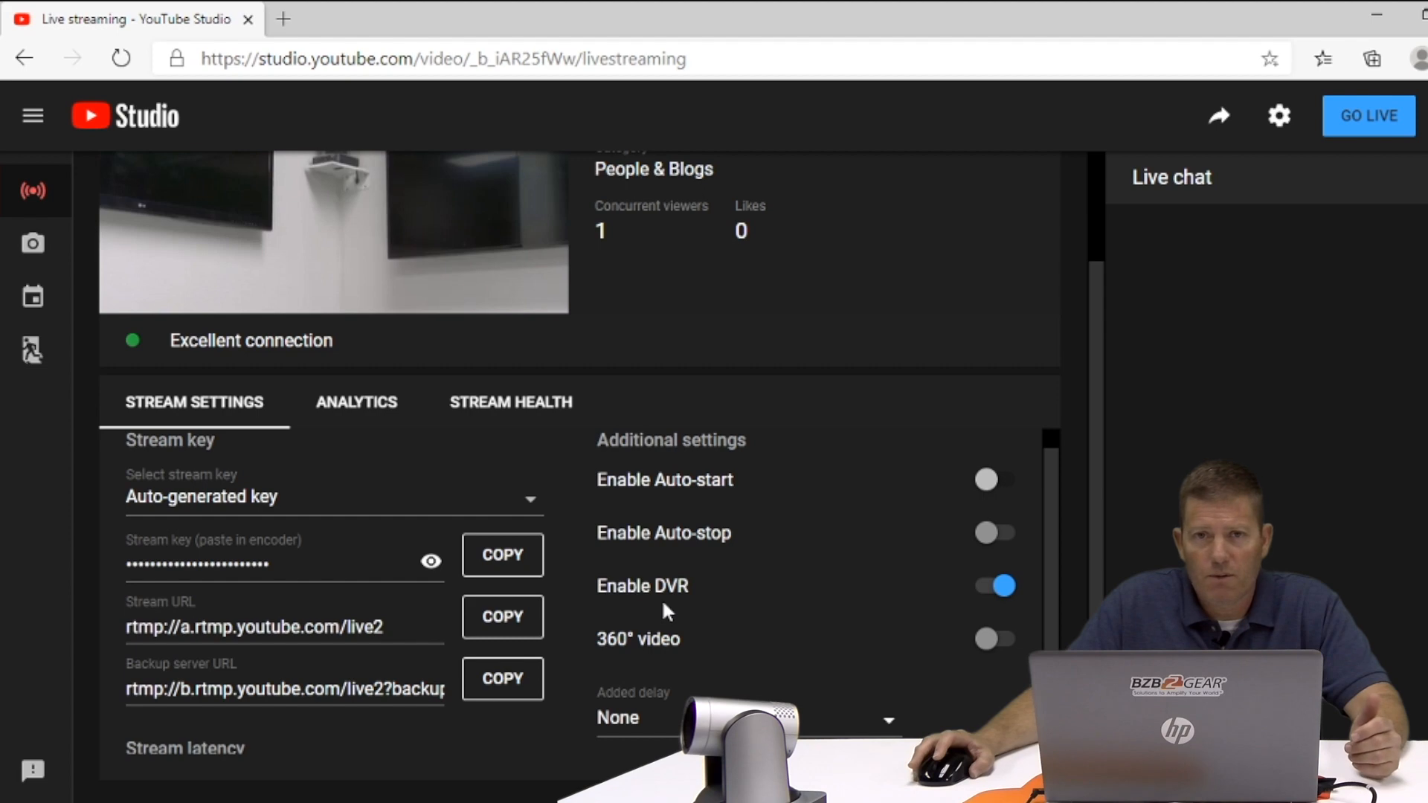
{"action": "mouse_move", "coordinate": [772, 596]}
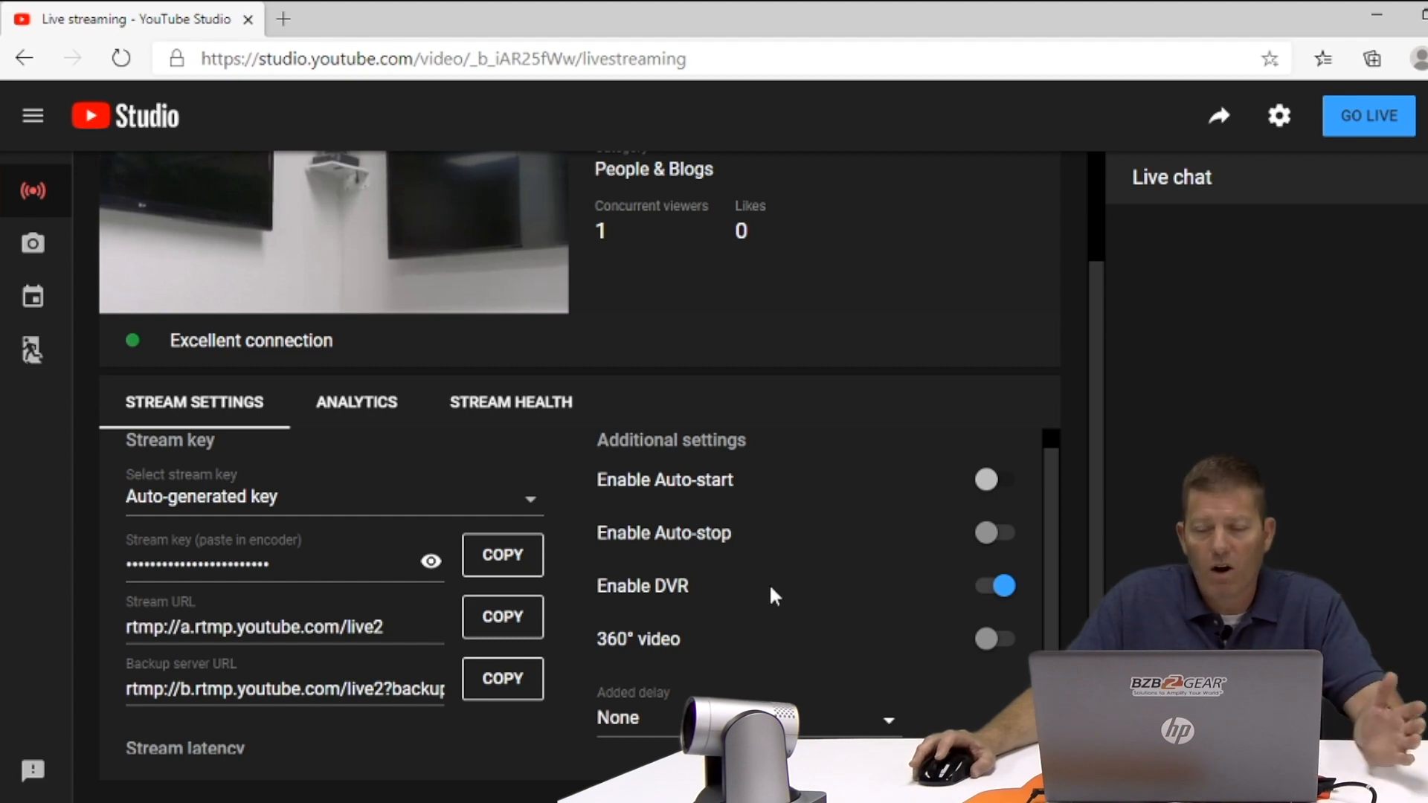
{"action": "scroll", "scroll_direction": "down", "scroll_amount": 3}
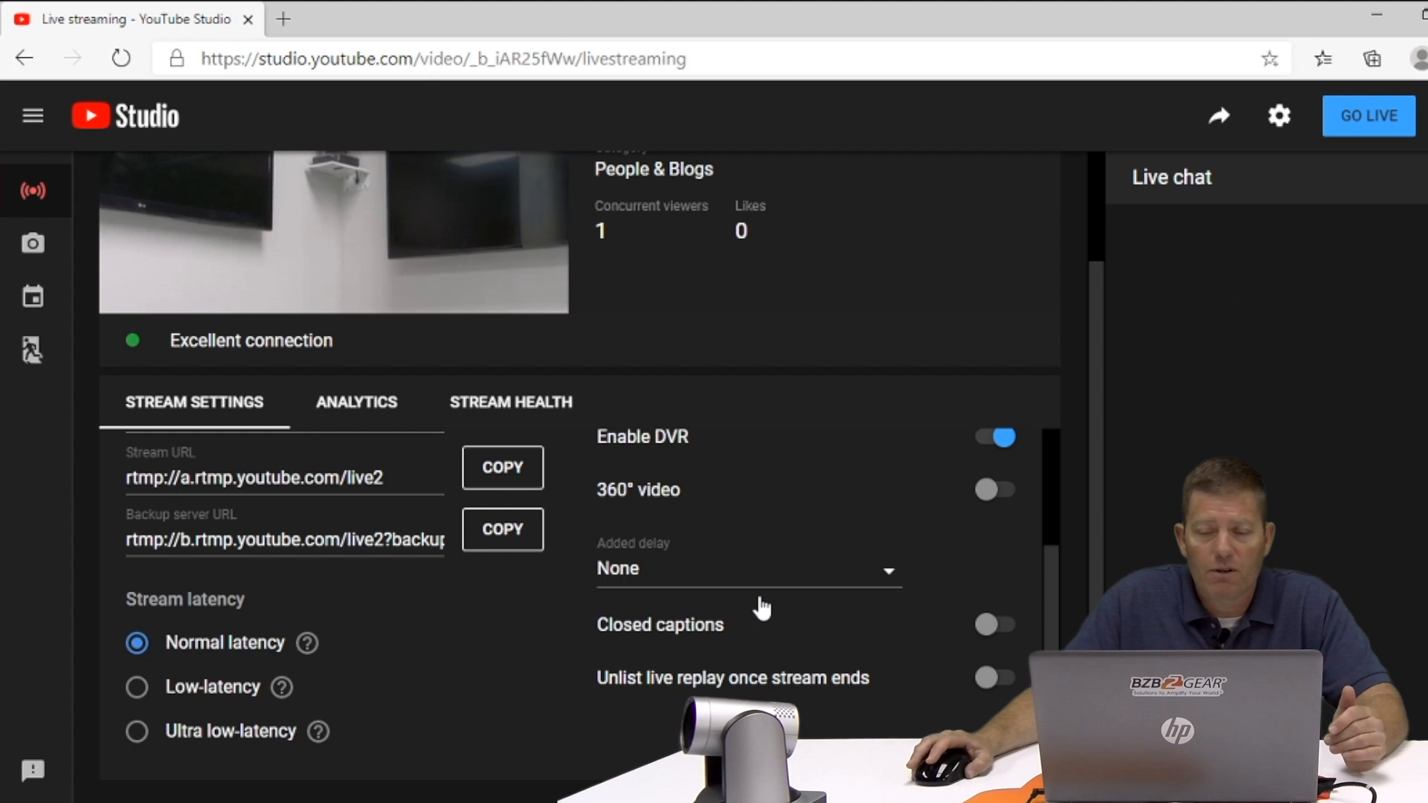
{"action": "mouse_move", "coordinate": [536, 623]}
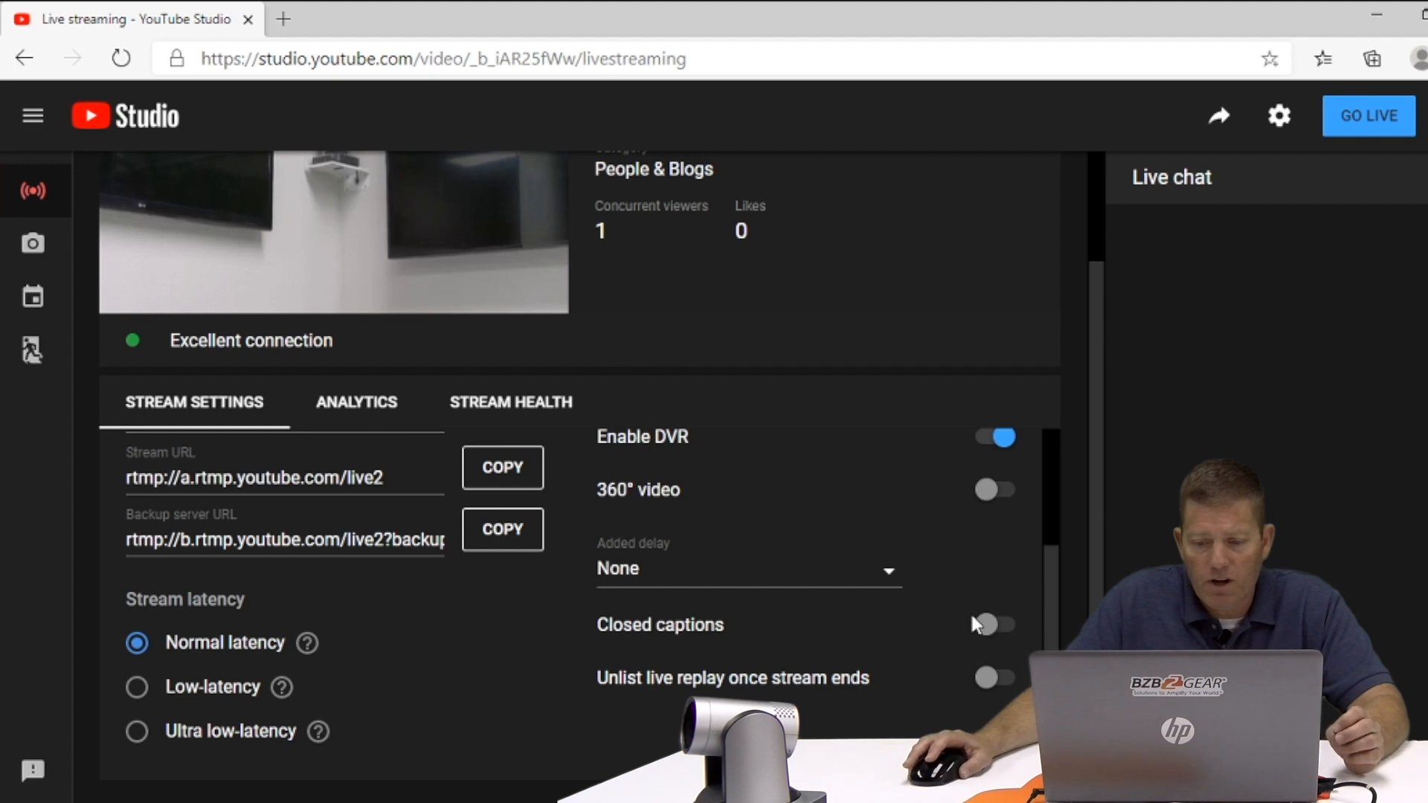
{"action": "scroll", "scroll_direction": "up", "scroll_amount": 3}
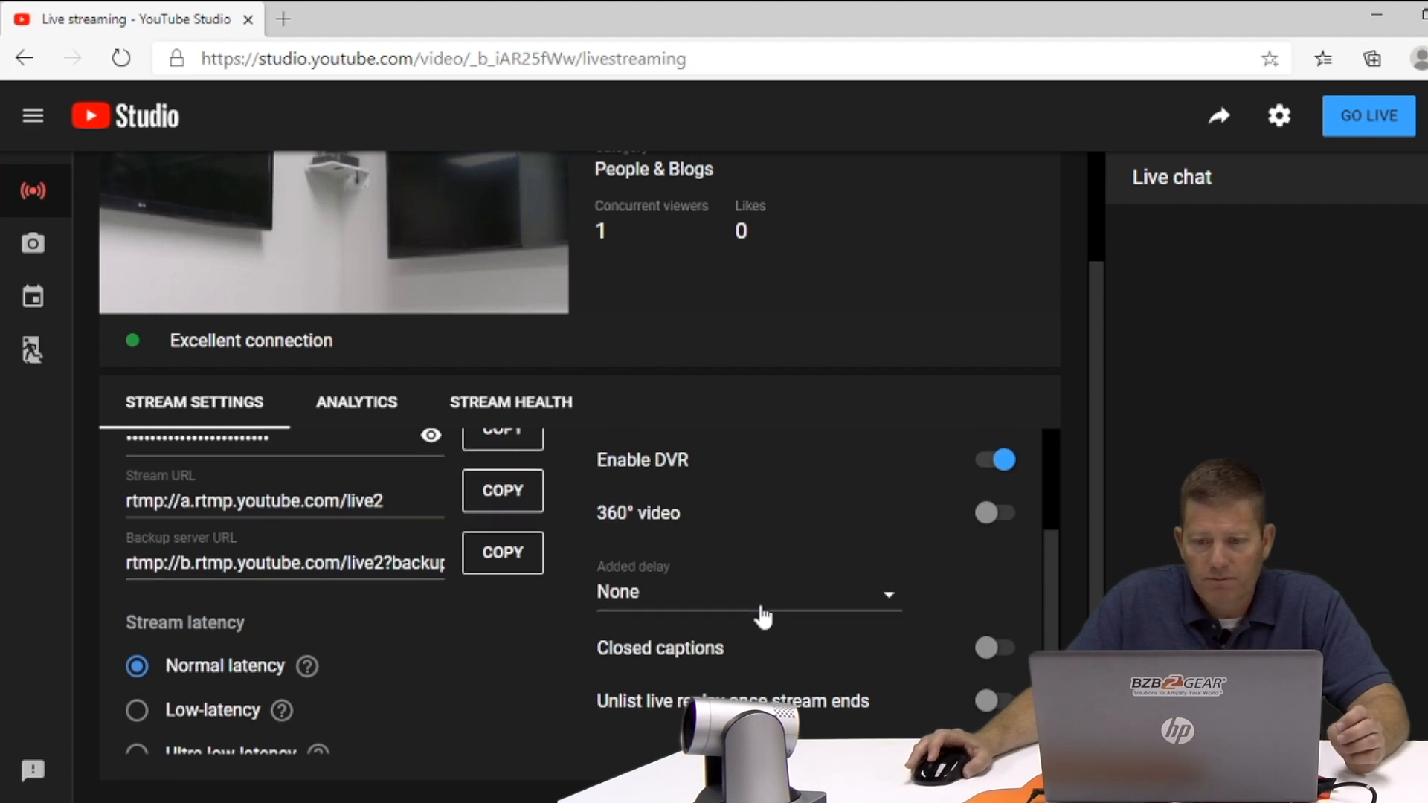
{"action": "scroll", "scroll_direction": "up", "scroll_amount": 3}
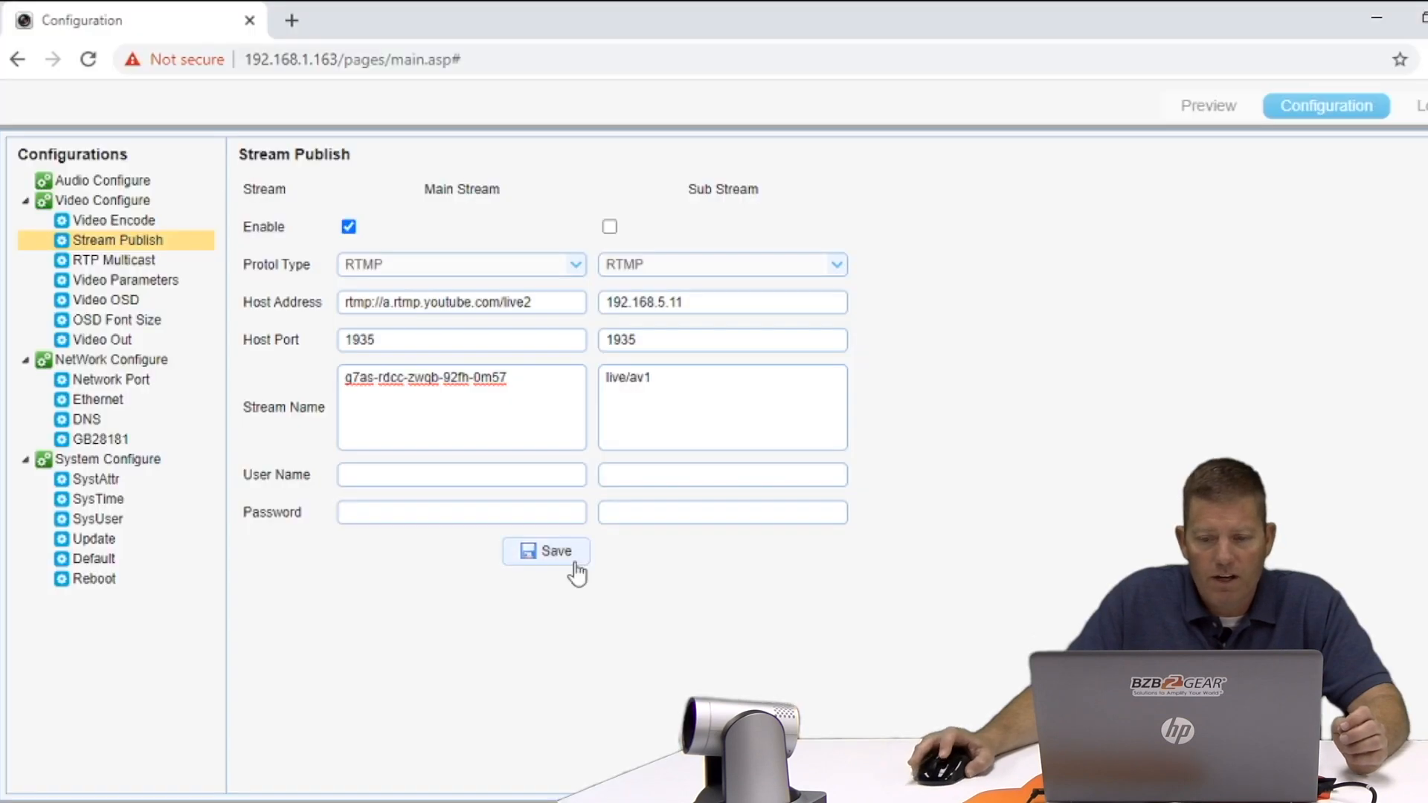
{"action": "mouse_move", "coordinate": [346, 300]}
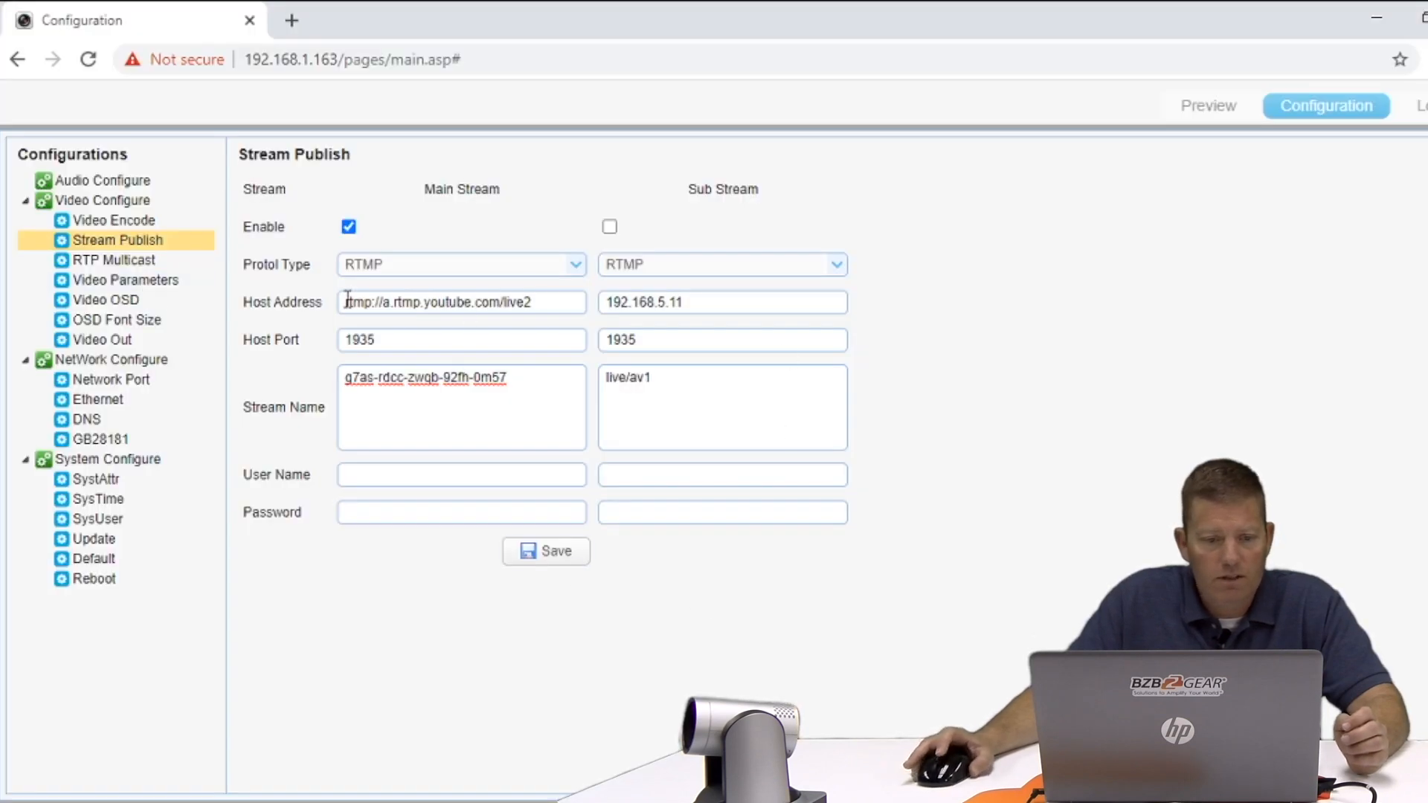
{"action": "mouse_move", "coordinate": [262, 740]}
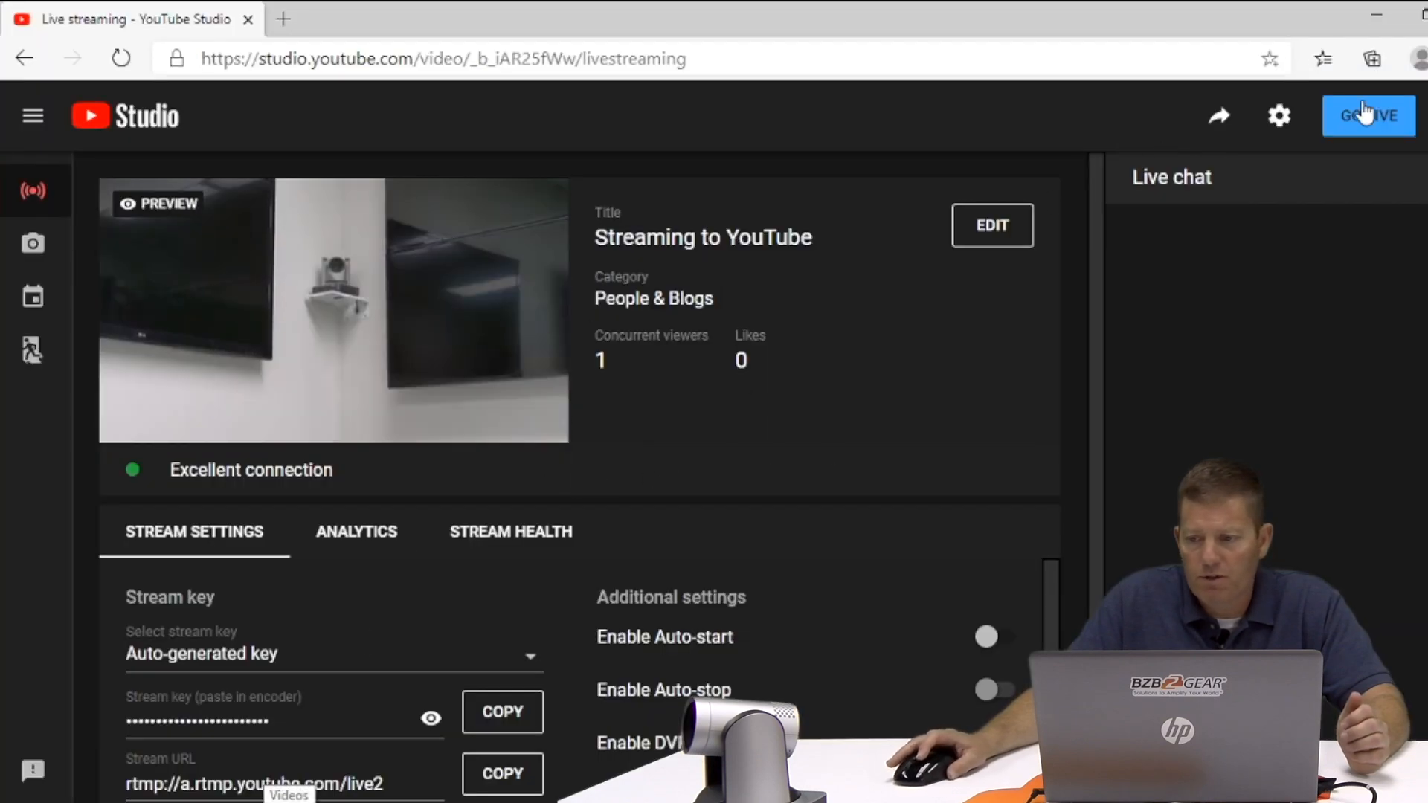
- Go live with the stream until the LIVE badge shows, then request to end it
{"action": "left_click", "coordinate": [1368, 116]}
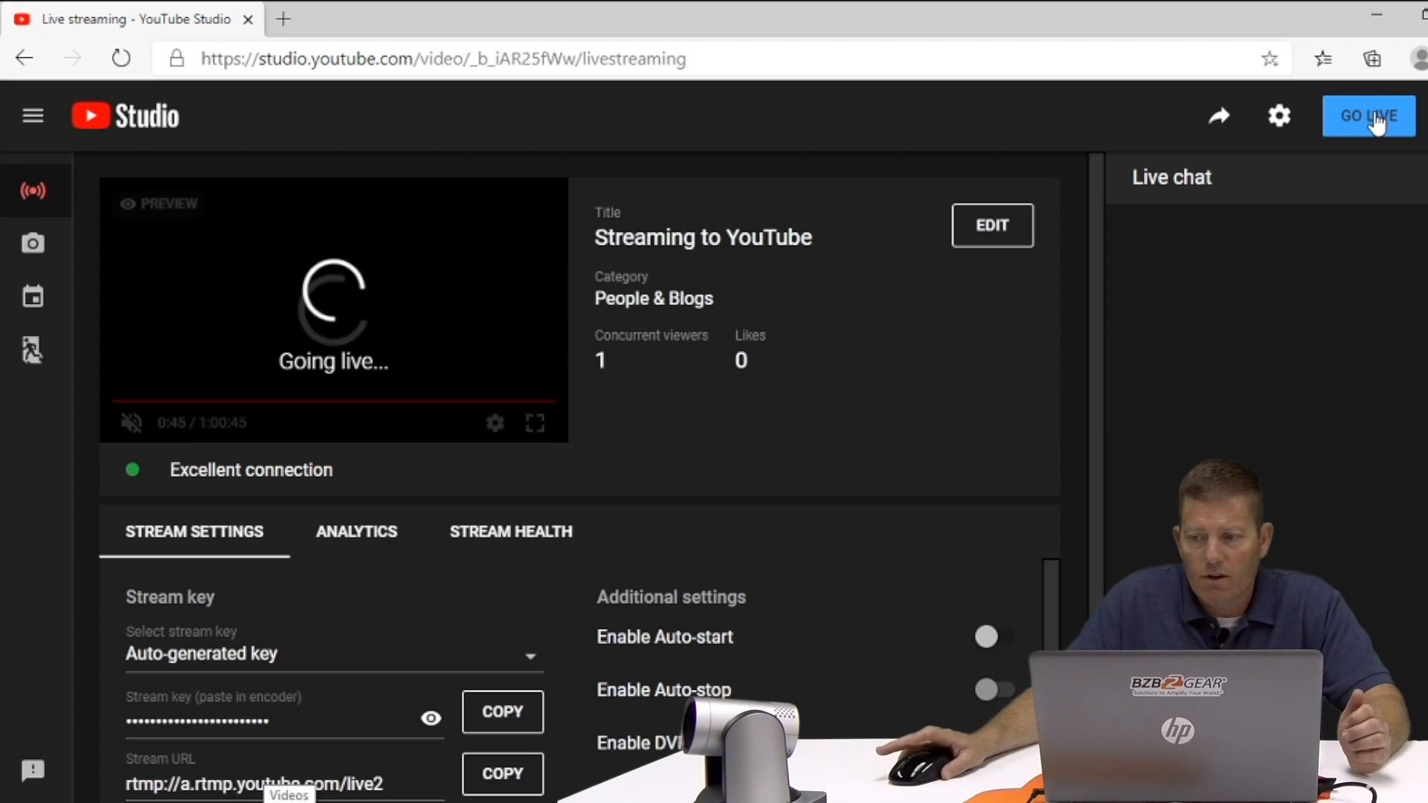
{"action": "left_click", "coordinate": [1368, 116]}
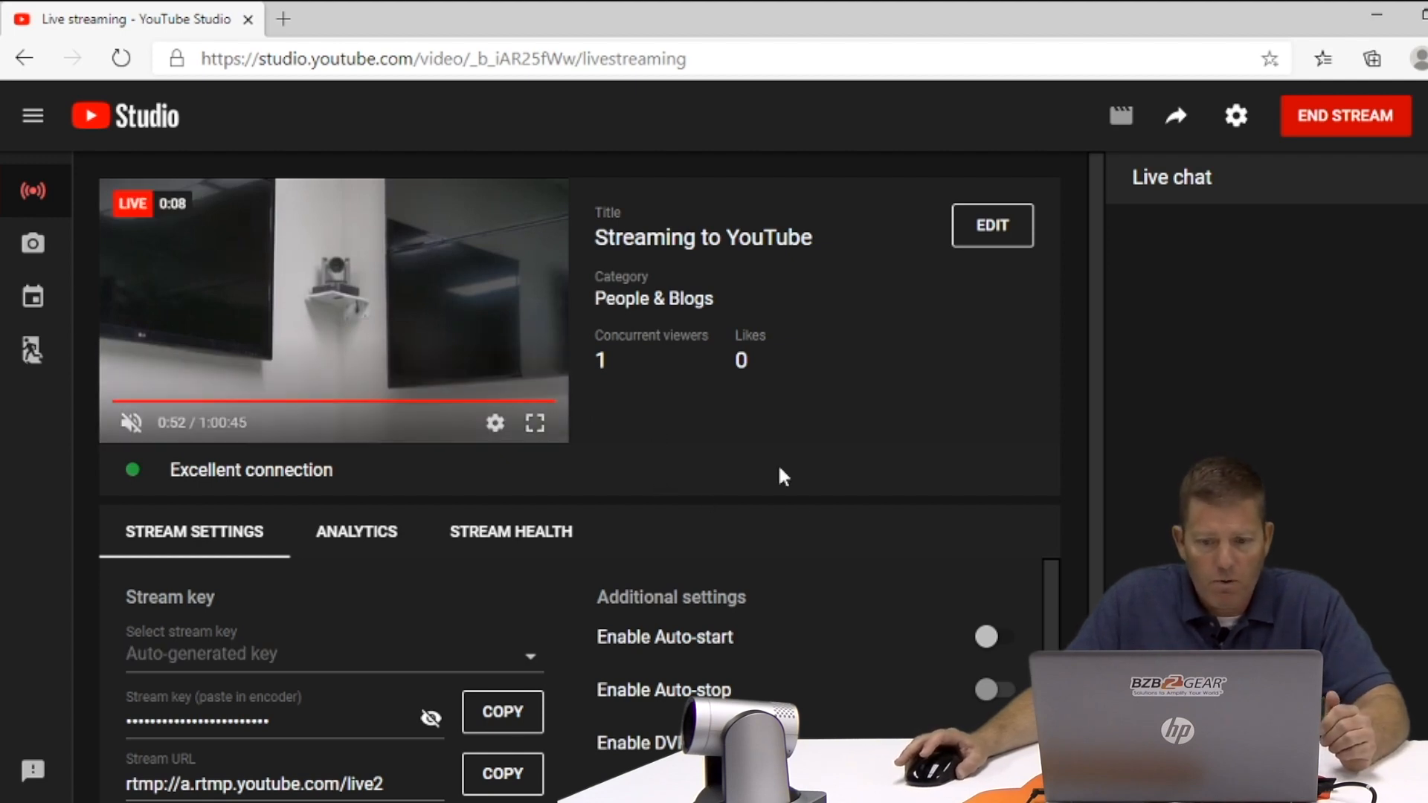
{"action": "scroll", "scroll_direction": "down", "scroll_amount": 3}
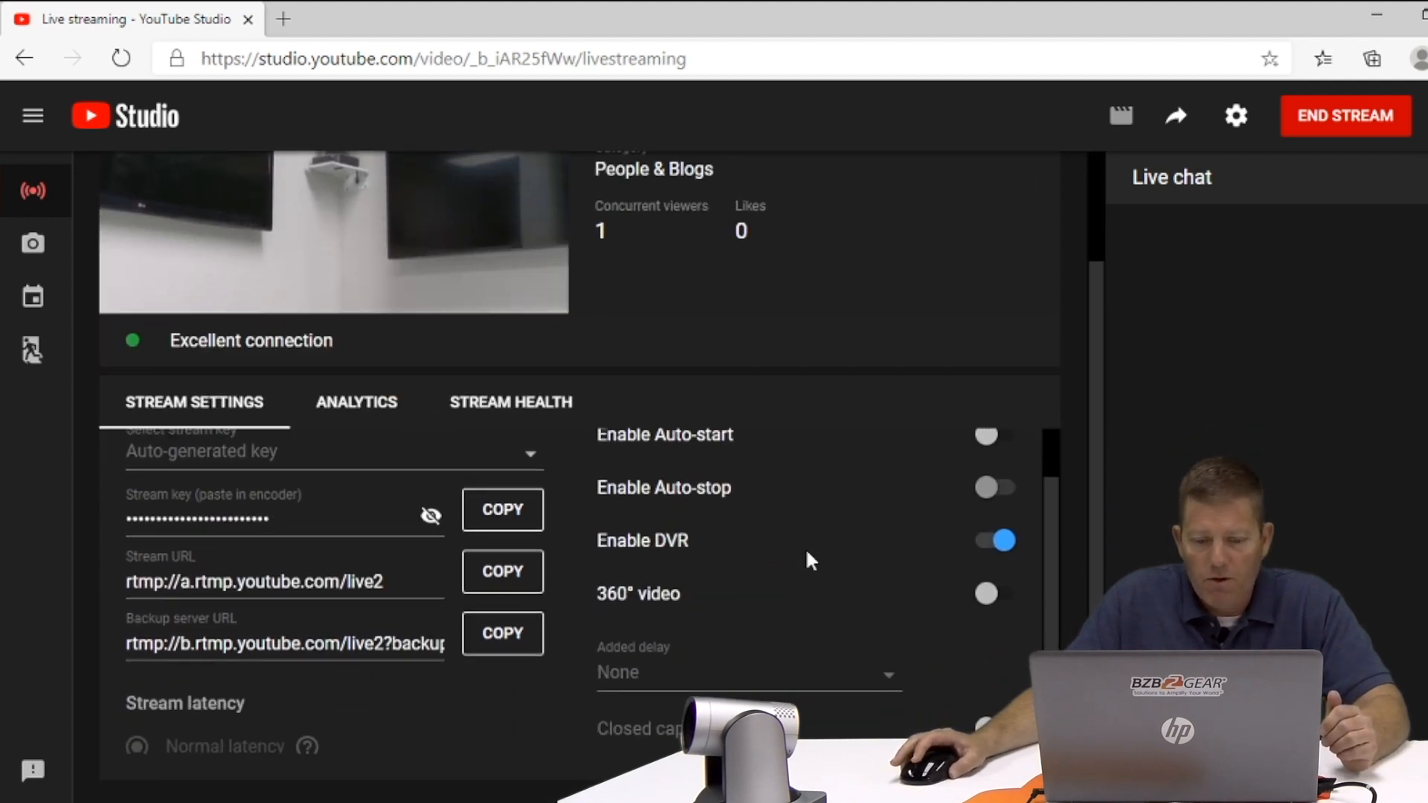
{"action": "scroll", "scroll_direction": "up", "scroll_amount": 3}
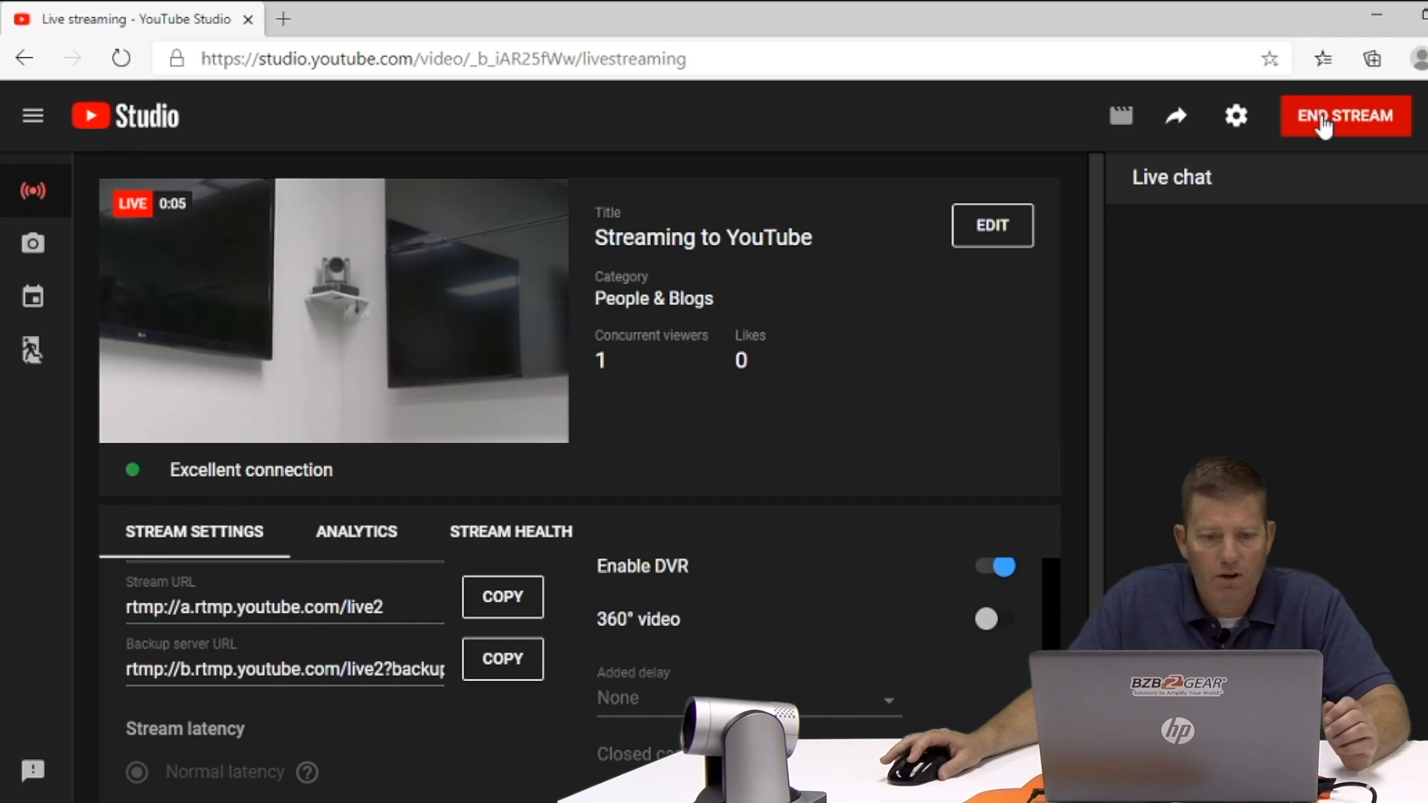
{"action": "left_click", "coordinate": [1345, 116]}
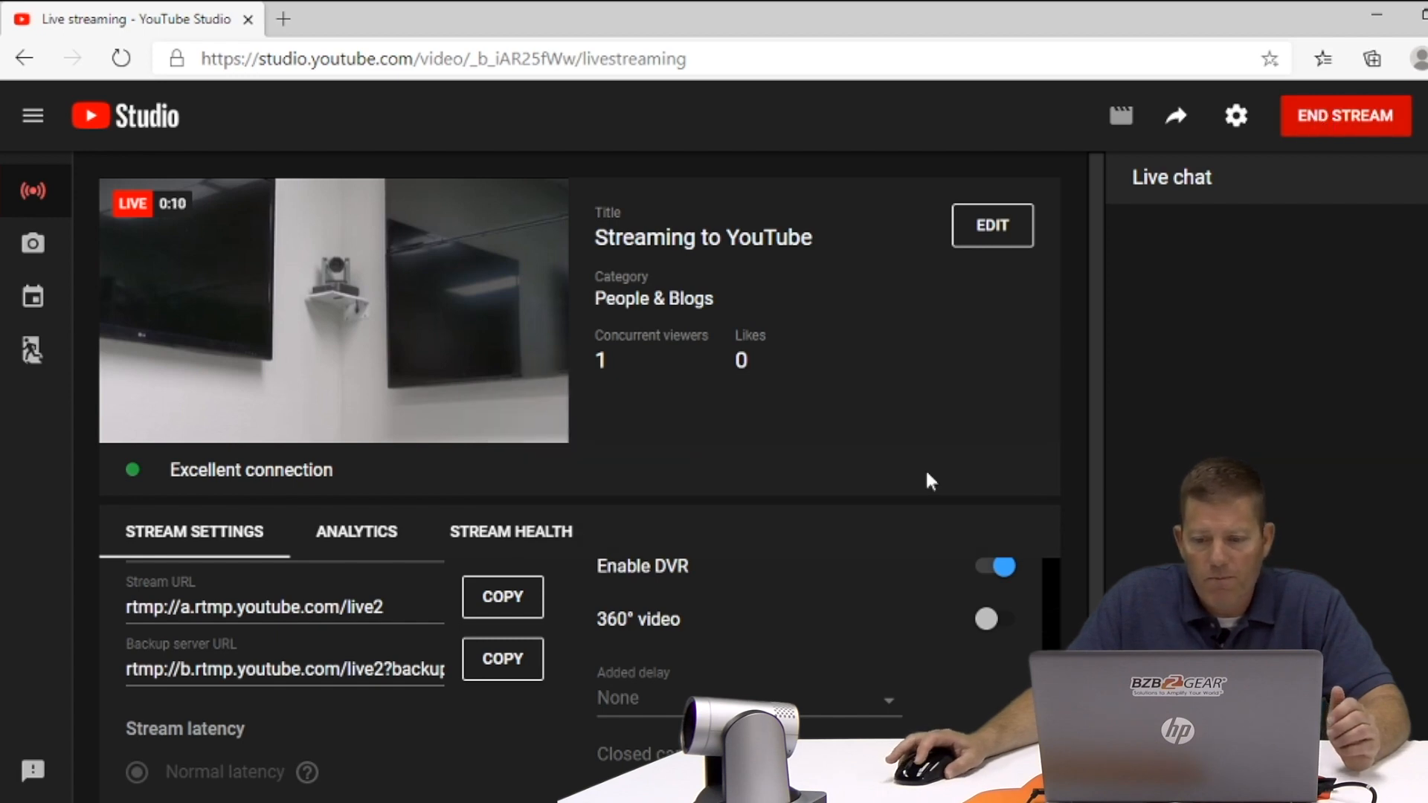
- Confirm End Stream and open the 10-second recording in the video editor
{"action": "left_click", "coordinate": [1344, 116]}
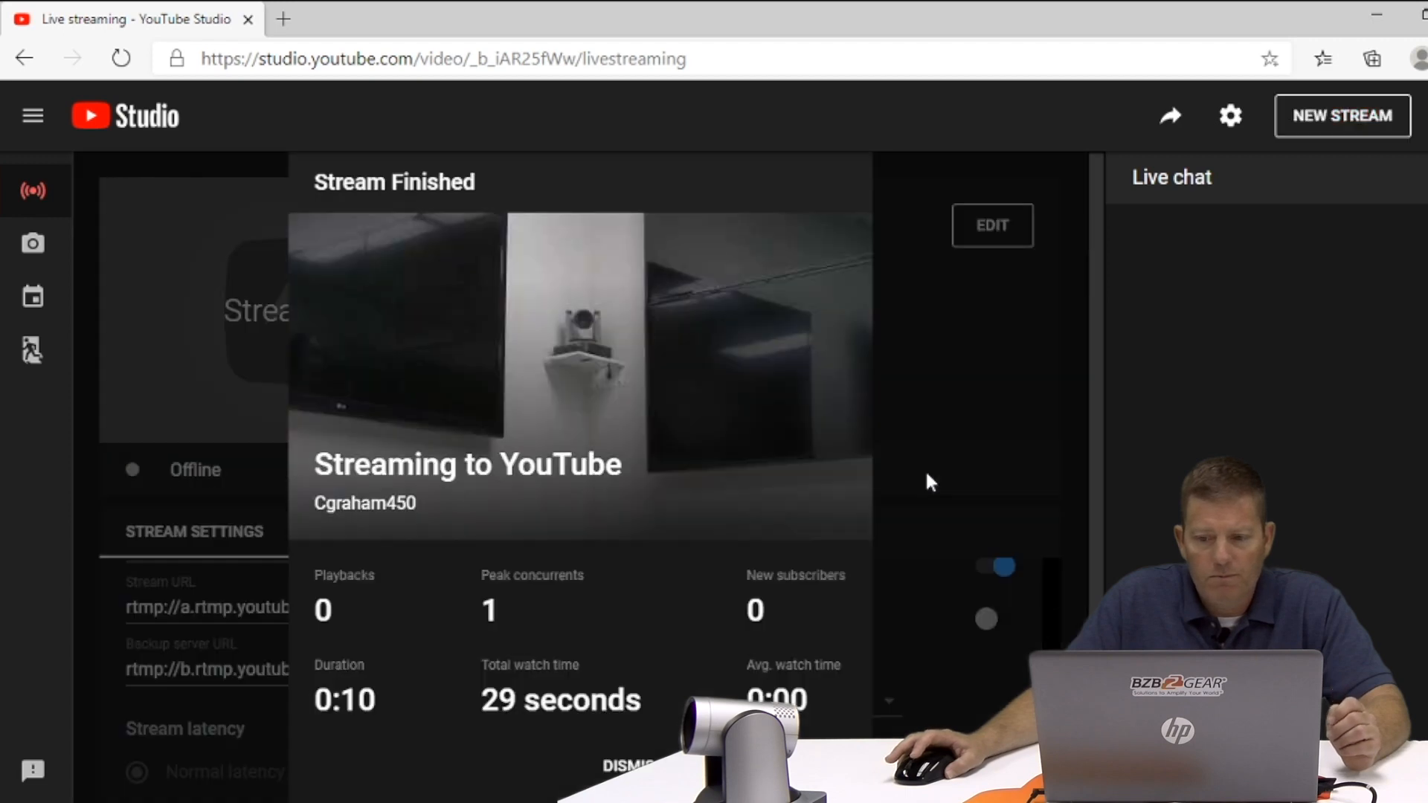
{"action": "mouse_move", "coordinate": [1341, 116]}
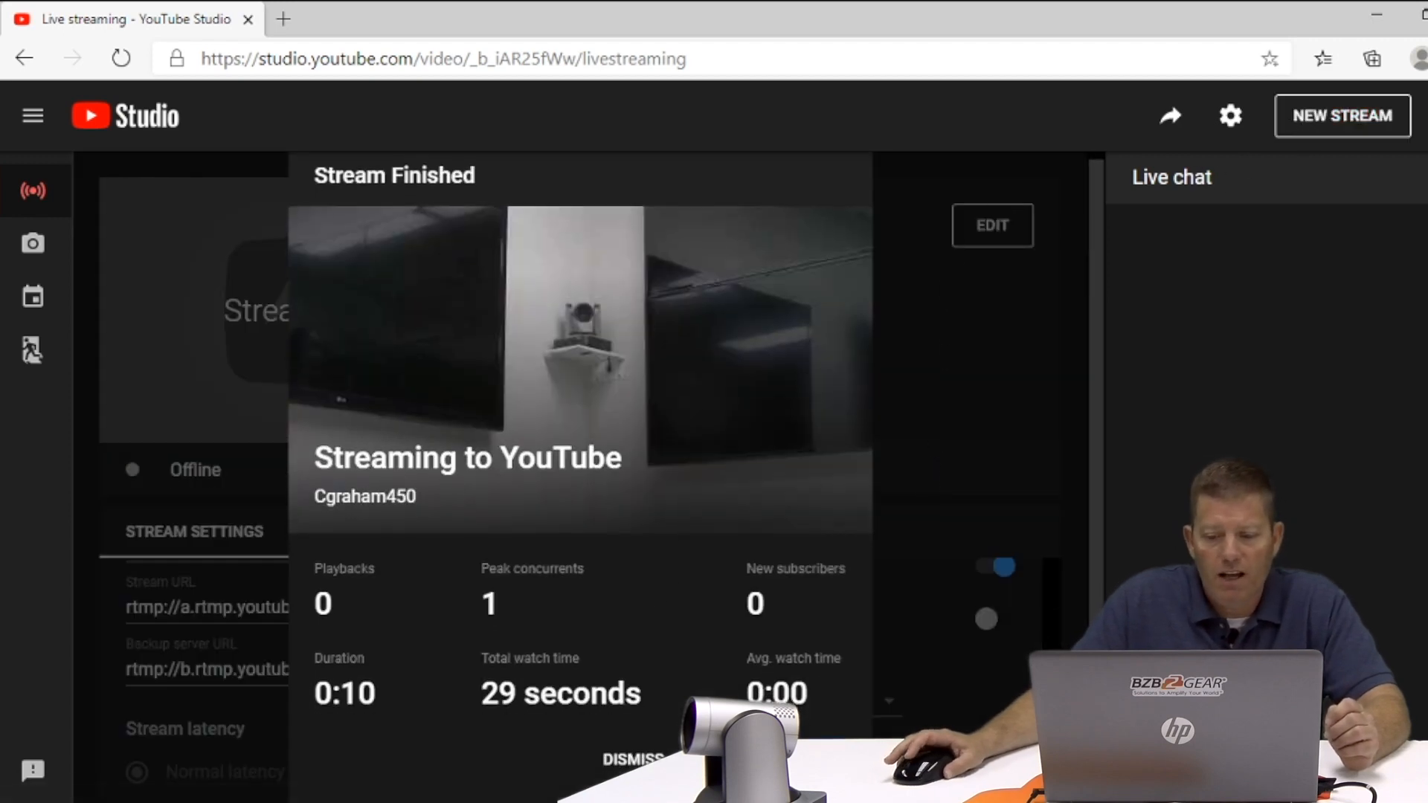
{"action": "left_click", "coordinate": [992, 224]}
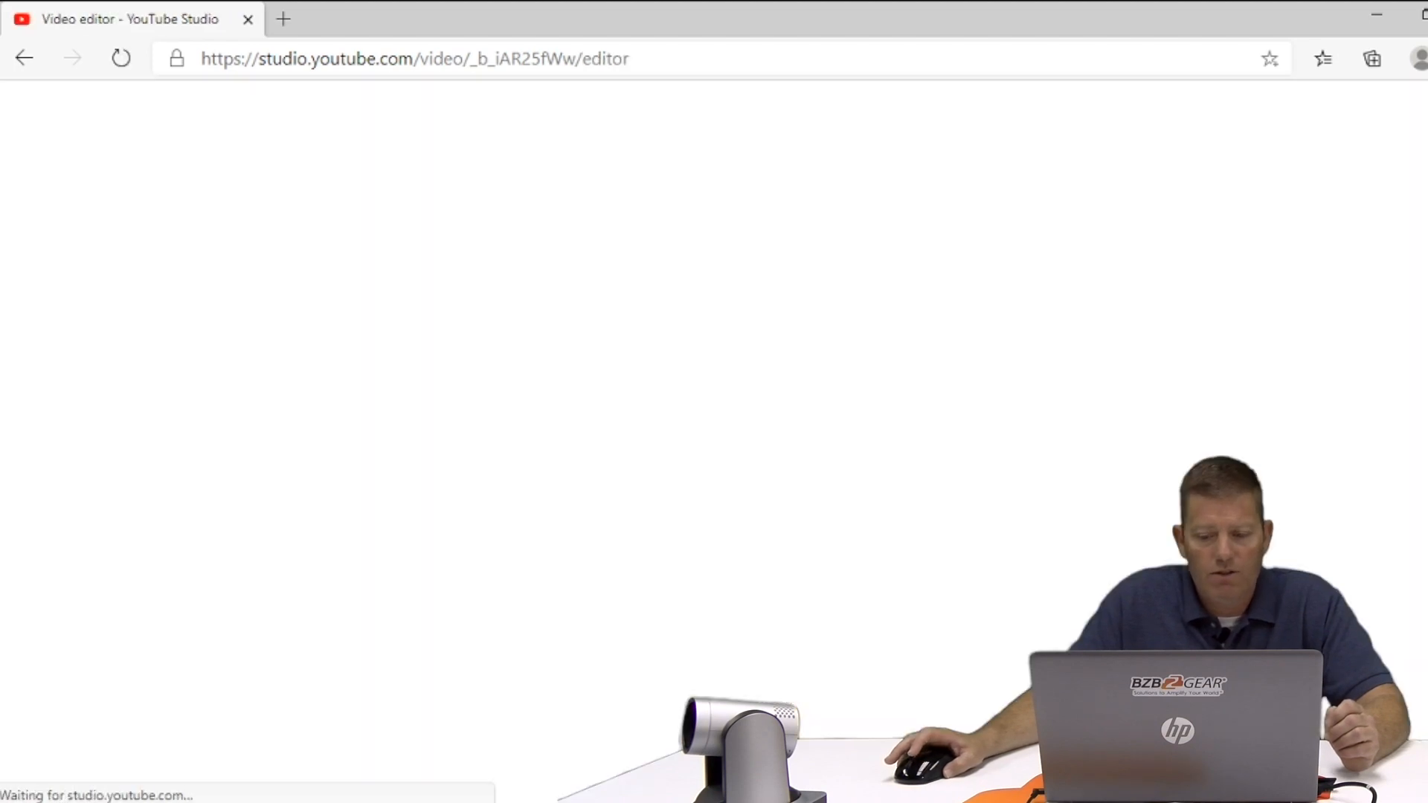